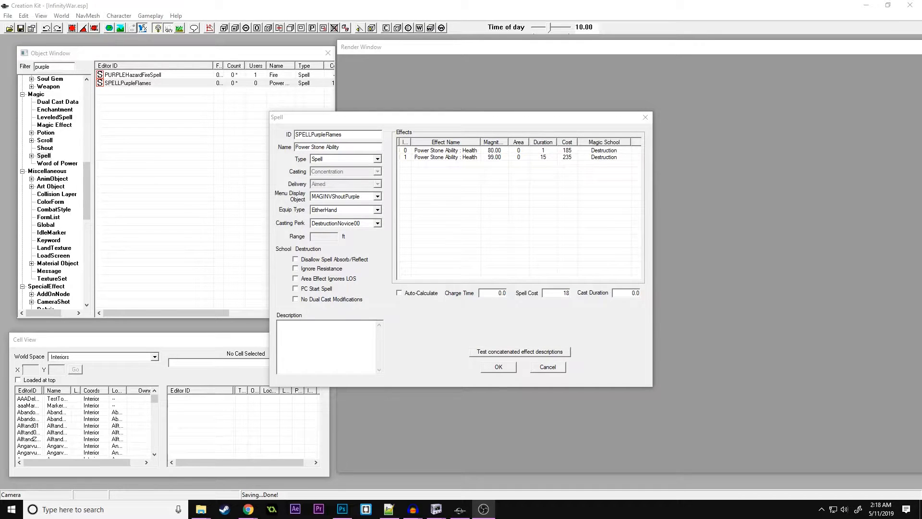
mouse_move(442, 319)
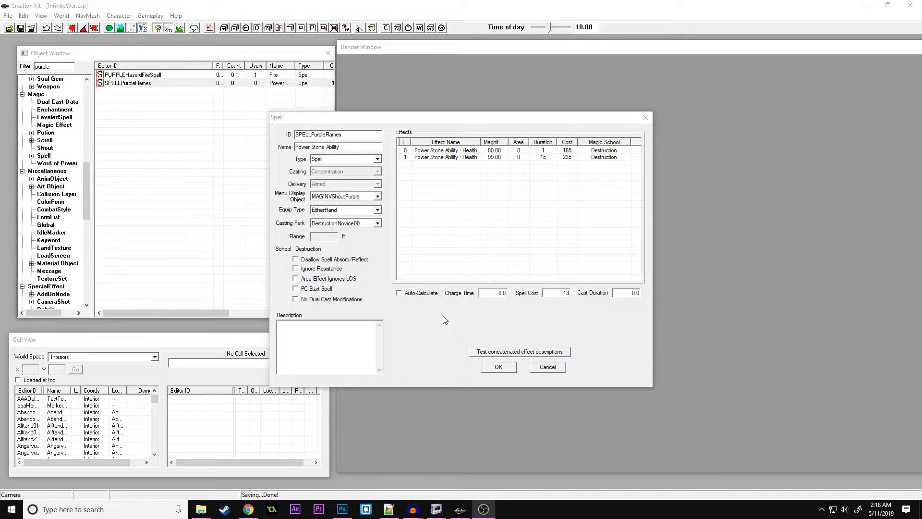
mouse_move(441, 325)
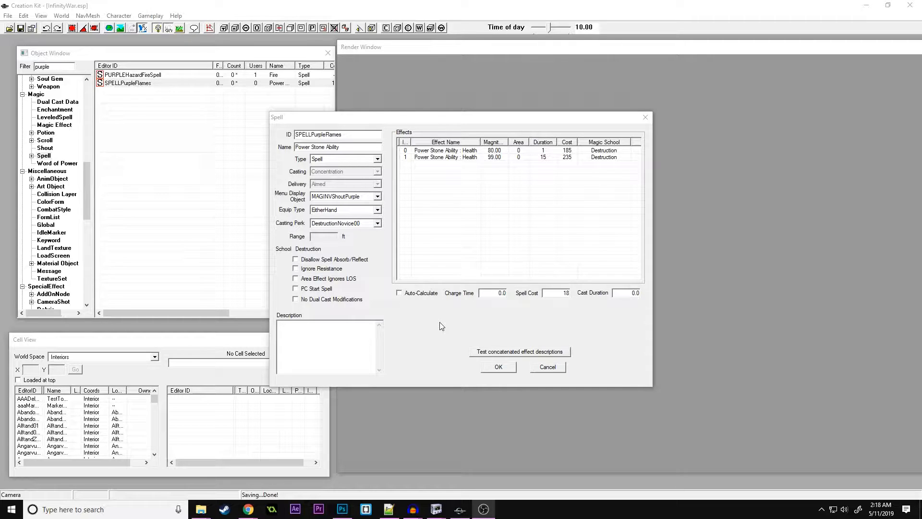
mouse_move(453, 319)
type("flames")
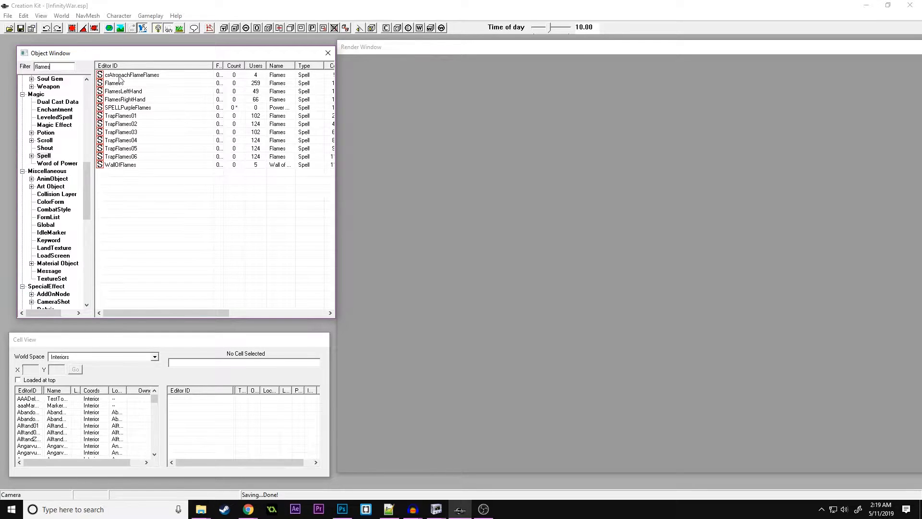
Duplicate the Flames spell and bring up the original Flames record for inspection.
right_click(113, 82)
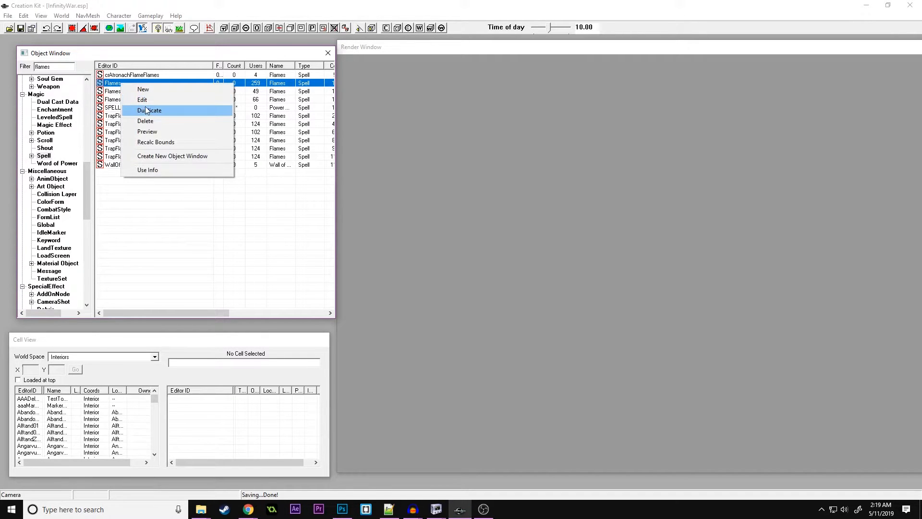
left_click(142, 99)
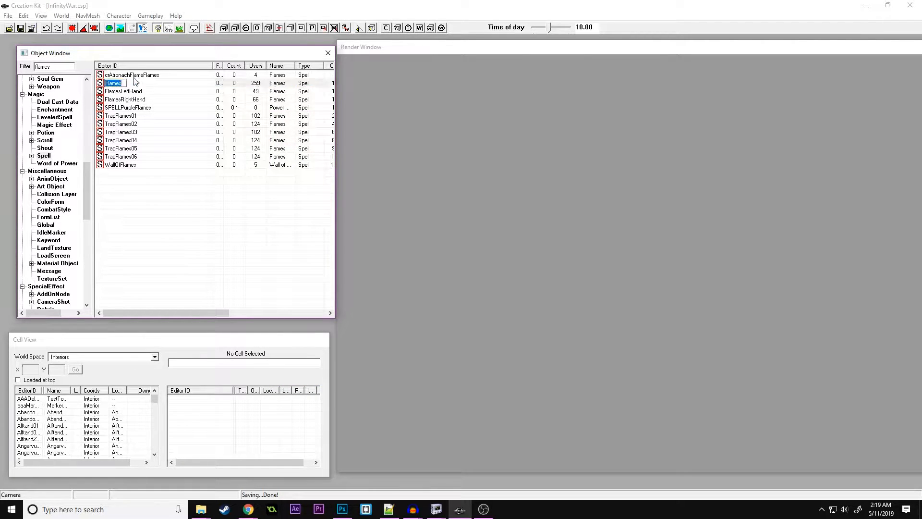
double_click(113, 82)
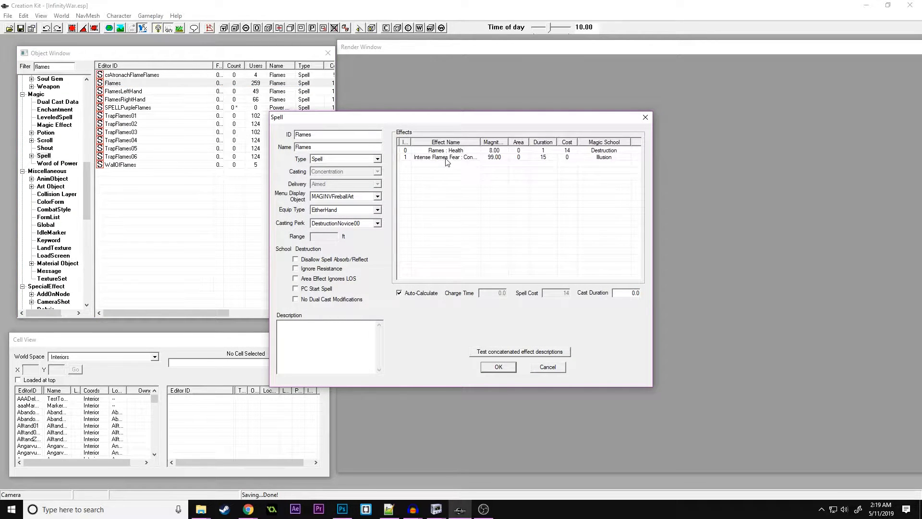
Review the Intense Flames Fear and Flames: Health effects, viewing Flames Health's details without changes.
left_click(446, 156)
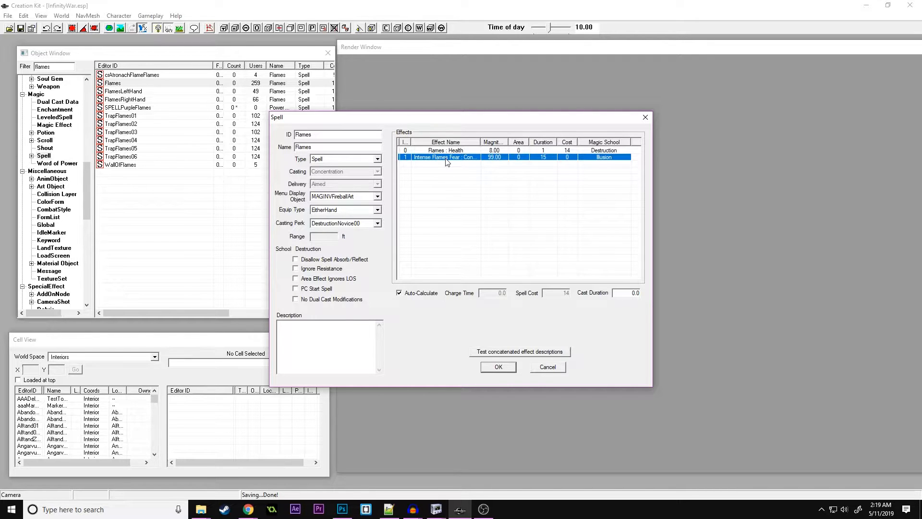
mouse_move(446, 154)
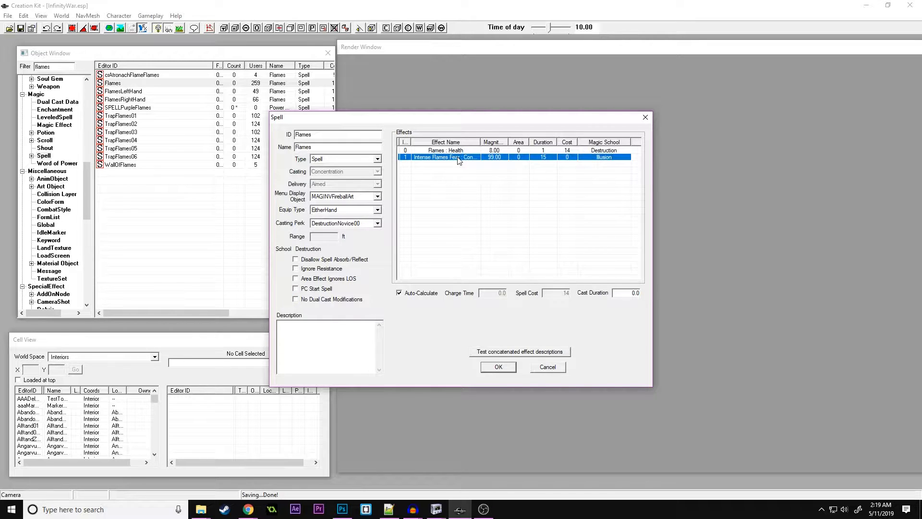
mouse_move(559, 162)
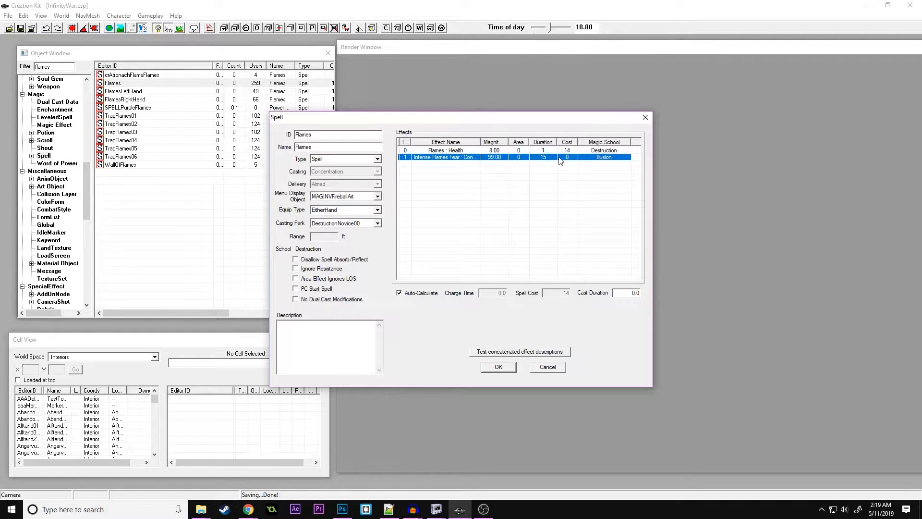
left_click(445, 150)
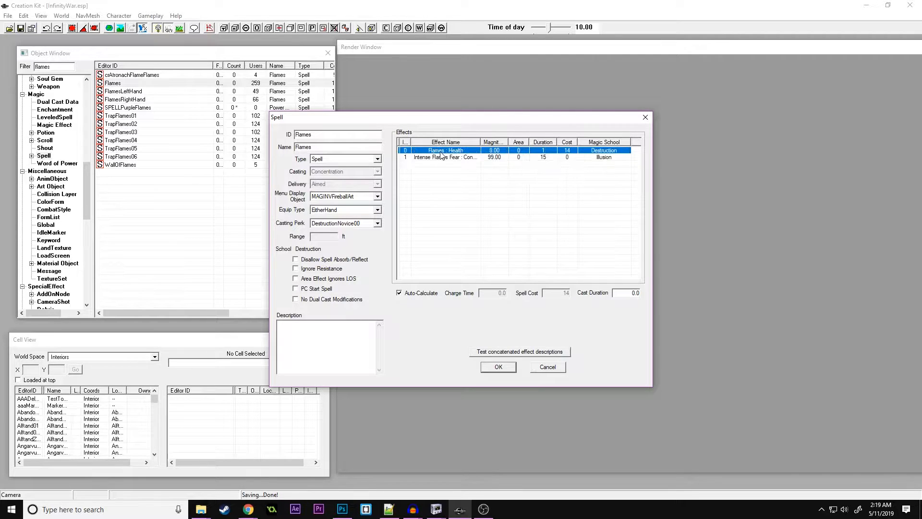
double_click(445, 150)
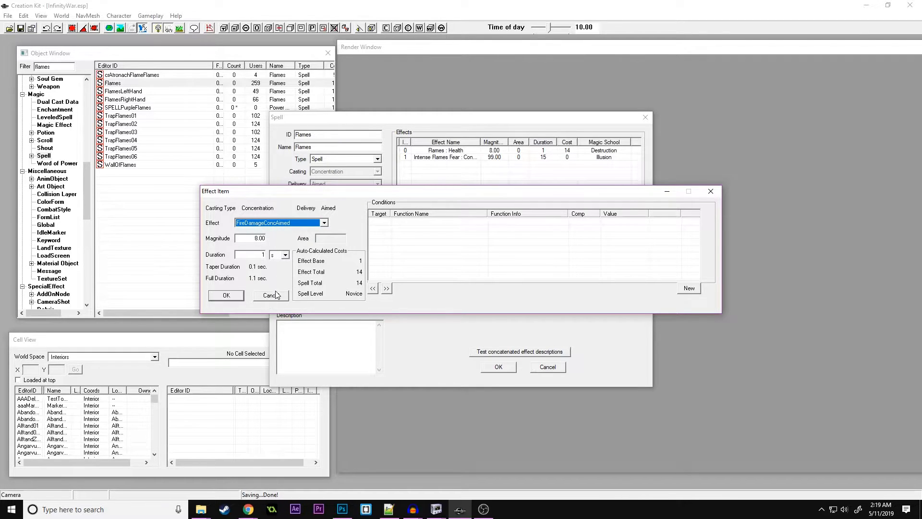
left_click(271, 295)
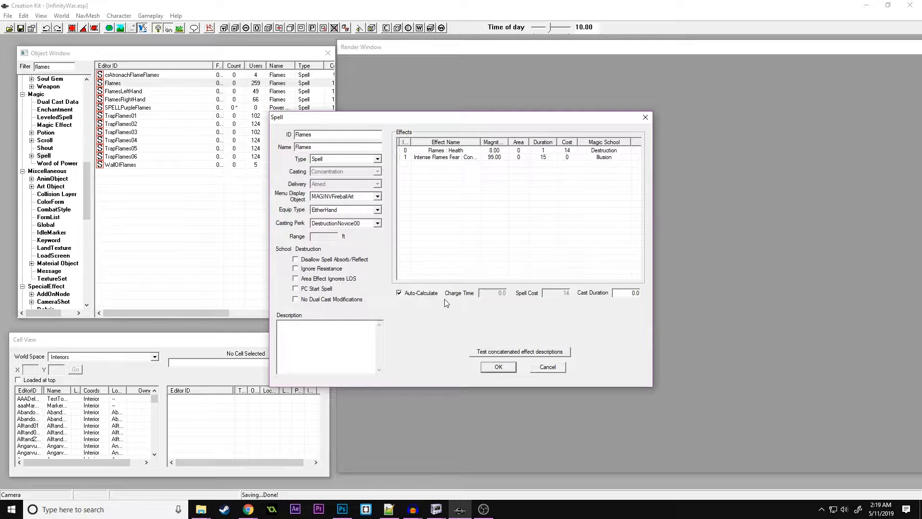
mouse_move(153, 155)
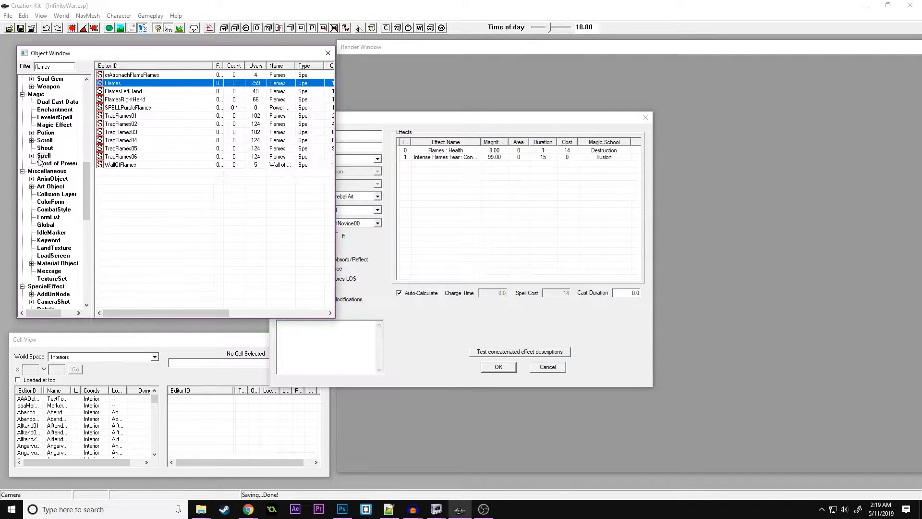
Filter Magic Effects for 'conc' and bring up the FireDamageConcAimed effect record.
left_click(43, 156)
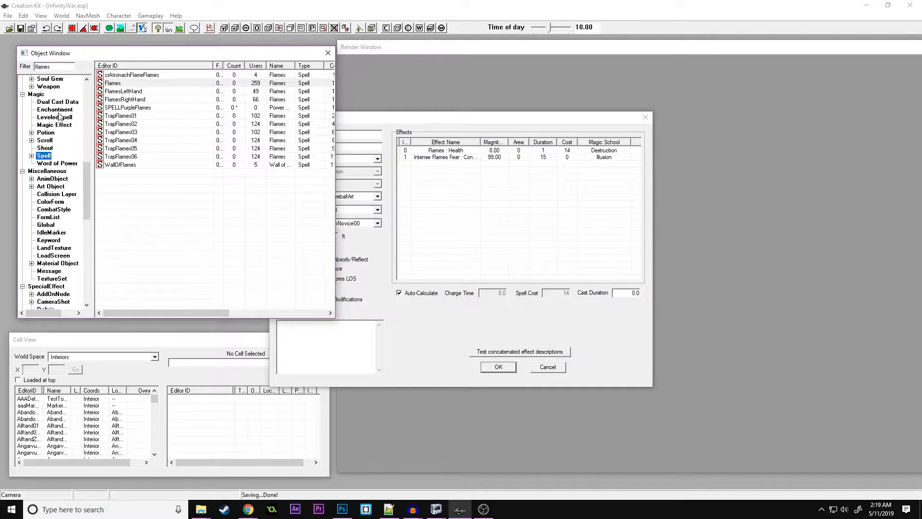
left_click(53, 124)
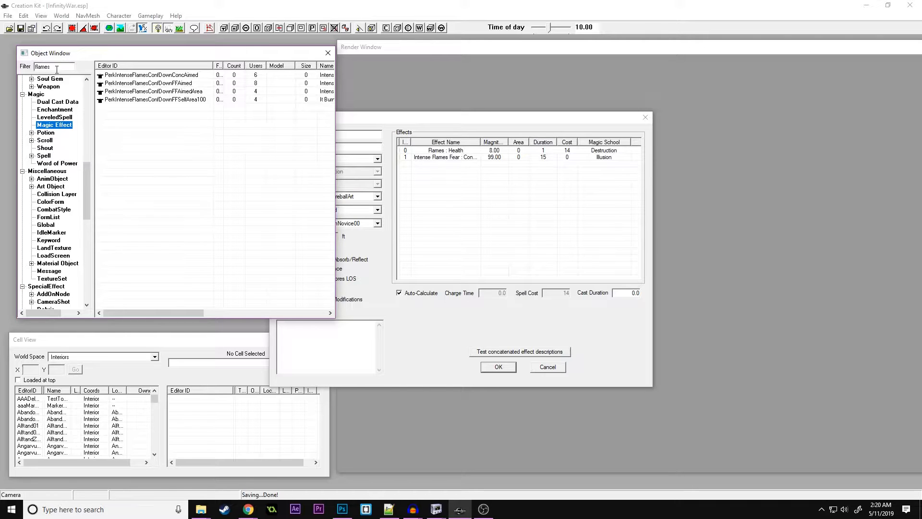
triple_click(52, 66)
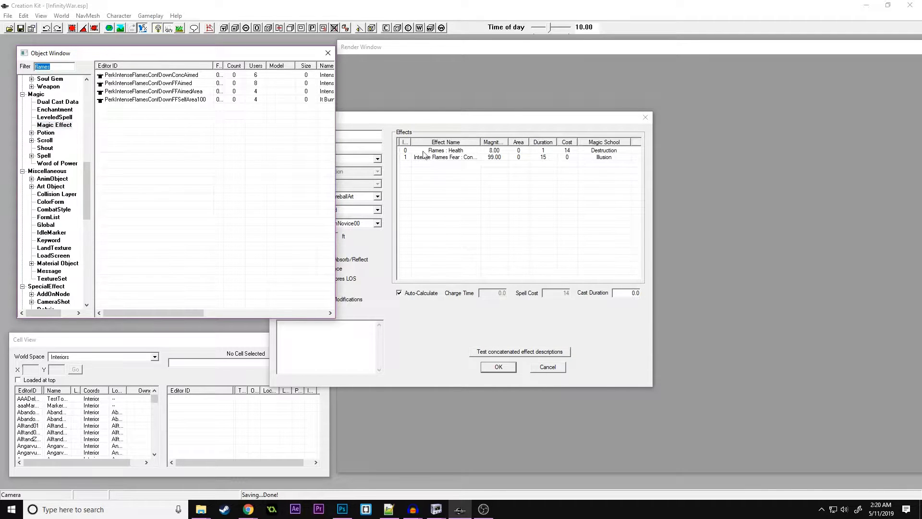
double_click(445, 150)
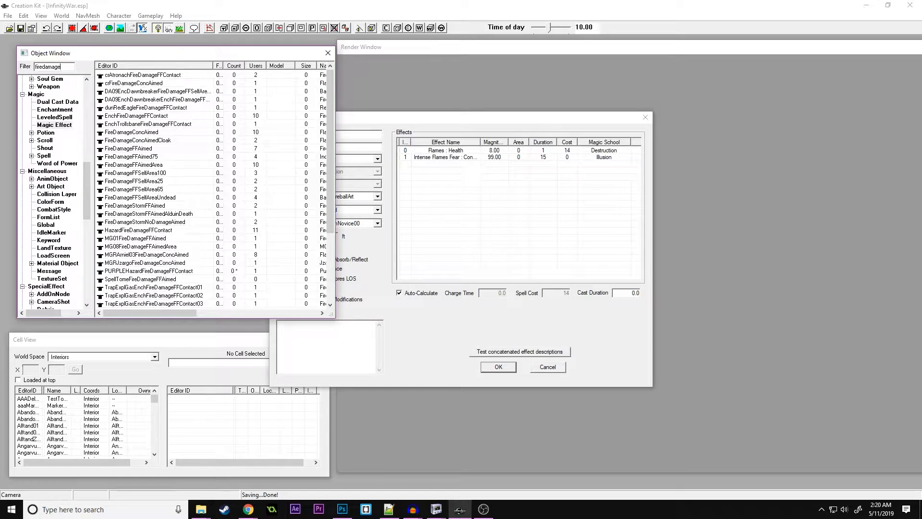
type("conc")
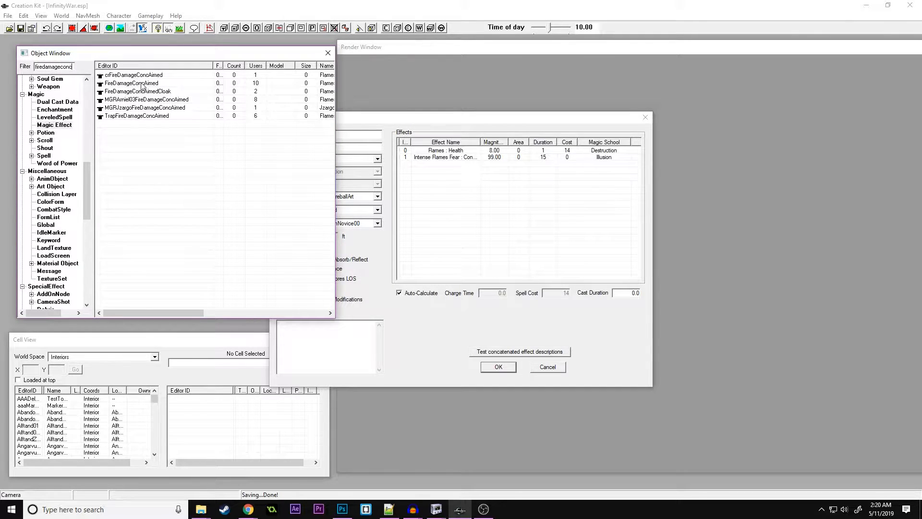
left_click(132, 83)
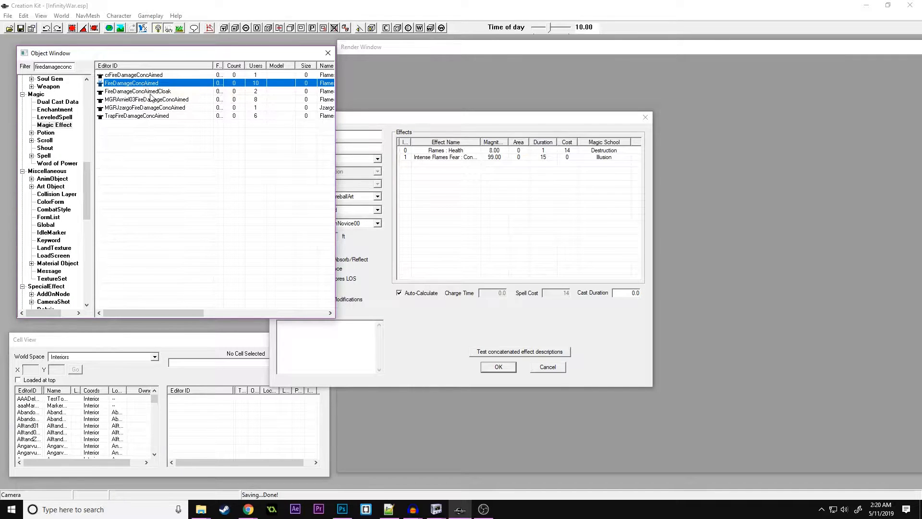
mouse_move(152, 84)
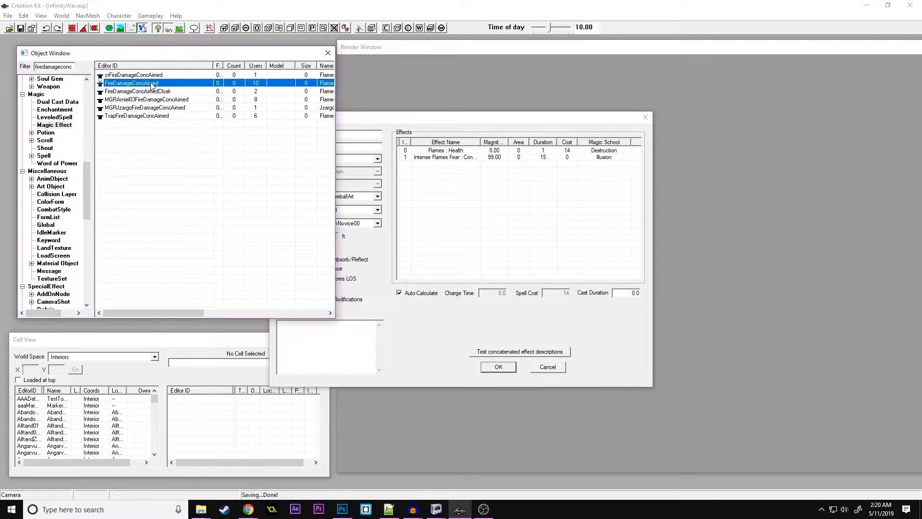
double_click(131, 82)
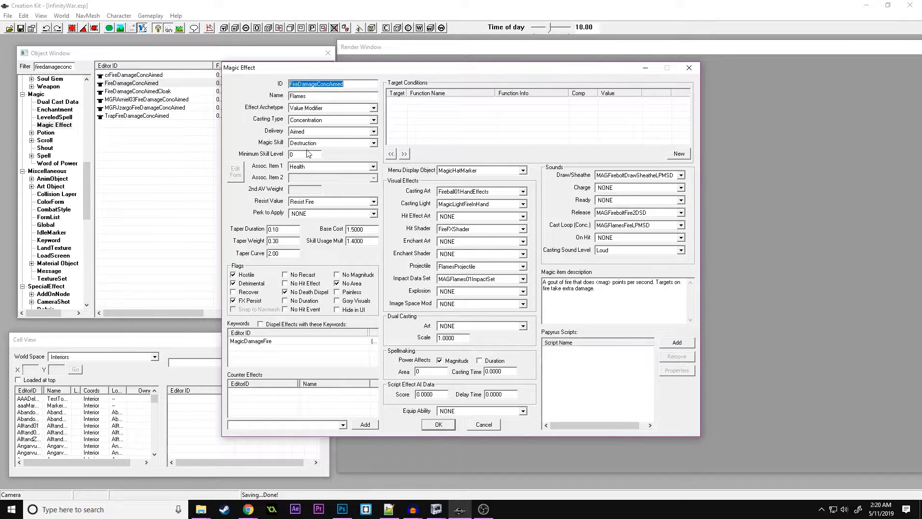
mouse_move(390, 162)
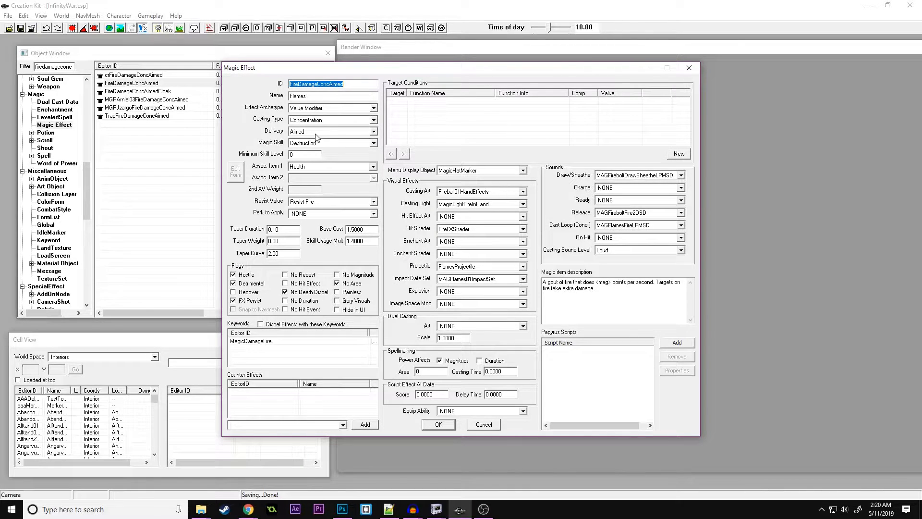
Confirm delivery stays Aimed and the projectile stays FlamesProjectile, unchanged.
left_click(373, 131)
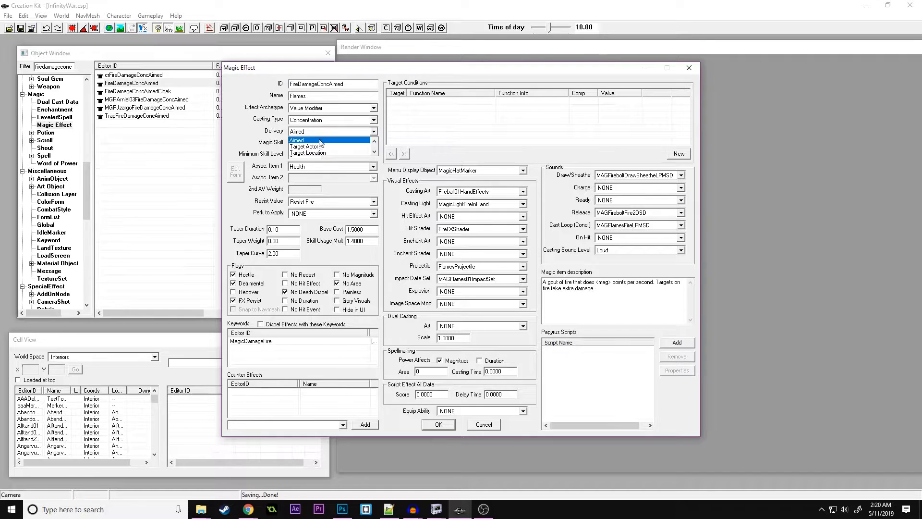
left_click(318, 140)
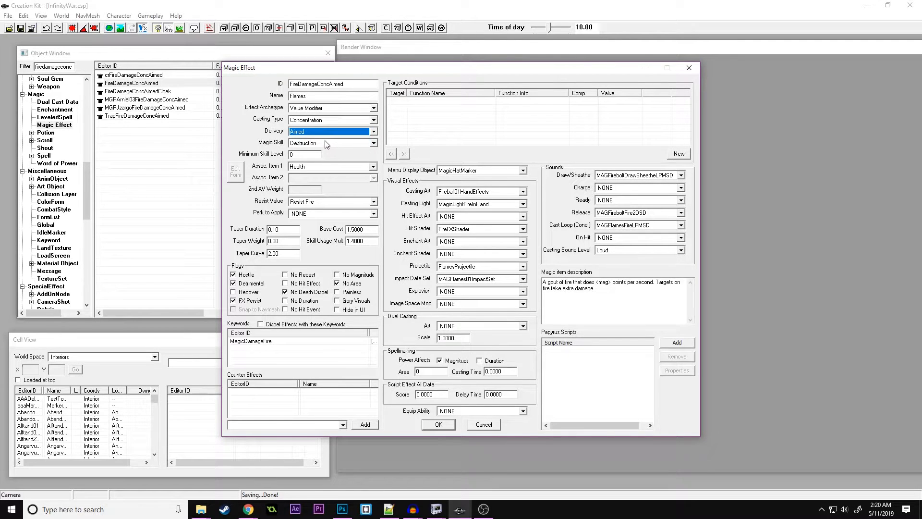
left_click(332, 144)
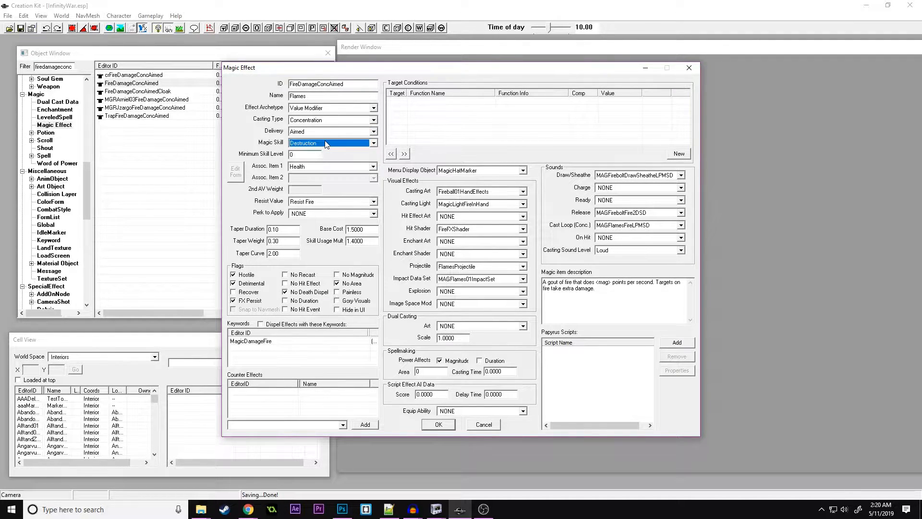
mouse_move(409, 234)
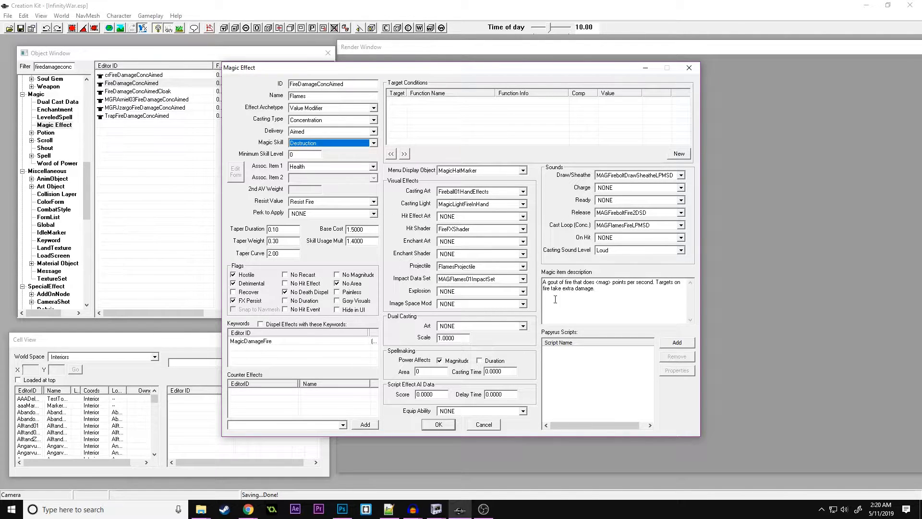
mouse_move(452, 138)
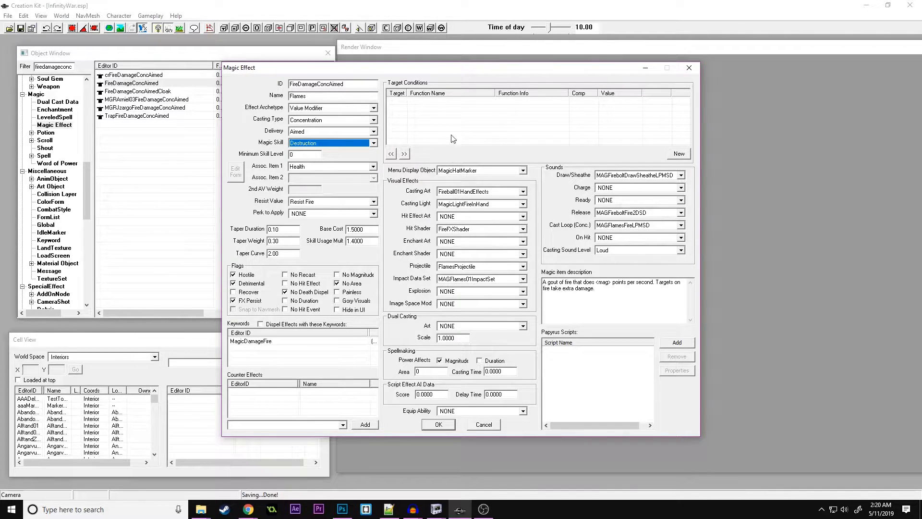
mouse_move(536, 271)
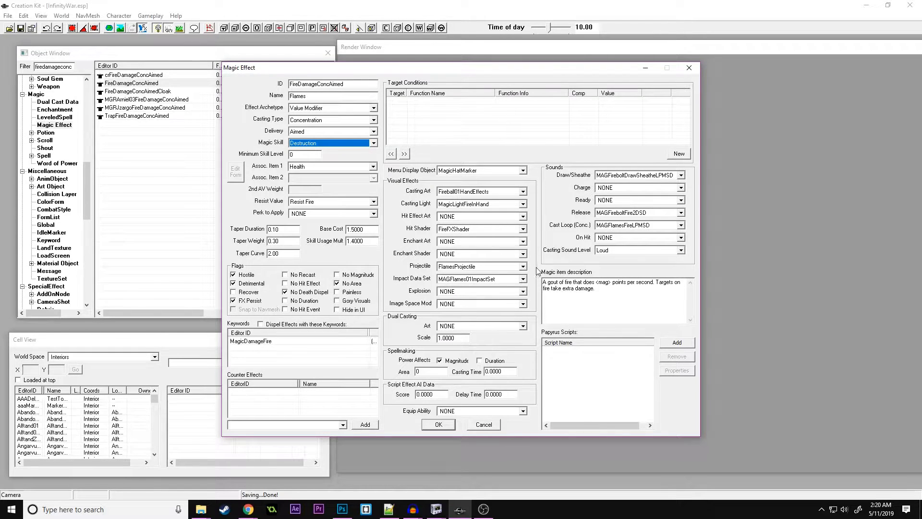
mouse_move(536, 256)
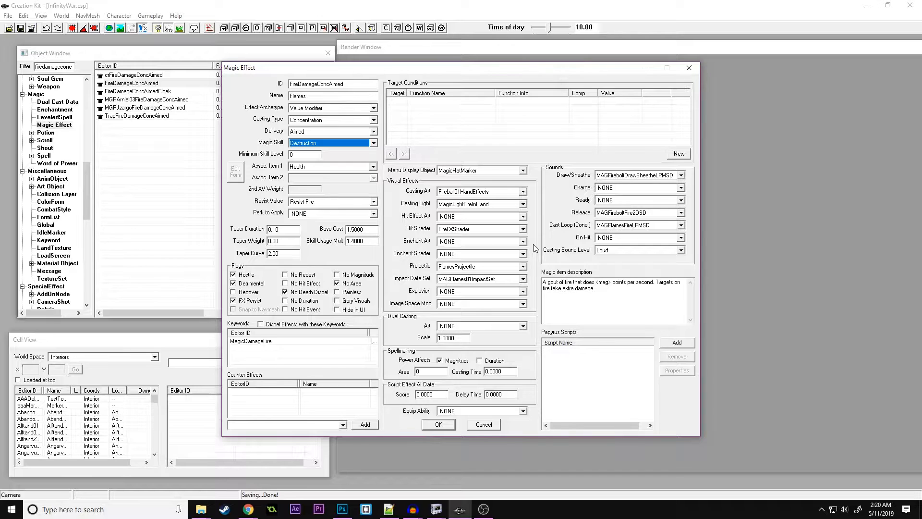
left_click(522, 266)
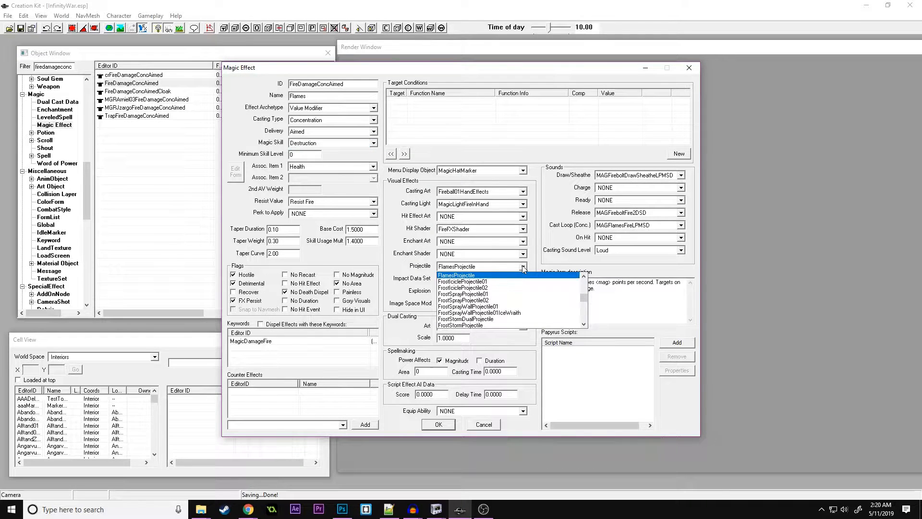
left_click(455, 274)
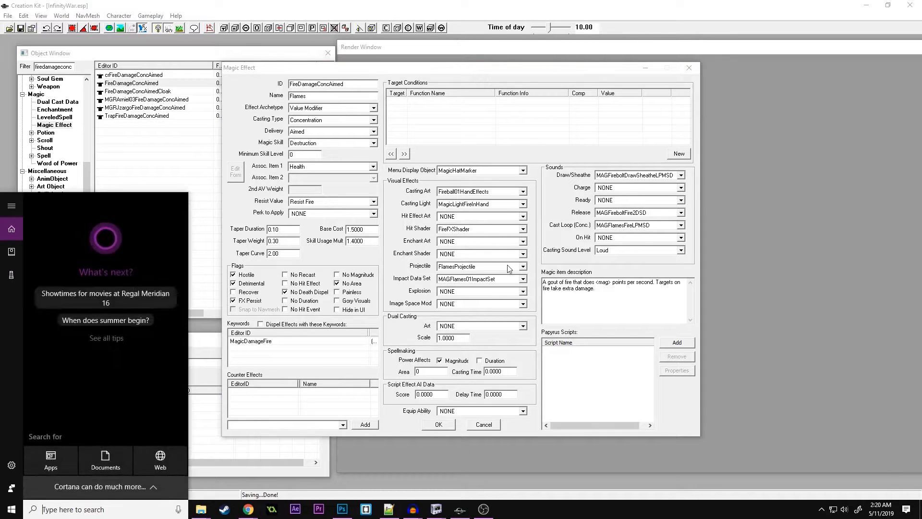
left_click(476, 266)
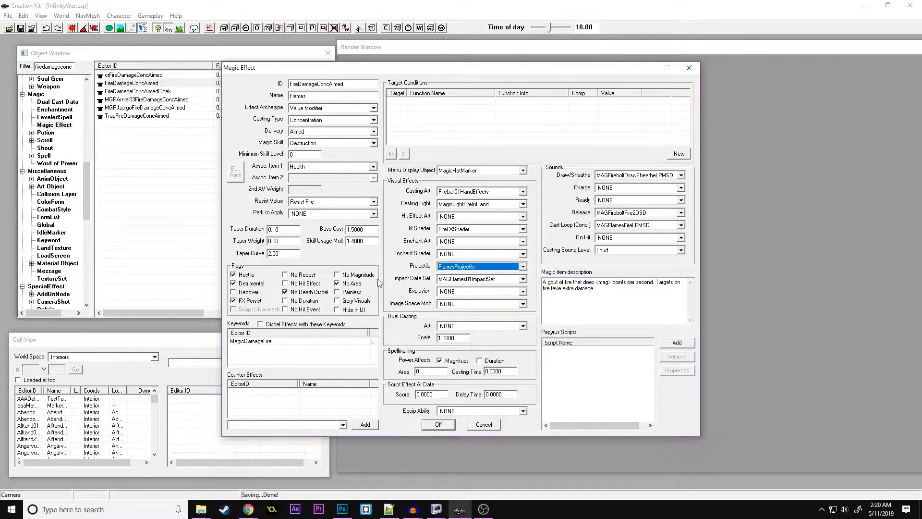
Filter Projectiles for 'flamespr' and inspect FlamesProjectile's art file MagicFireSprayFX01.nif.
scroll("down", 3)
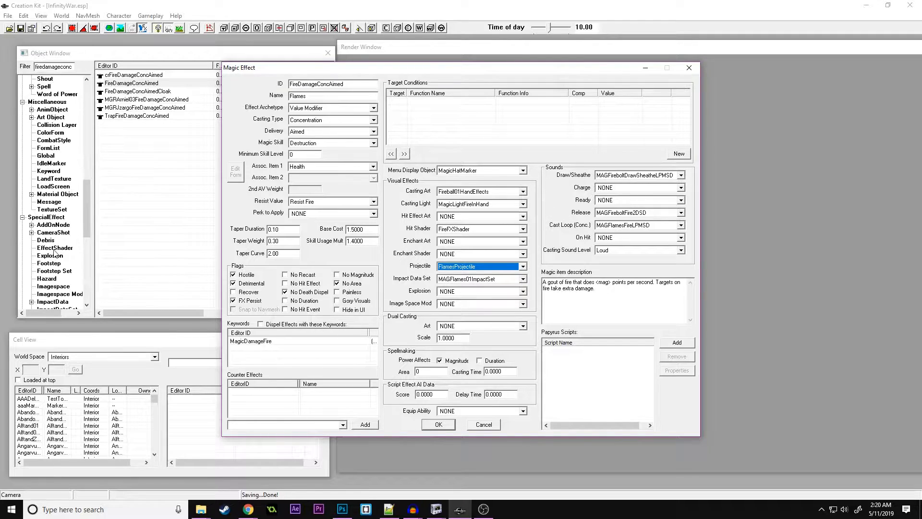
scroll("down", 3)
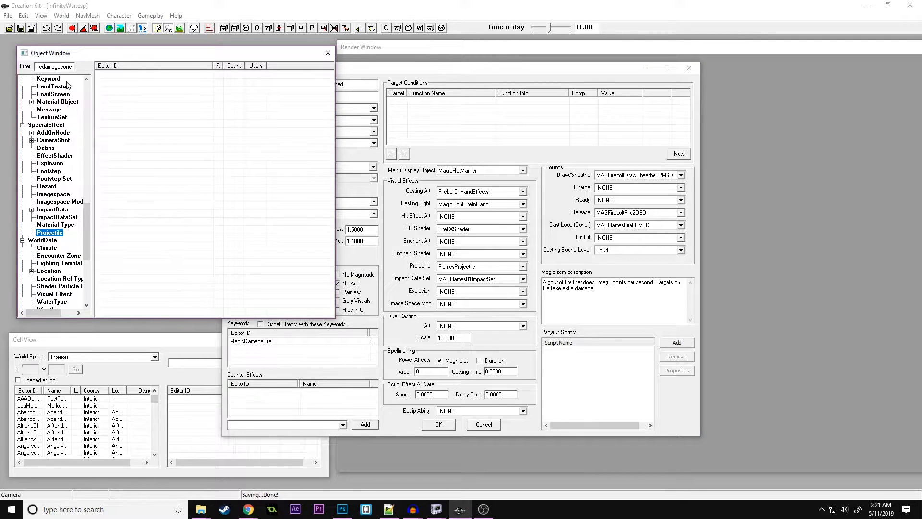
triple_click(53, 66)
type("flamespr")
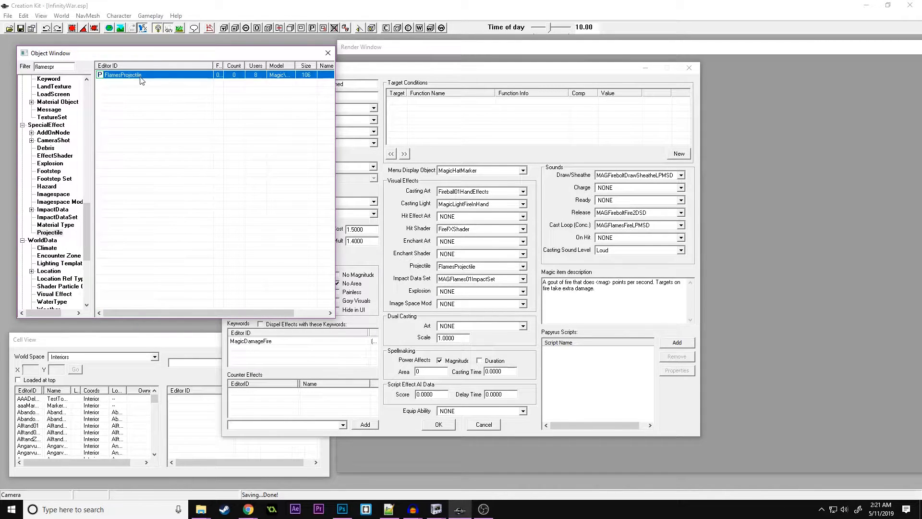
double_click(122, 75)
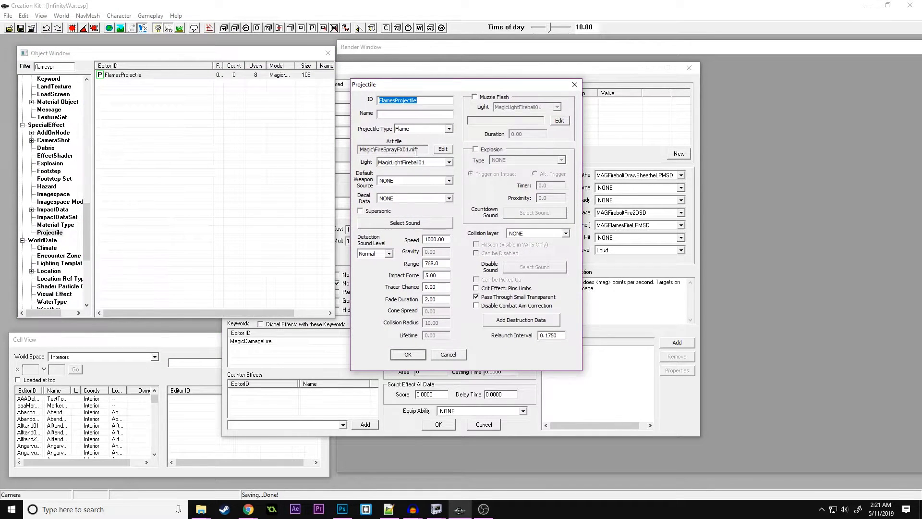
triple_click(388, 148)
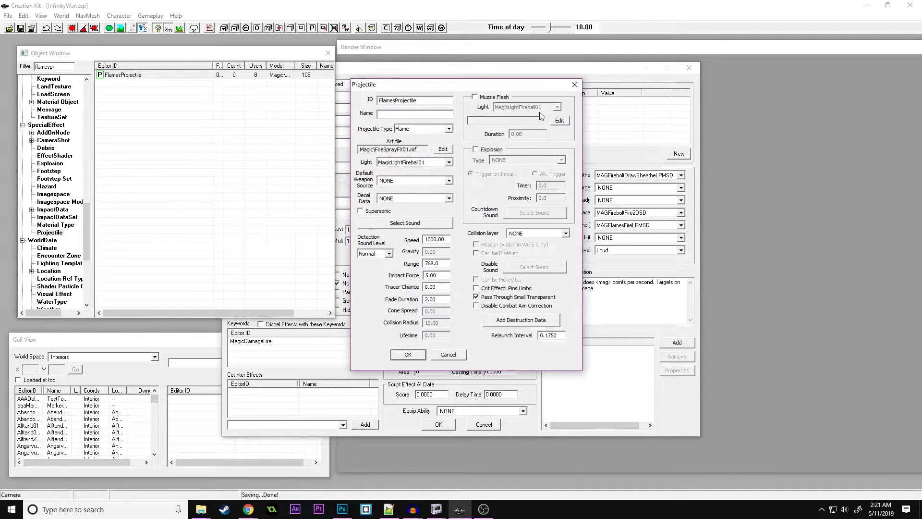
mouse_move(438, 181)
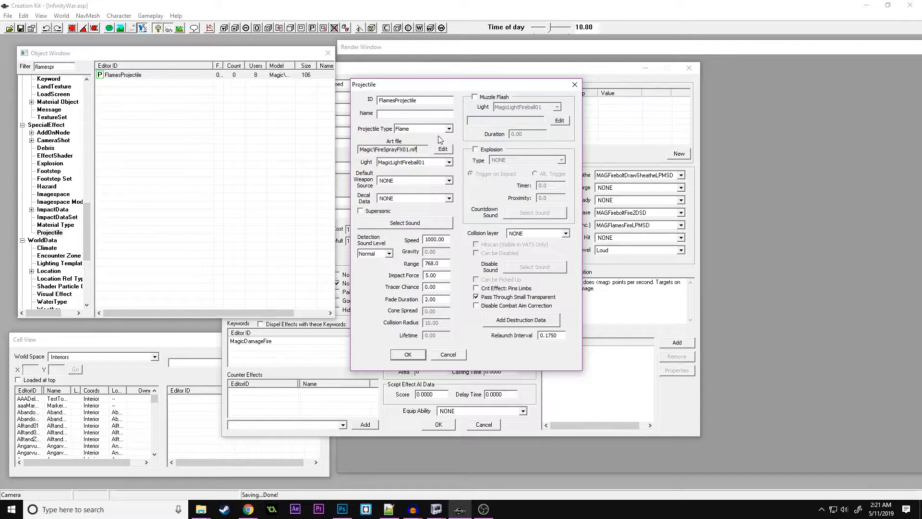
left_click(449, 161)
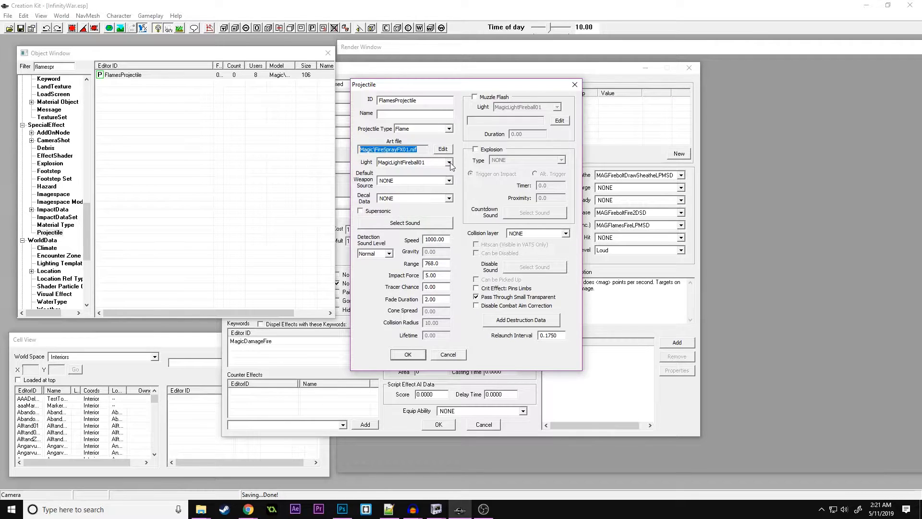
left_click(391, 149)
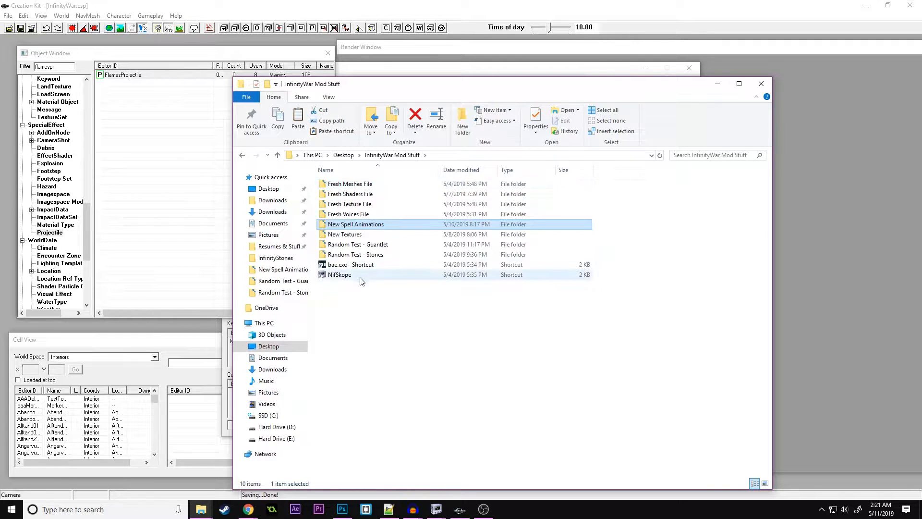
mouse_move(350, 264)
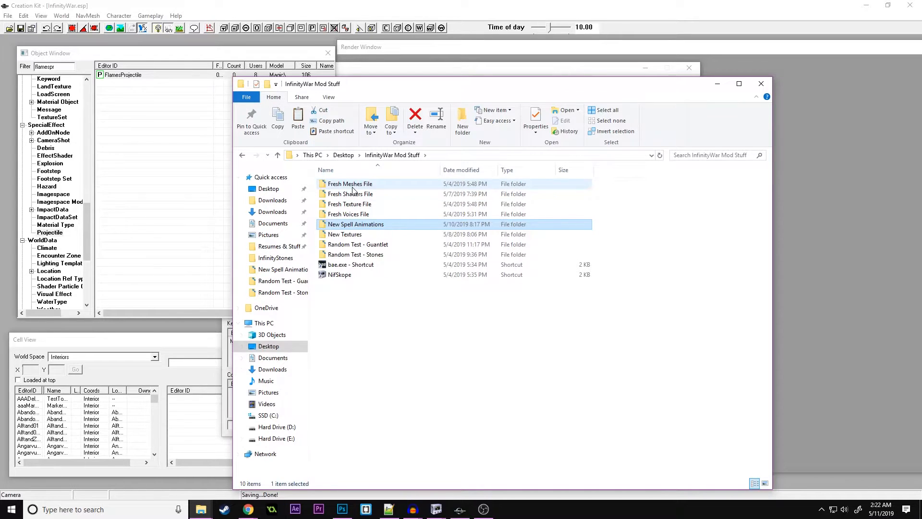
Browse Fresh Meshes File > meshes > magic and bring up firesprayfx01.nif in NifSkope.
double_click(349, 183)
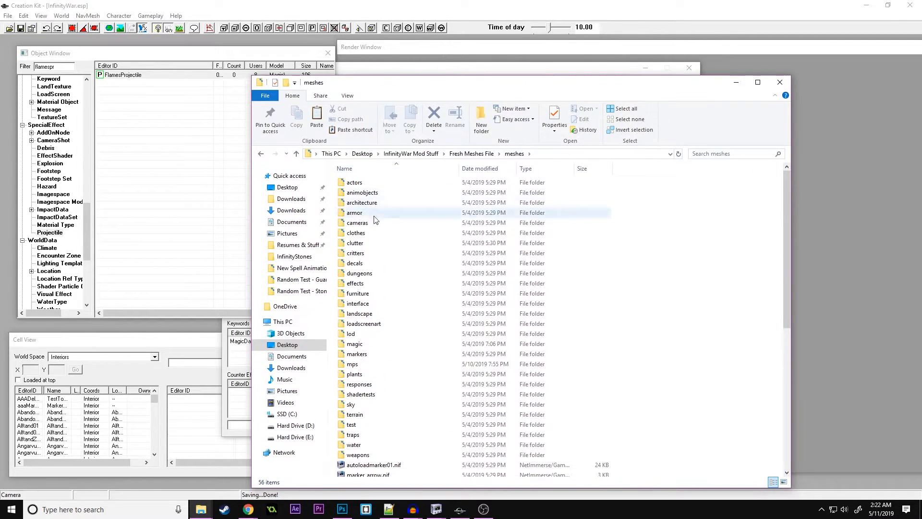
double_click(354, 344)
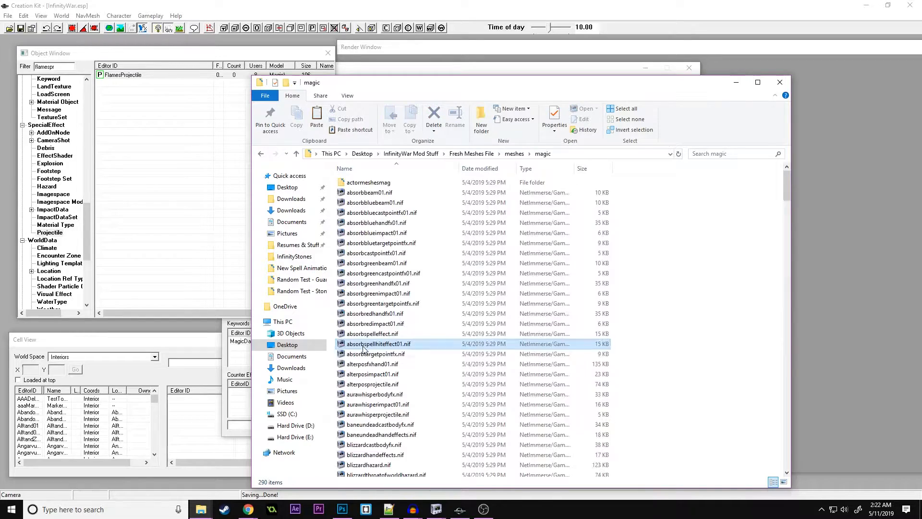
scroll("down", 3)
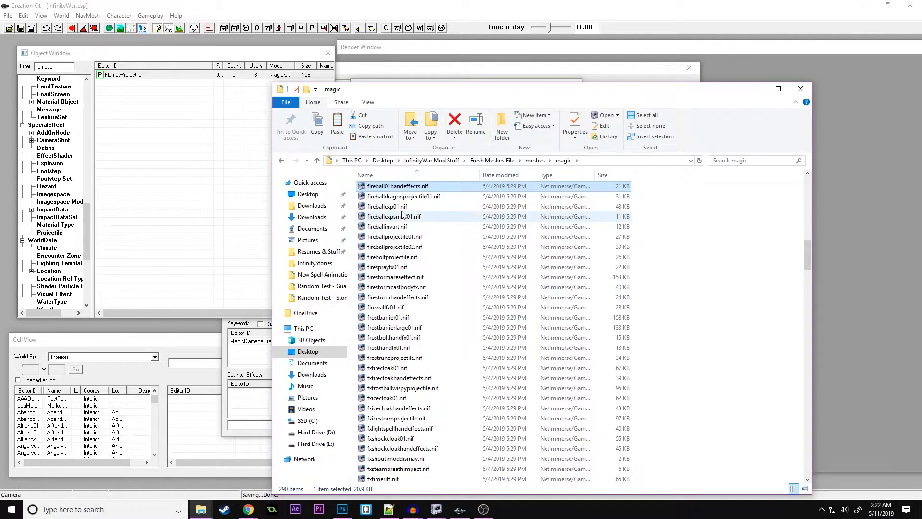
left_click(386, 266)
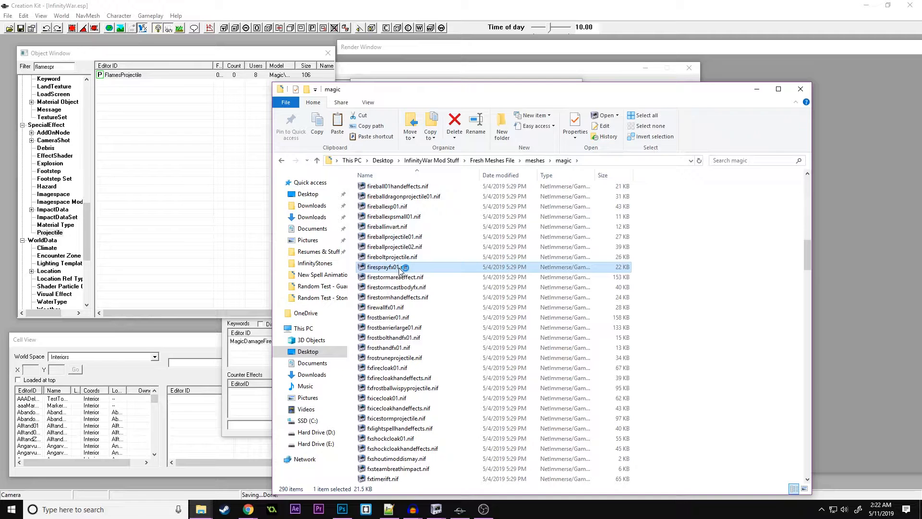
mouse_move(436, 509)
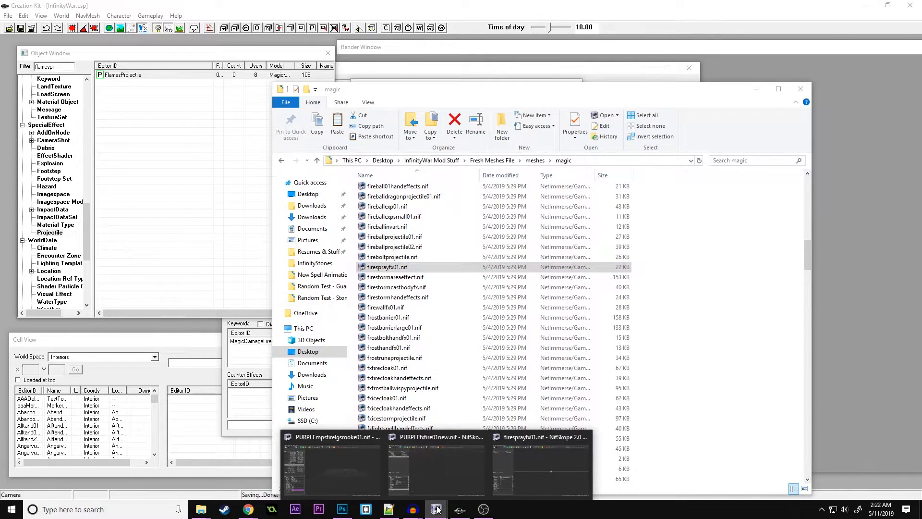
left_click(539, 468)
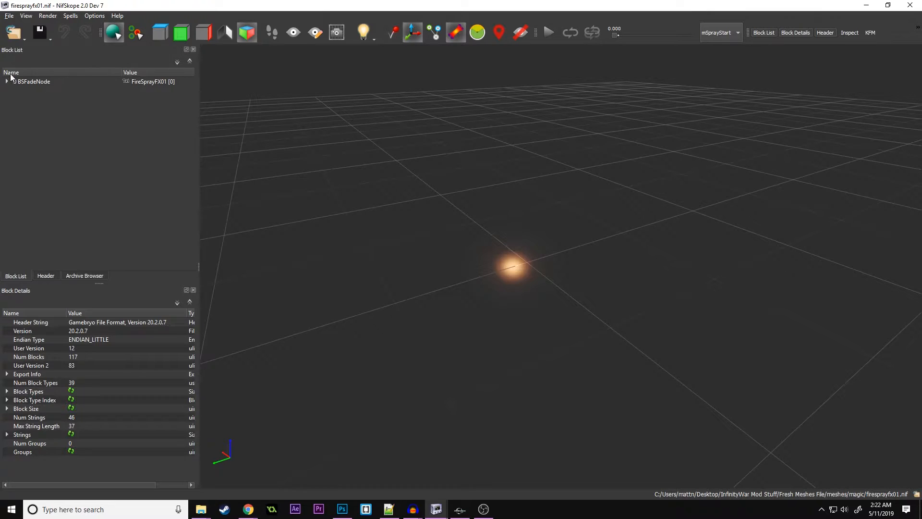
Expand the block tree down to the BSEffectShaderProperty and view its emissive colour and gradient texture paths.
left_click(7, 81)
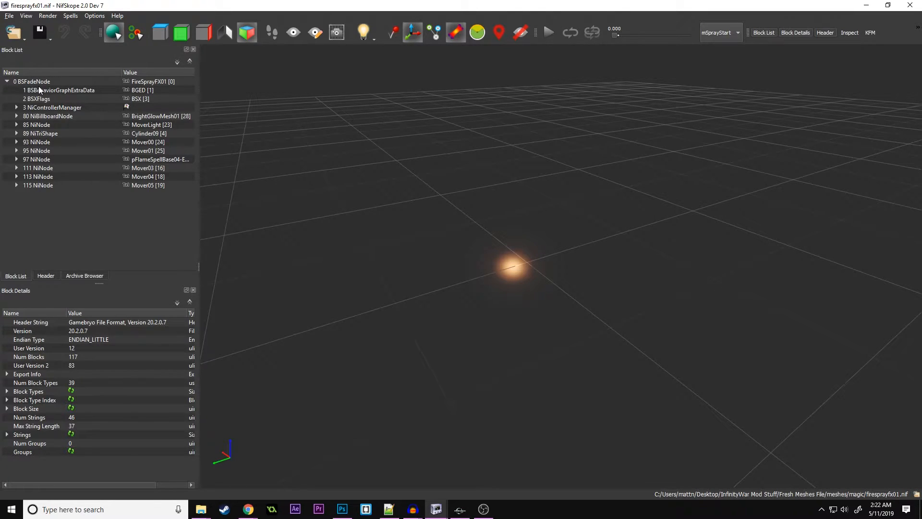
mouse_move(59, 90)
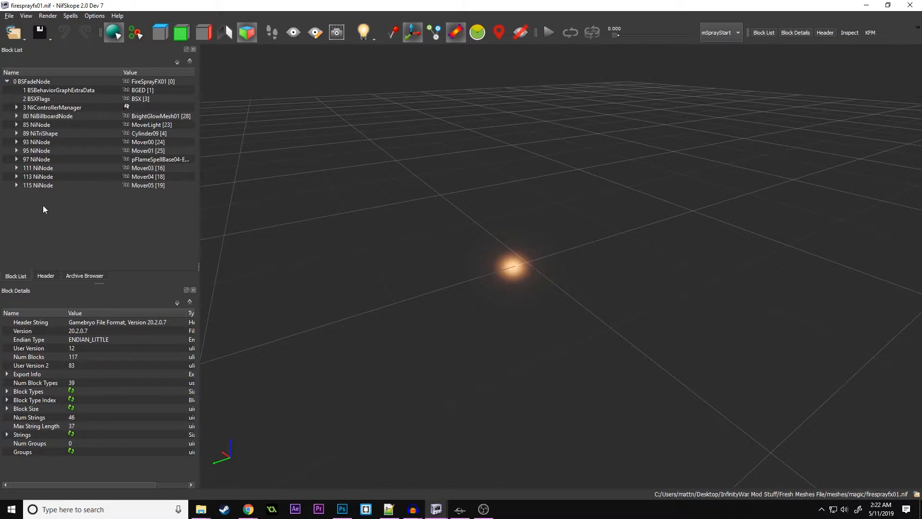
left_click(37, 98)
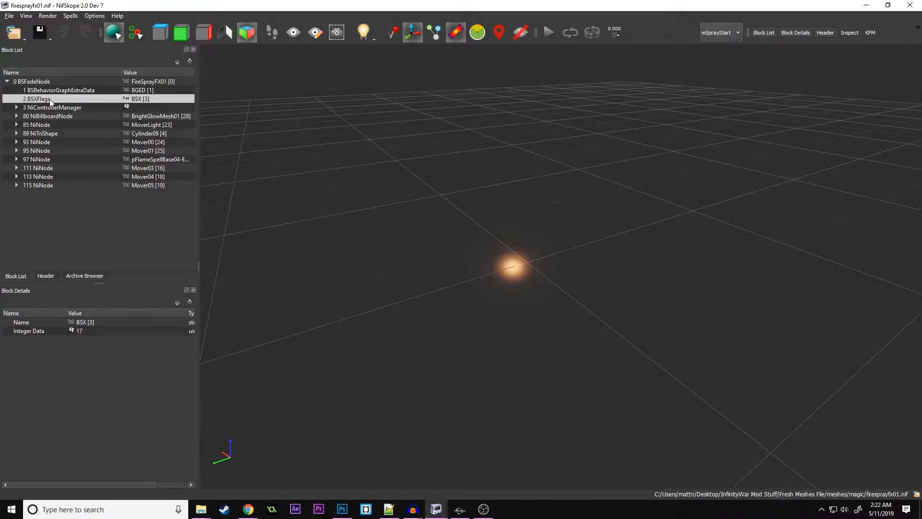
left_click(16, 106)
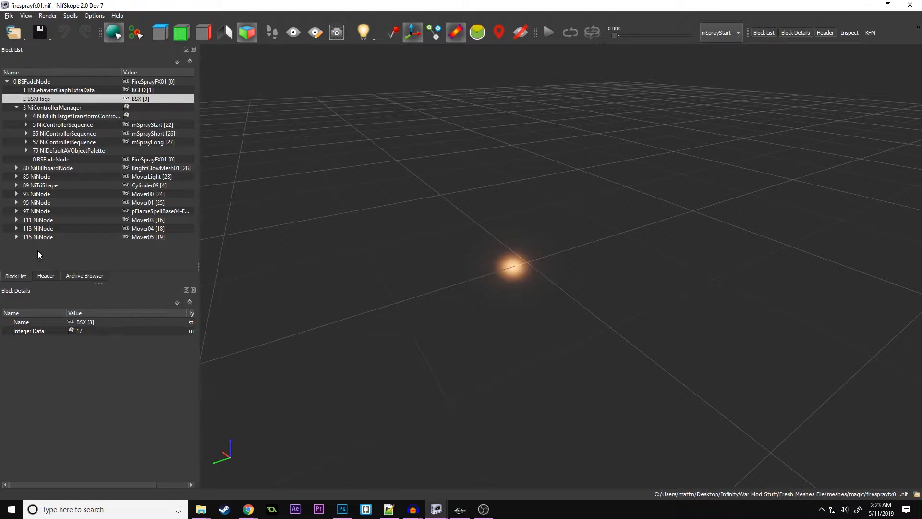
mouse_move(17, 239)
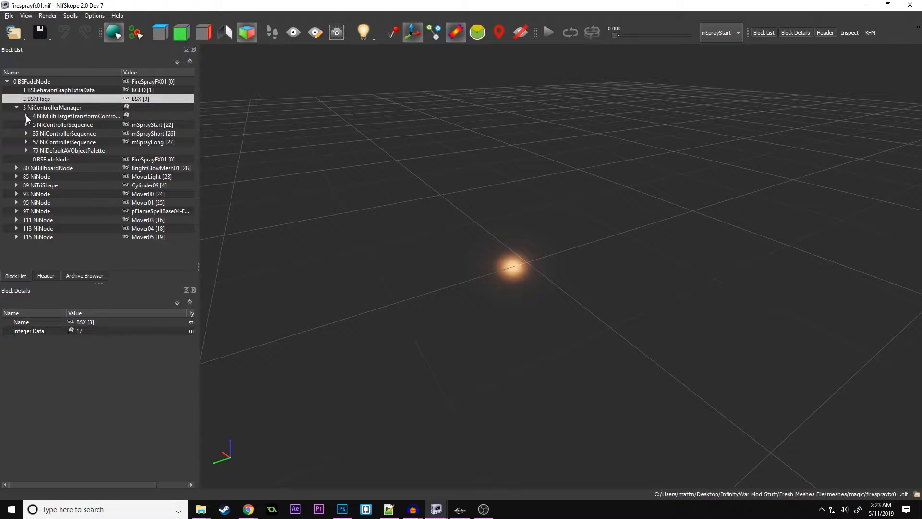
left_click(26, 116)
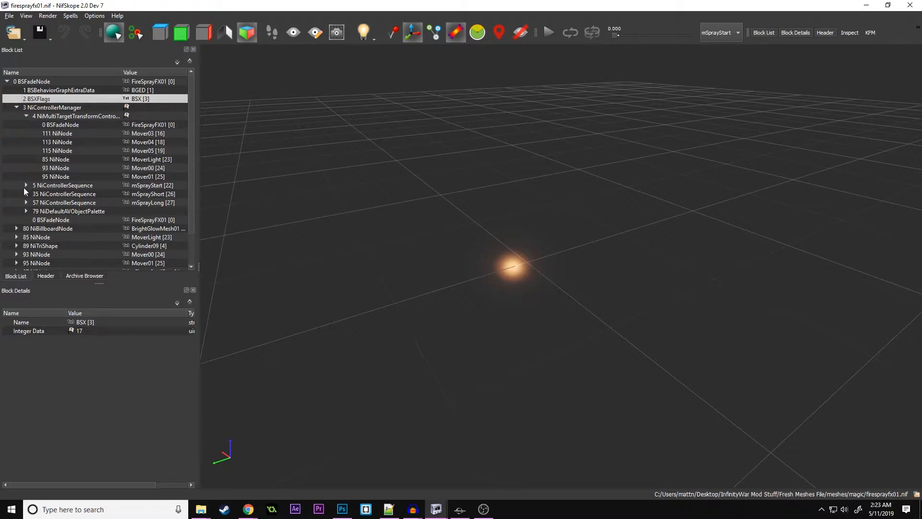
left_click(26, 186)
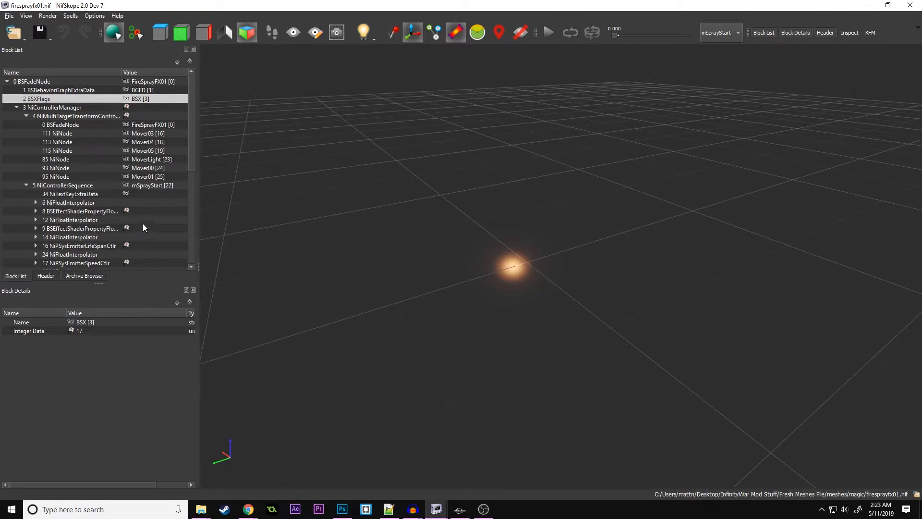
mouse_move(41, 134)
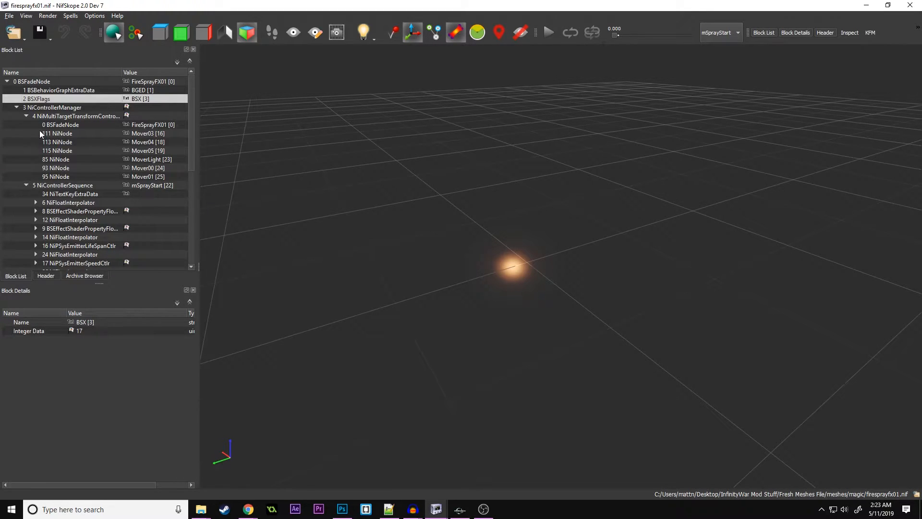
left_click(36, 211)
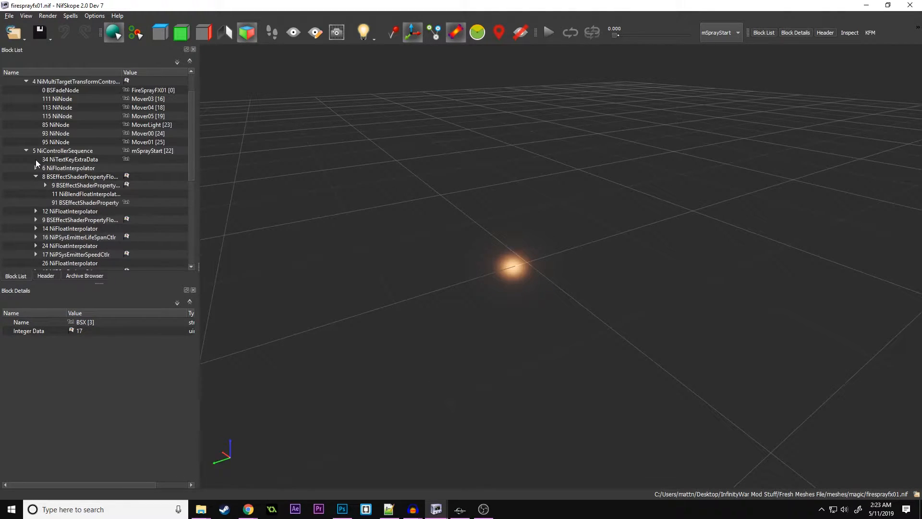
left_click(87, 203)
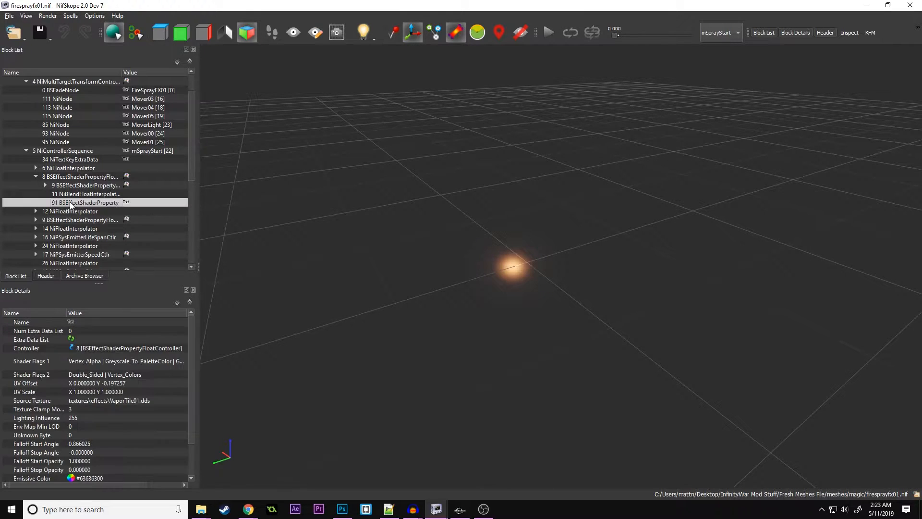
scroll("down", 3)
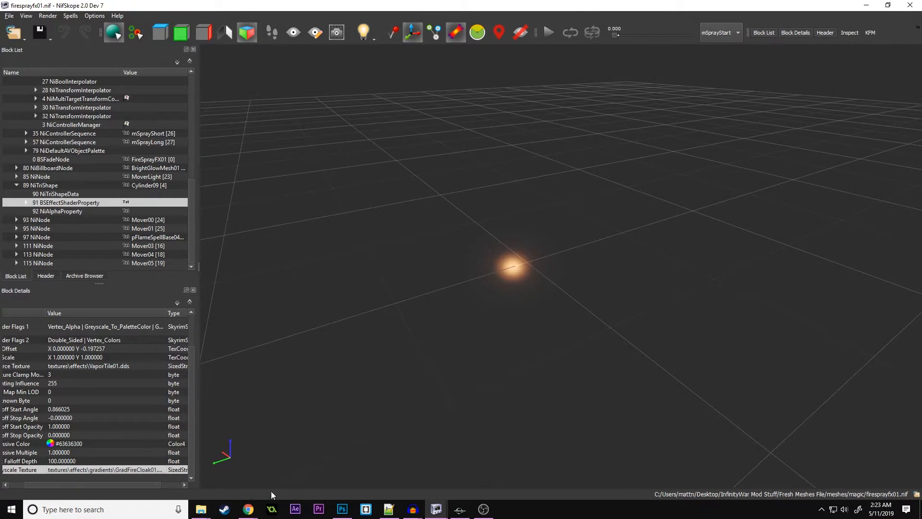
mouse_move(380, 506)
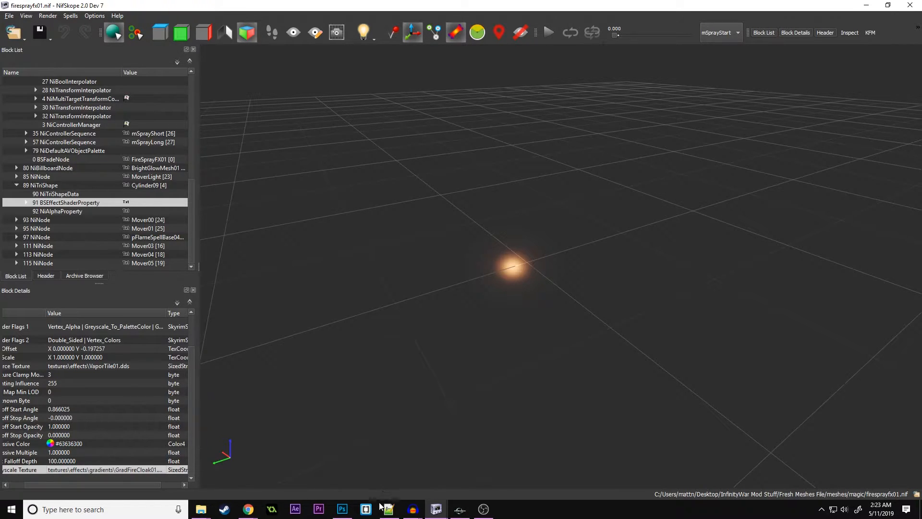
mouse_move(387, 509)
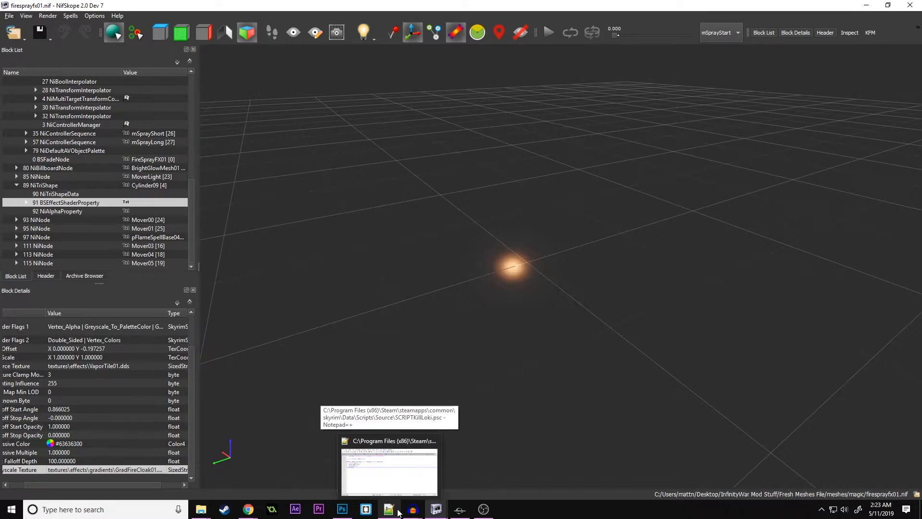
Look over the firegraypurp and firegraypurpcloak purple gradients in Photoshop, then launch GIMP.
left_click(342, 509)
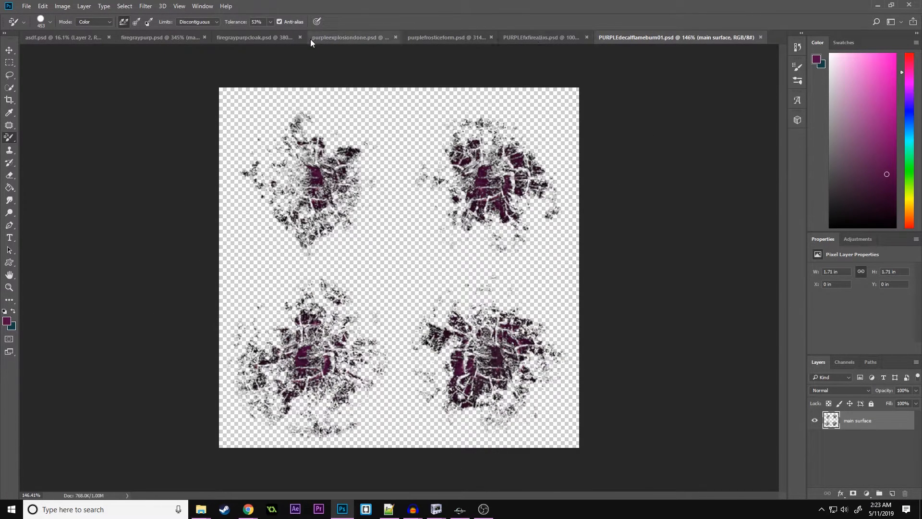
left_click(61, 37)
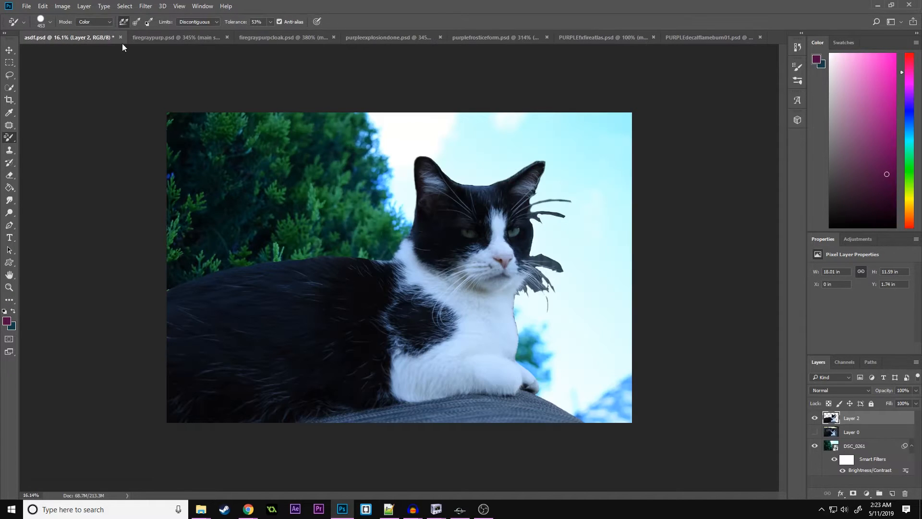
left_click(170, 38)
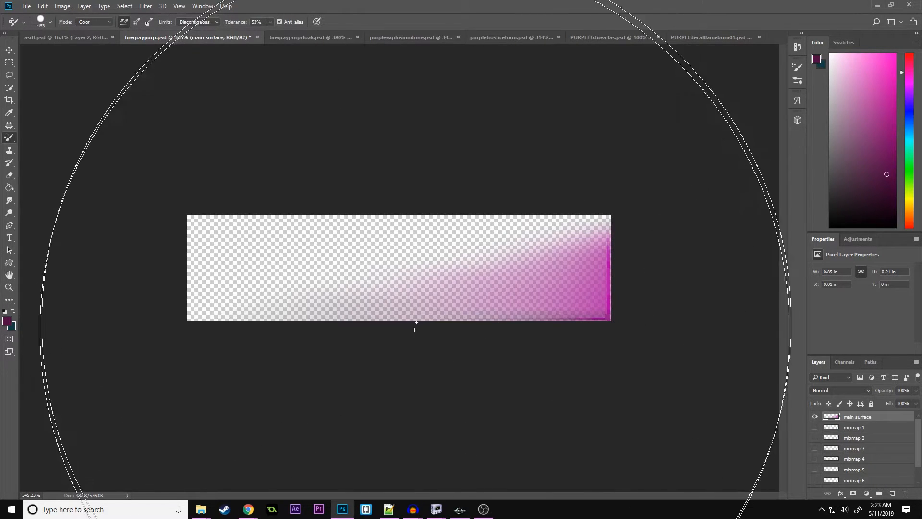
left_click(294, 37)
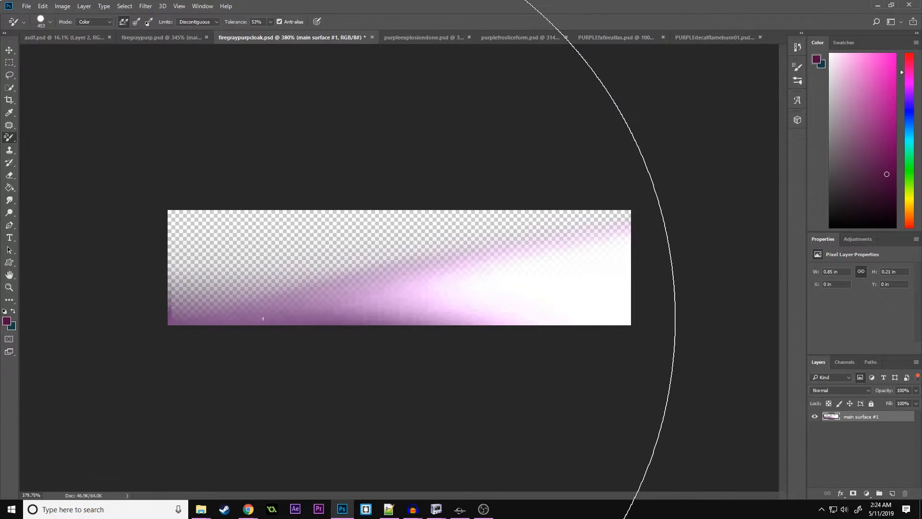
mouse_move(462, 268)
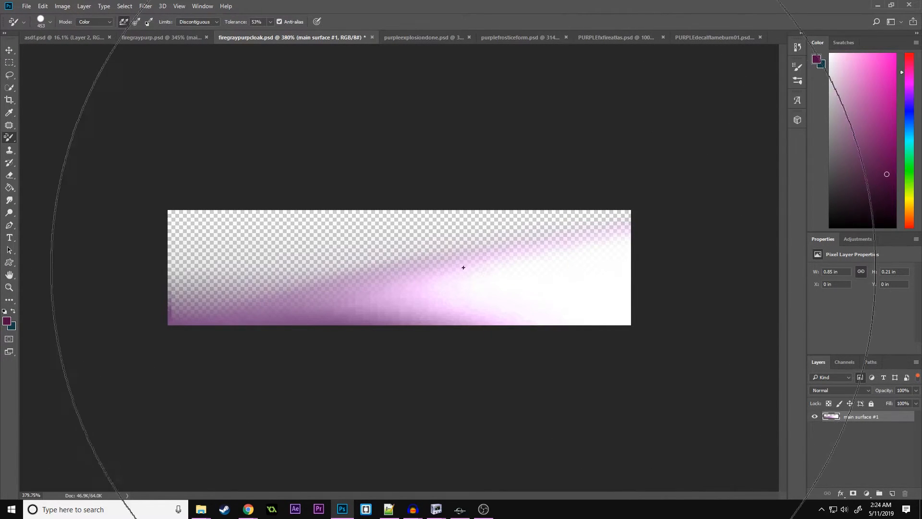
right_click(9, 138)
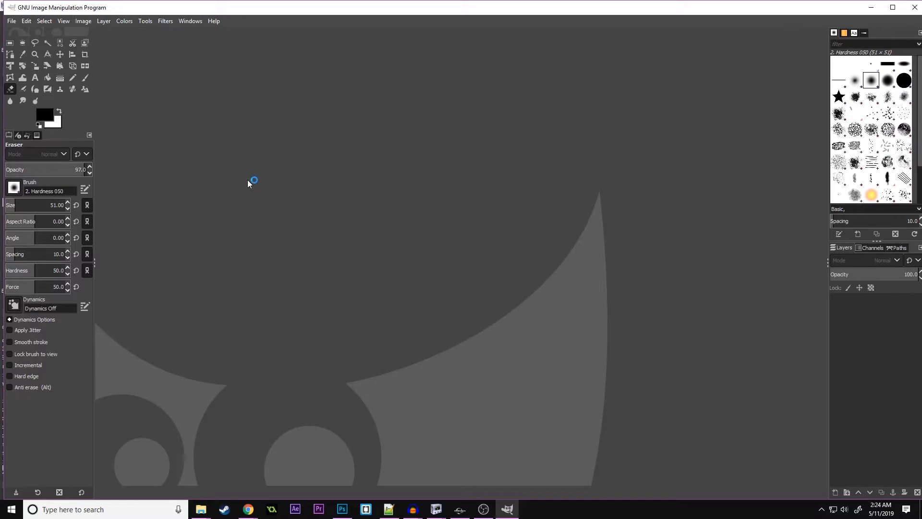
Load purpleexplosiondone.dds from recent files with its mipmap layers.
left_click(11, 21)
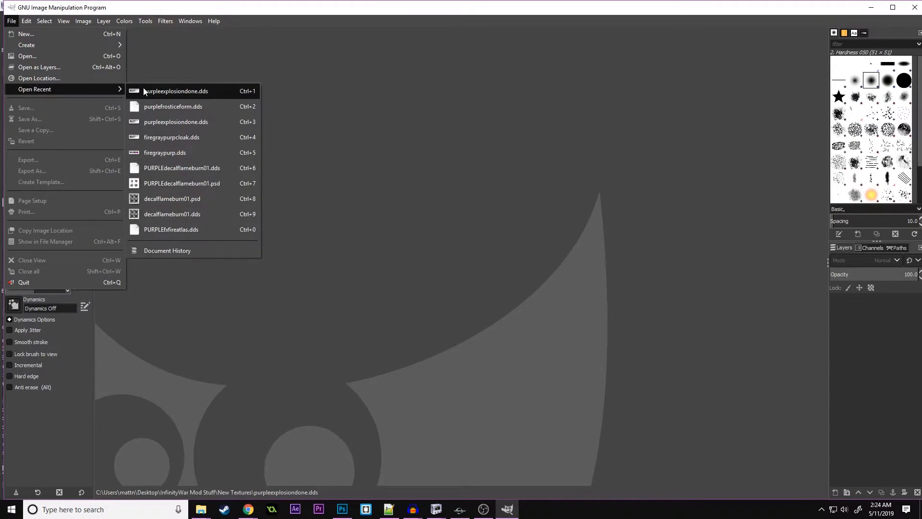
left_click(175, 90)
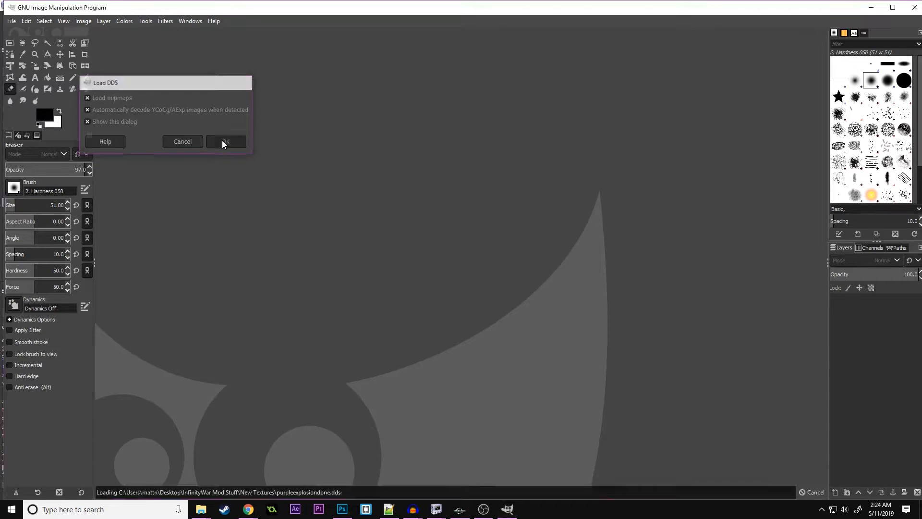
left_click(226, 141)
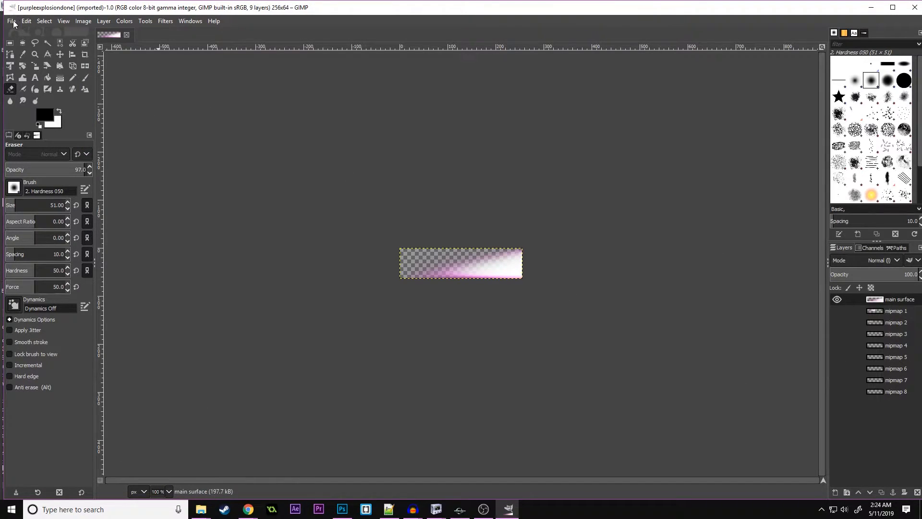
Export the texture as videotut.dds, reaching the DDS save options.
left_click(10, 21)
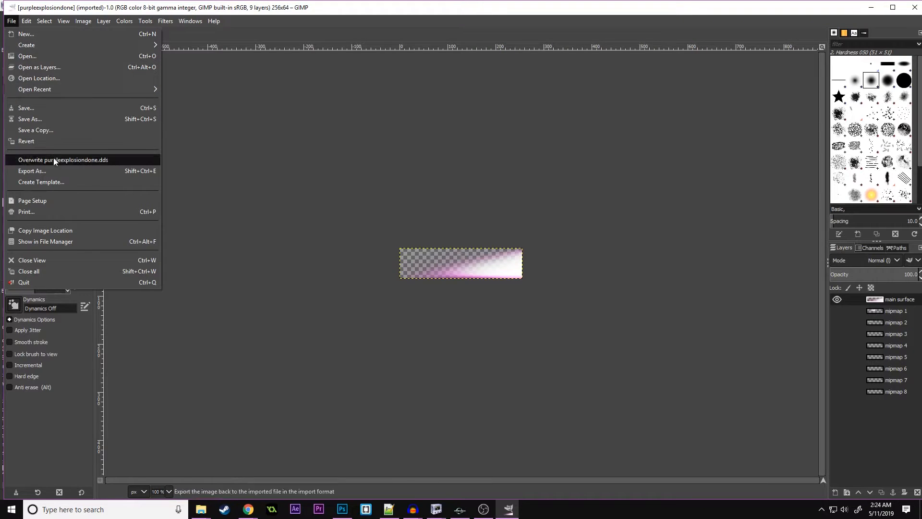
left_click(33, 171)
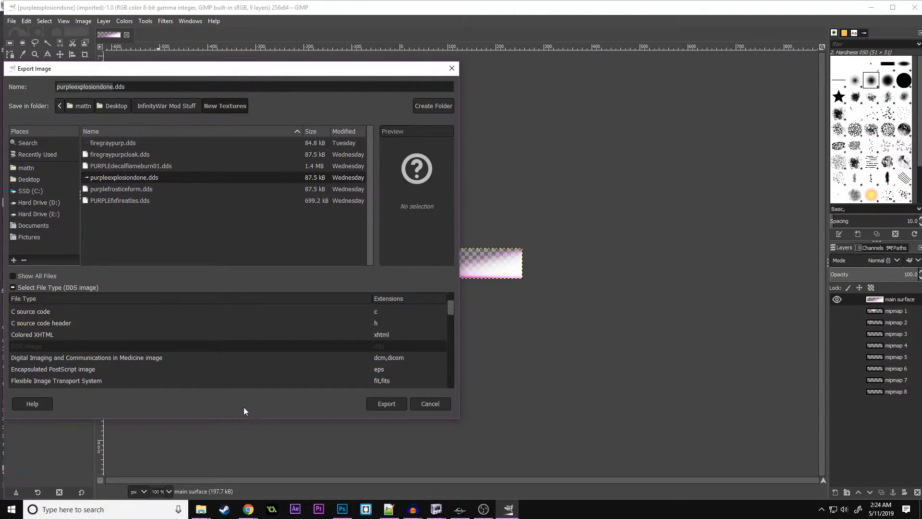
mouse_move(107, 404)
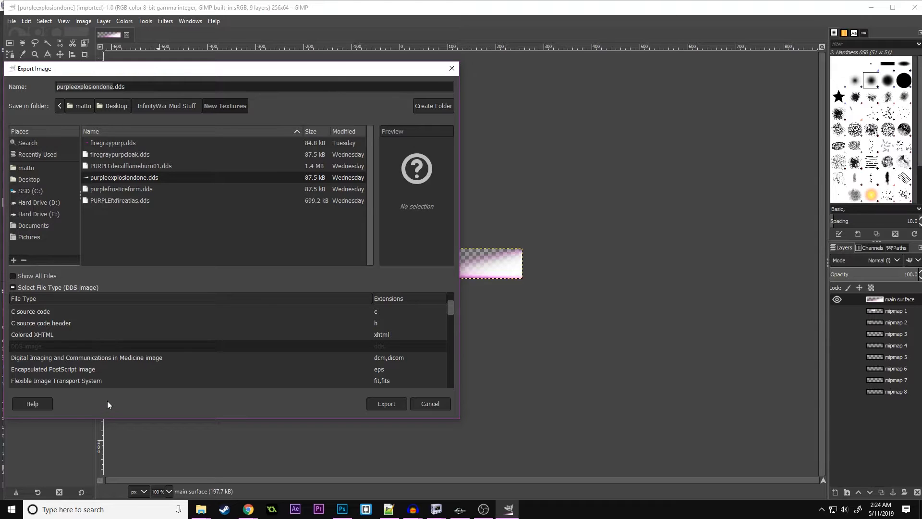
left_click(386, 403)
type("videotut")
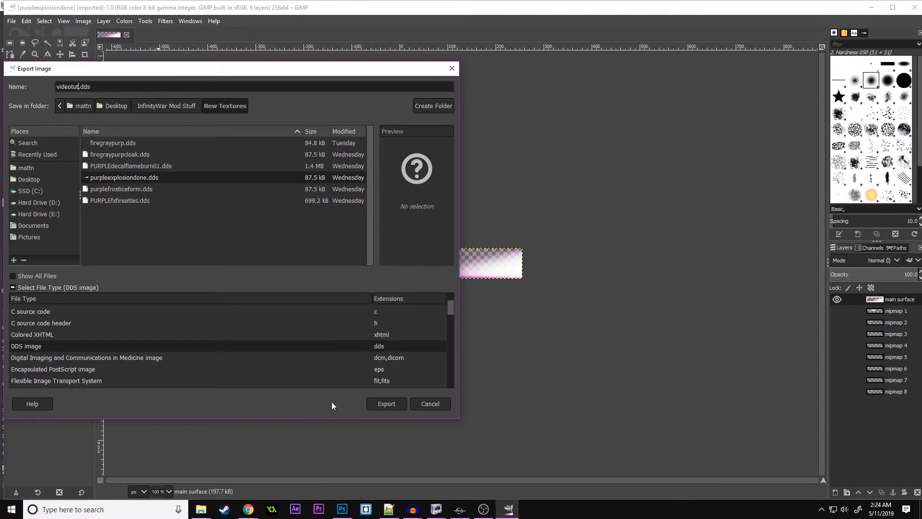
left_click(386, 404)
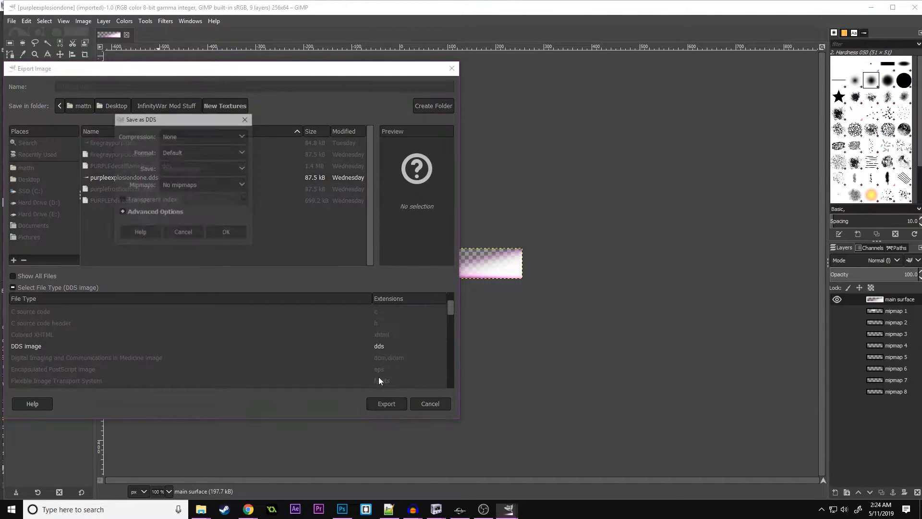
Set DDS compression to None with generated mipmaps, then cancel the options prompt.
left_click(203, 136)
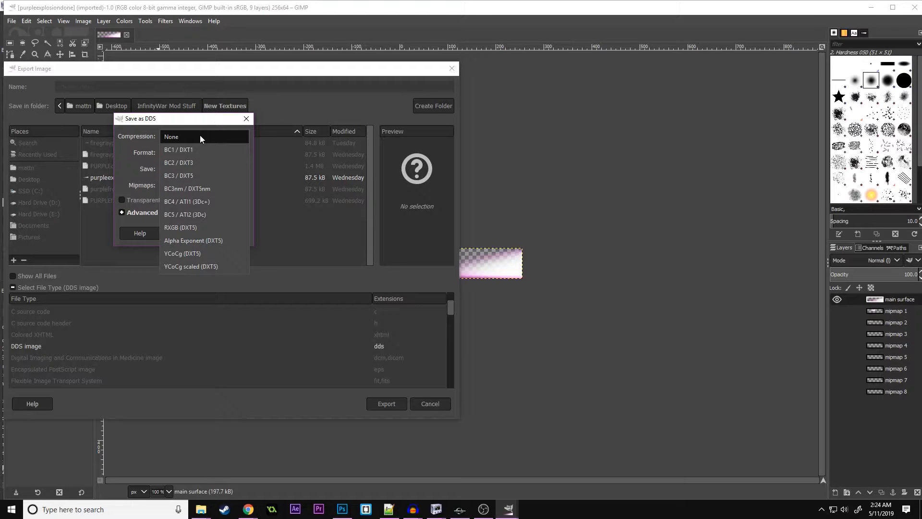
mouse_move(210, 240)
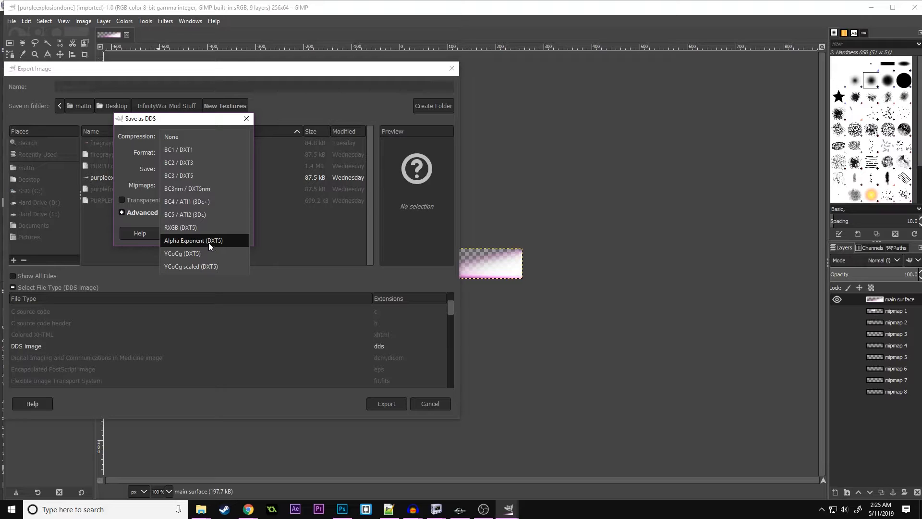
mouse_move(221, 248)
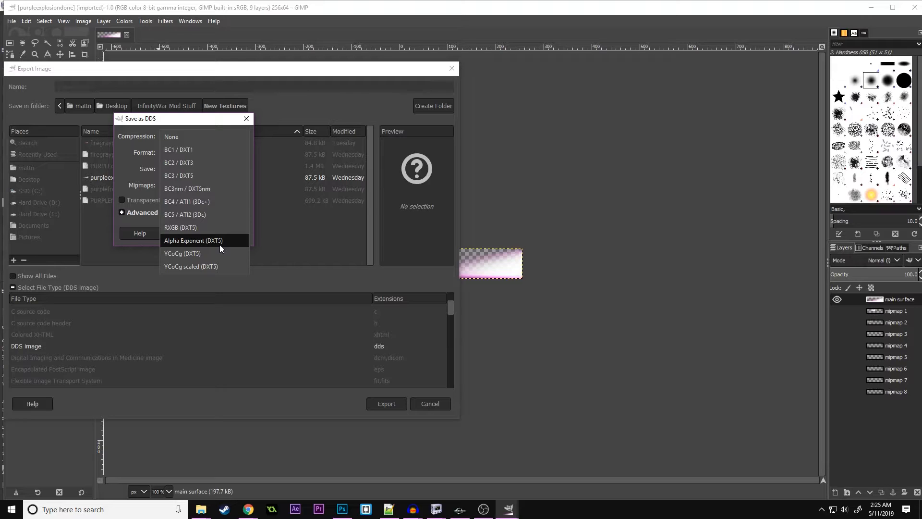
mouse_move(196, 144)
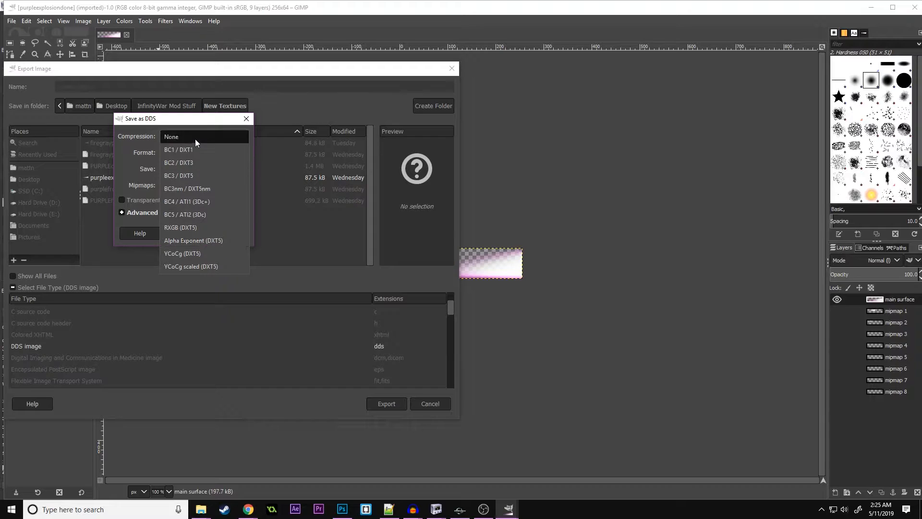
left_click(171, 136)
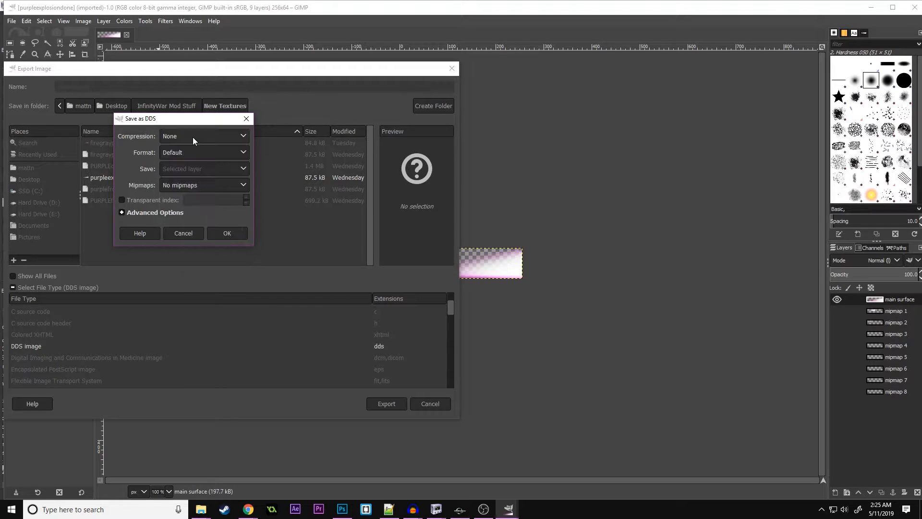
mouse_move(188, 159)
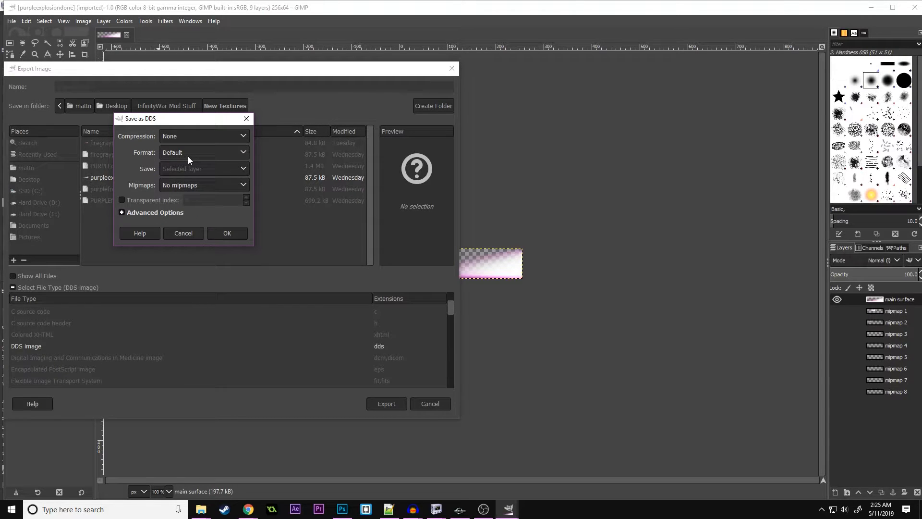
left_click(203, 184)
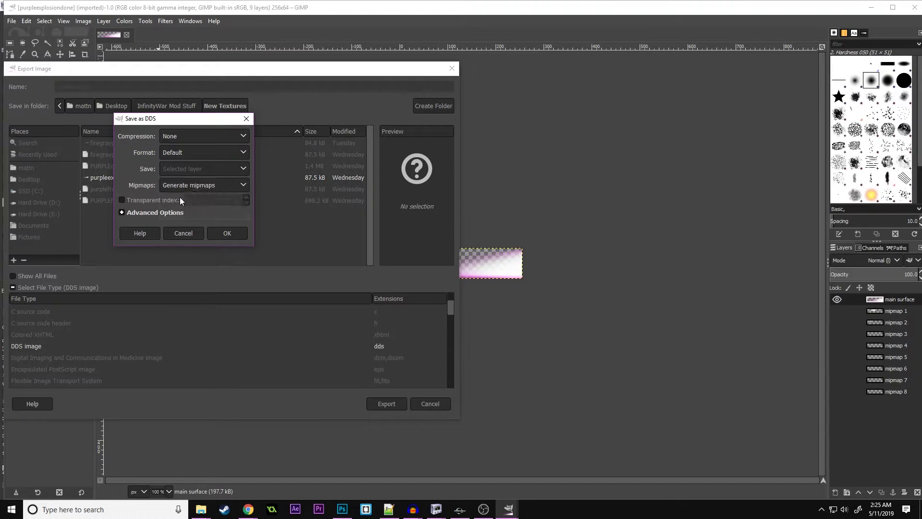
mouse_move(894, 315)
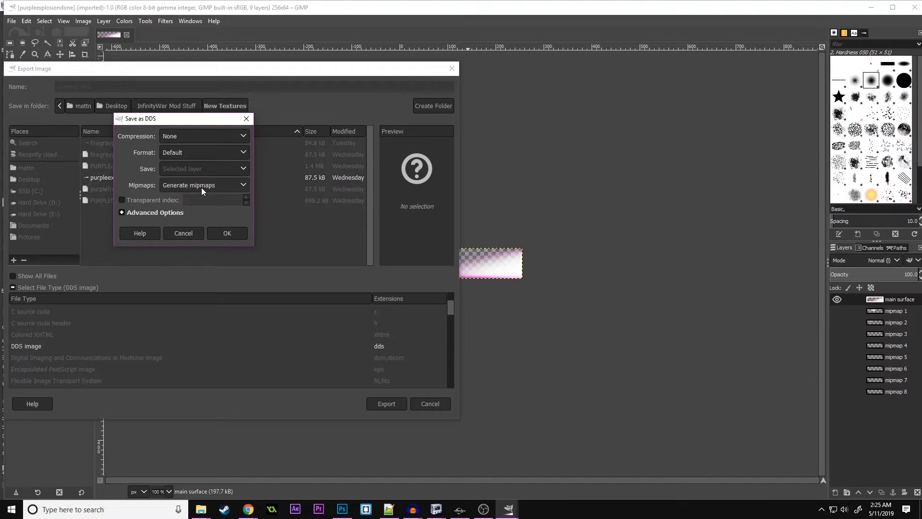
mouse_move(182, 232)
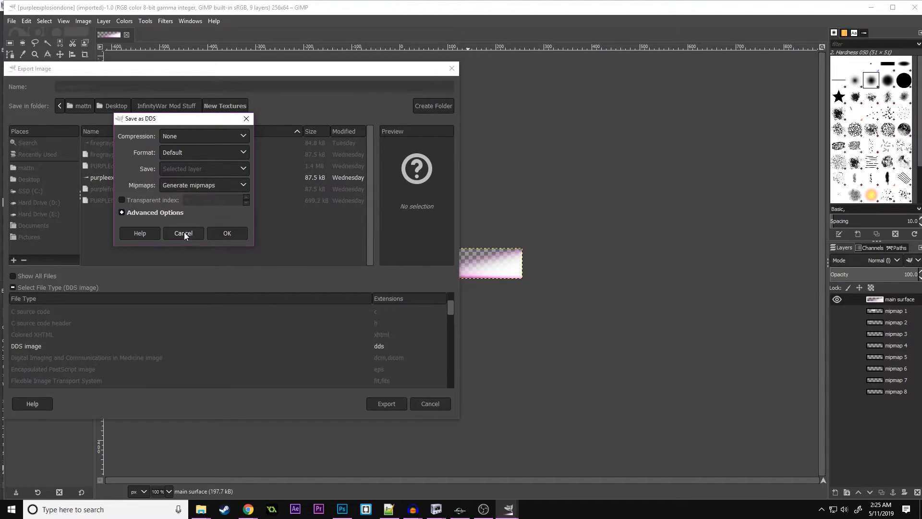
left_click(183, 232)
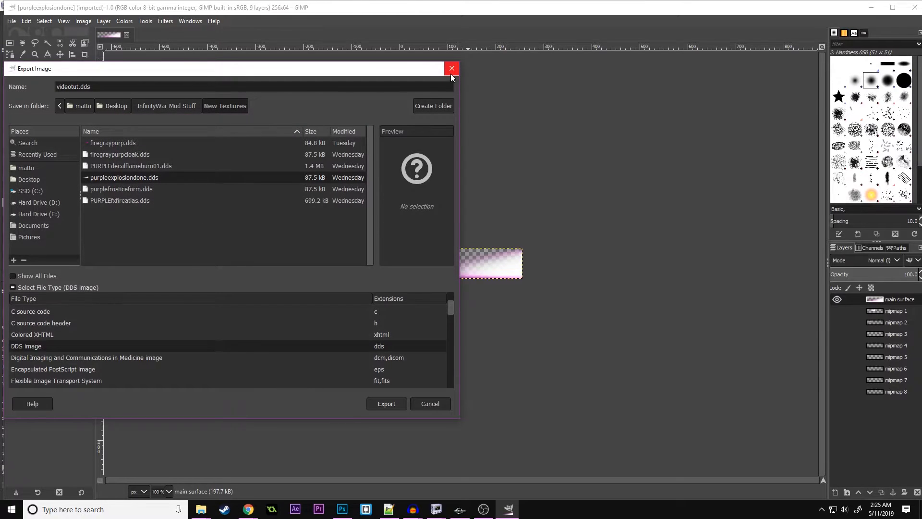
left_click(451, 68)
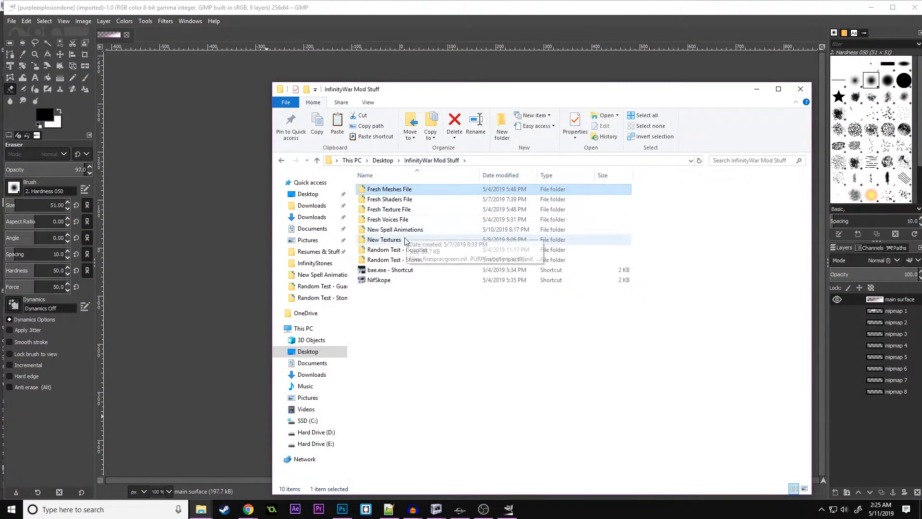
double_click(384, 240)
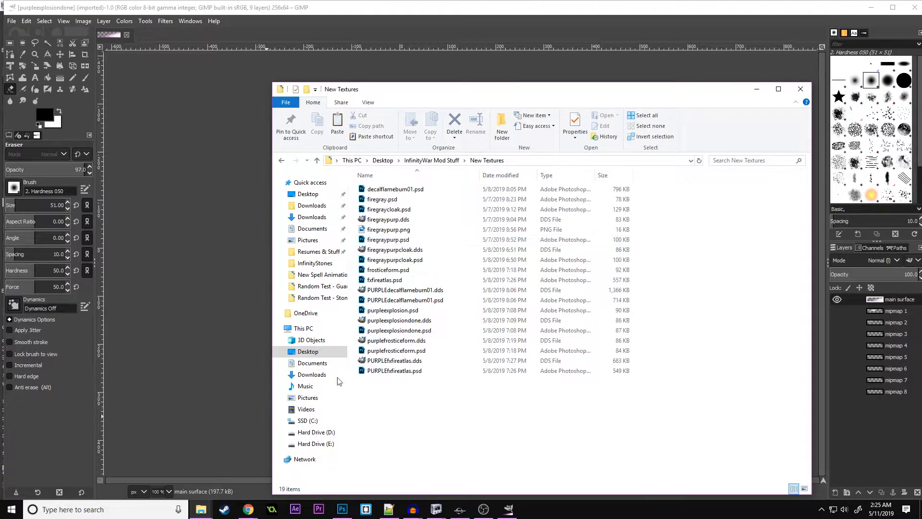
left_click(315, 263)
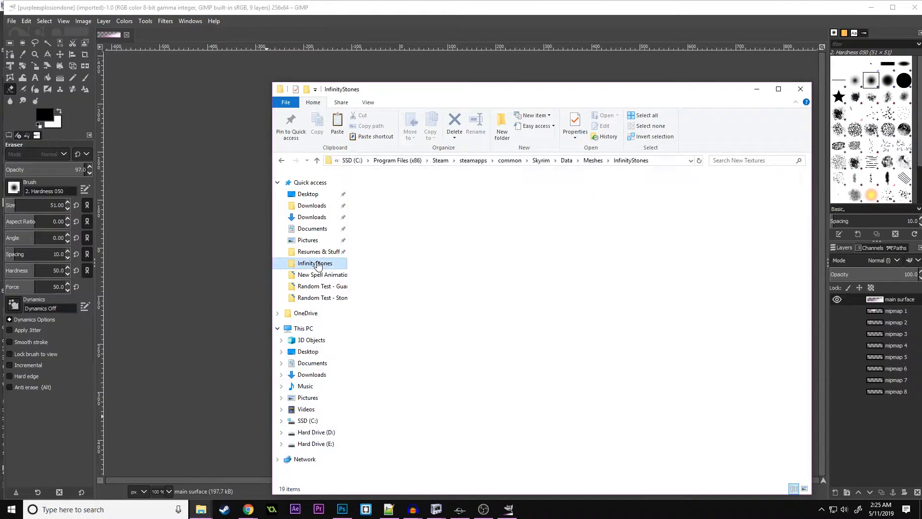
double_click(315, 263)
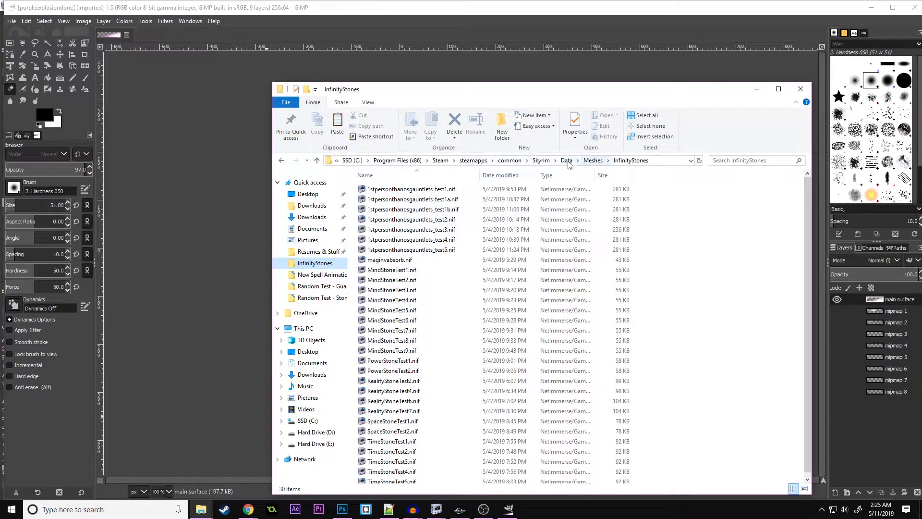
left_click(567, 160)
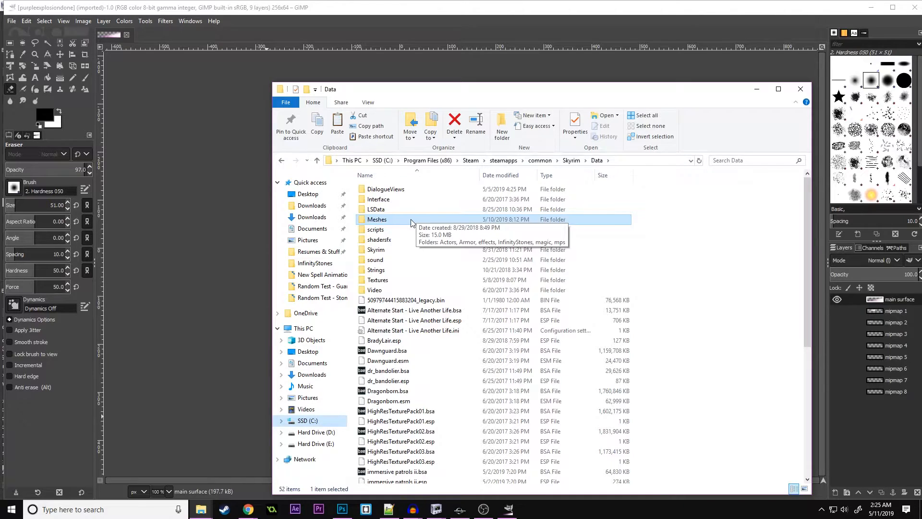
double_click(377, 219)
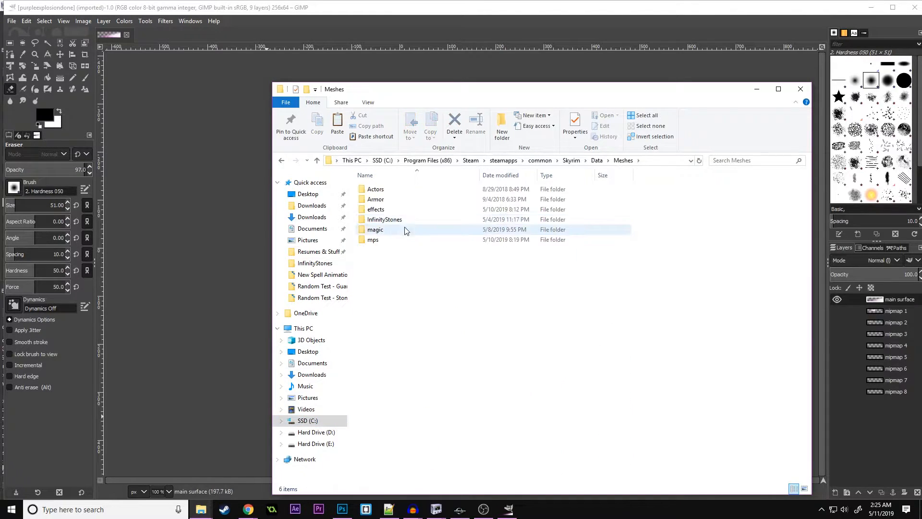
mouse_move(419, 255)
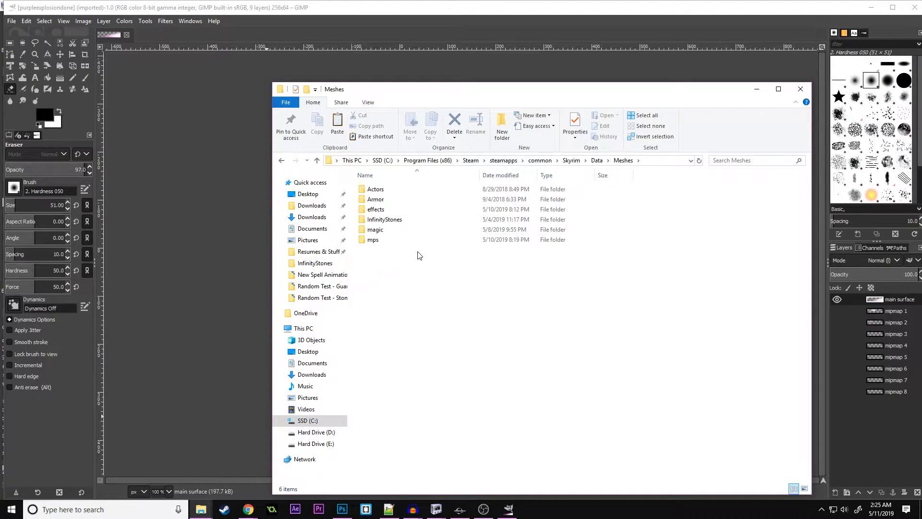
mouse_move(605, 166)
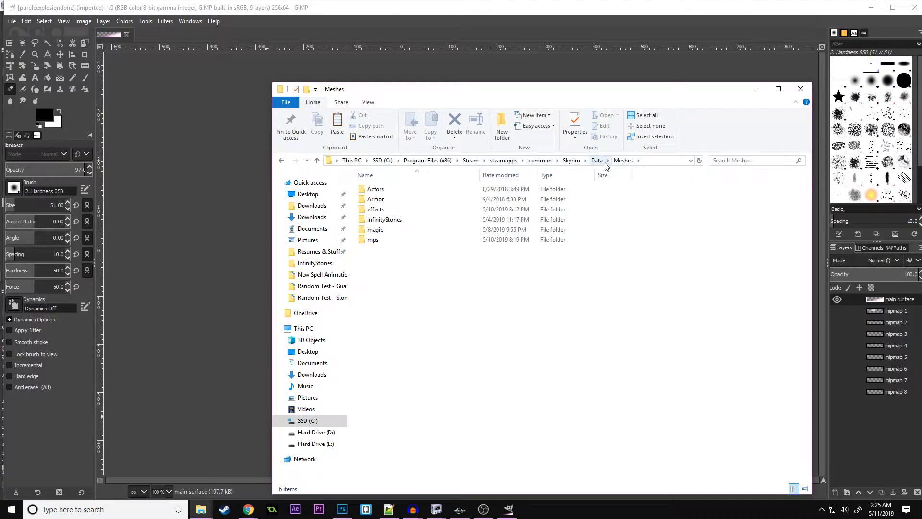
mouse_move(409, 258)
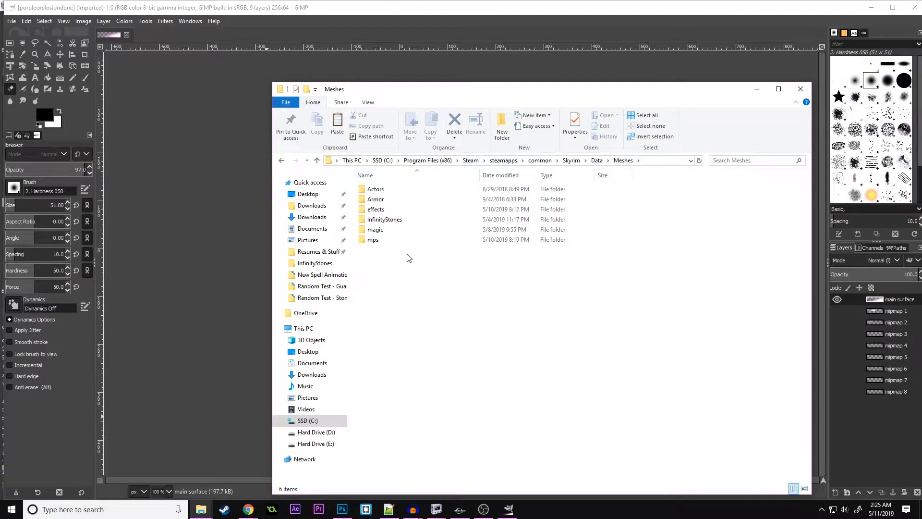
double_click(372, 239)
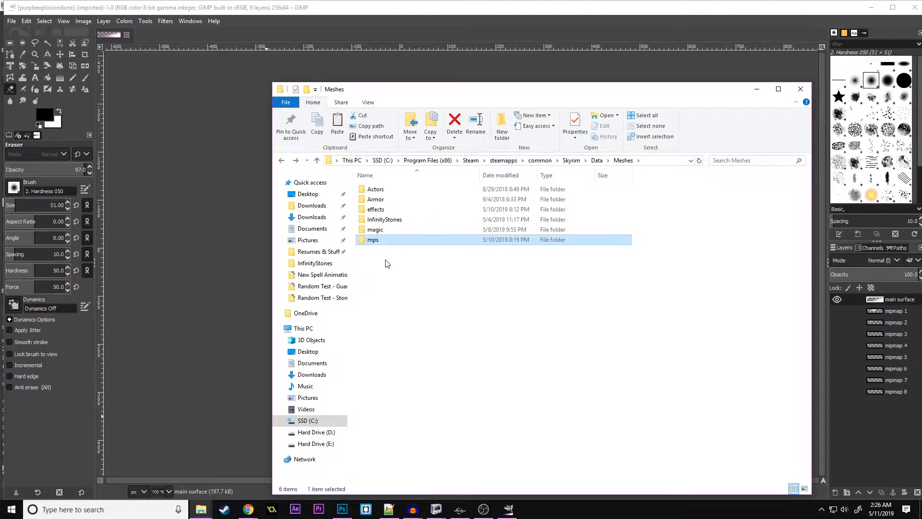
mouse_move(421, 282)
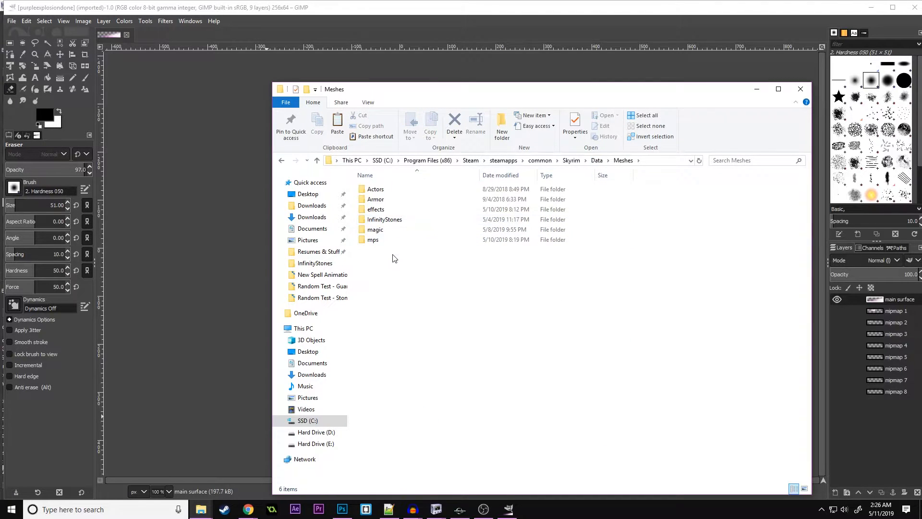
right_click(394, 258)
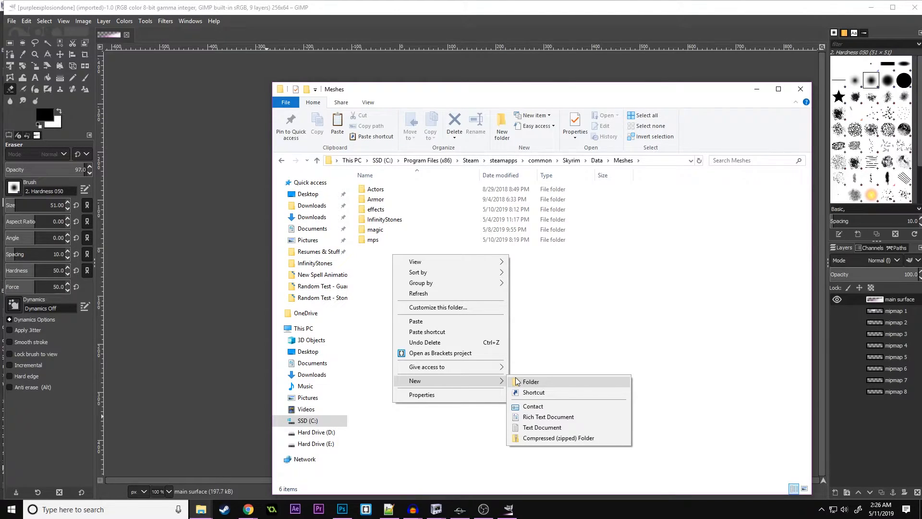
left_click(559, 342)
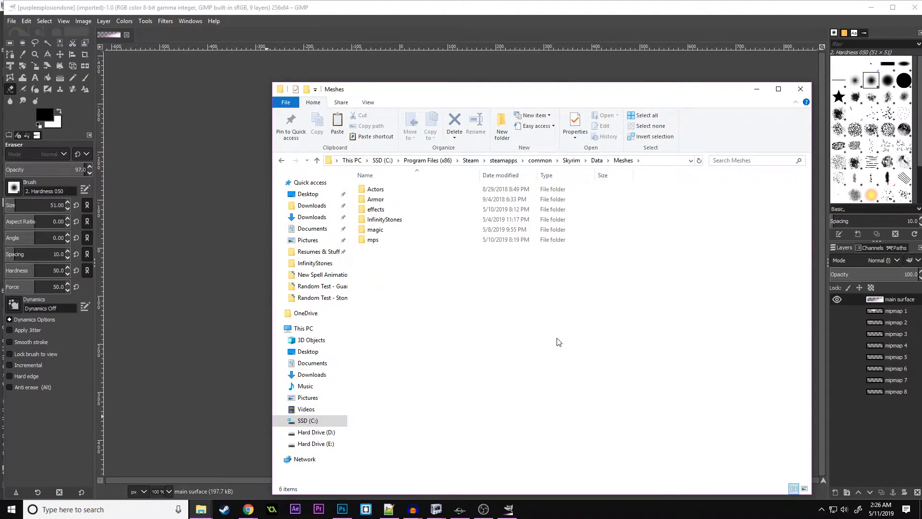
mouse_move(410, 280)
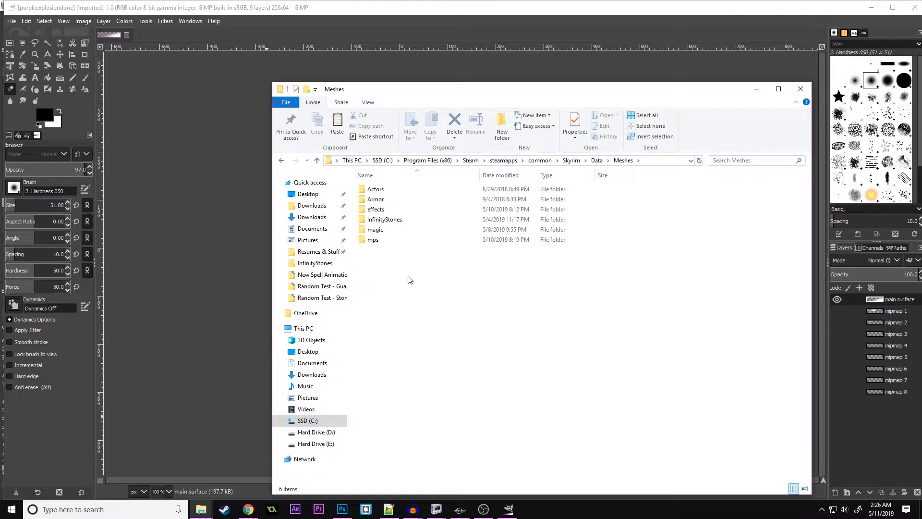
left_click(373, 239)
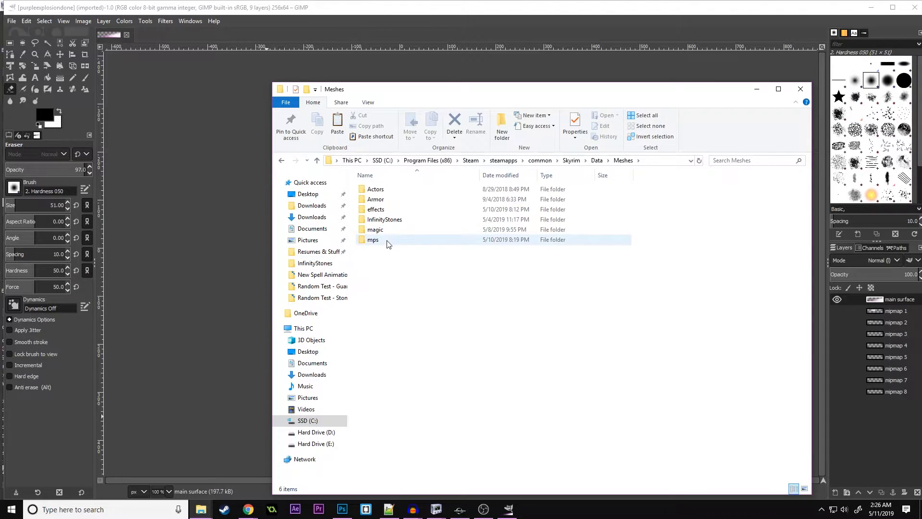
double_click(373, 239)
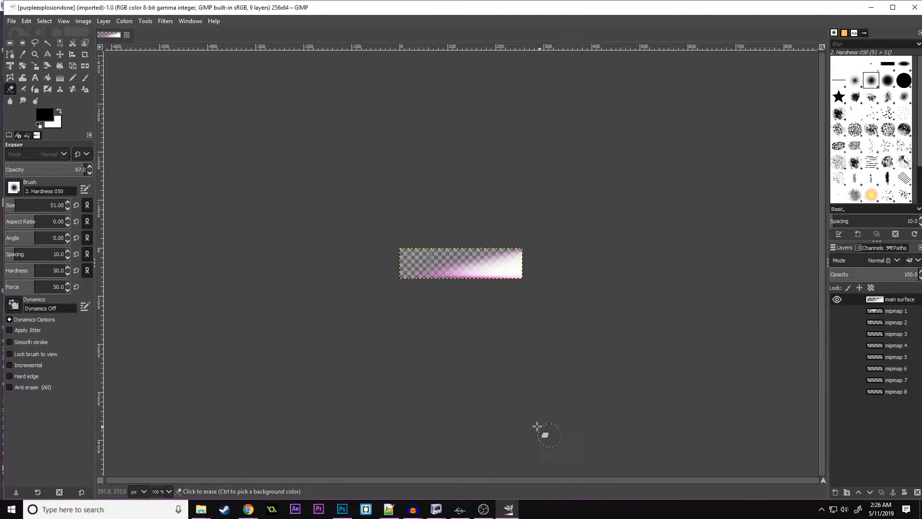
Return to firesprayfx01.nif, select the shader's Emissive Color and list the NiTriShapeData vertex colours.
left_click(436, 509)
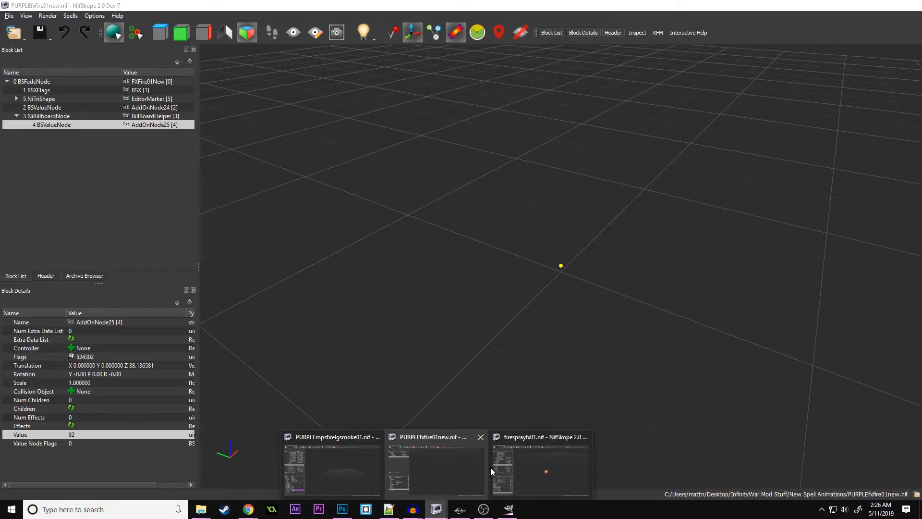
left_click(539, 465)
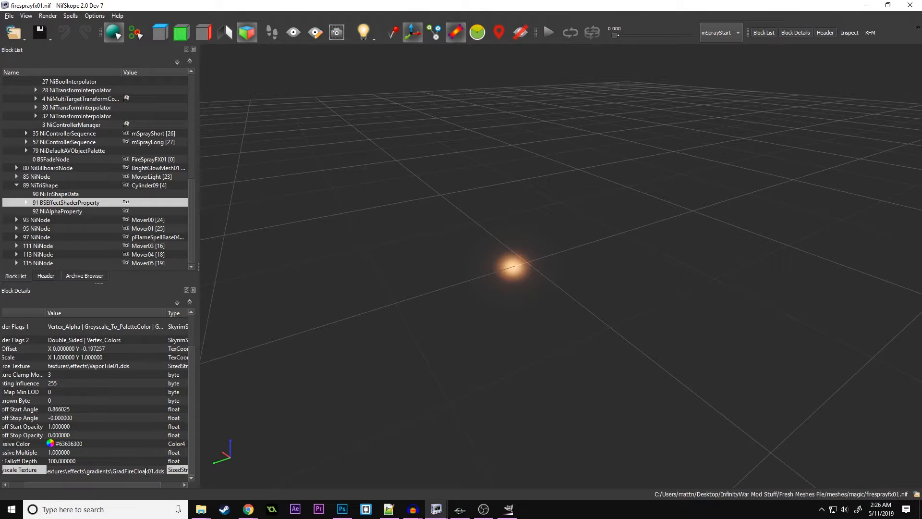
left_click(88, 443)
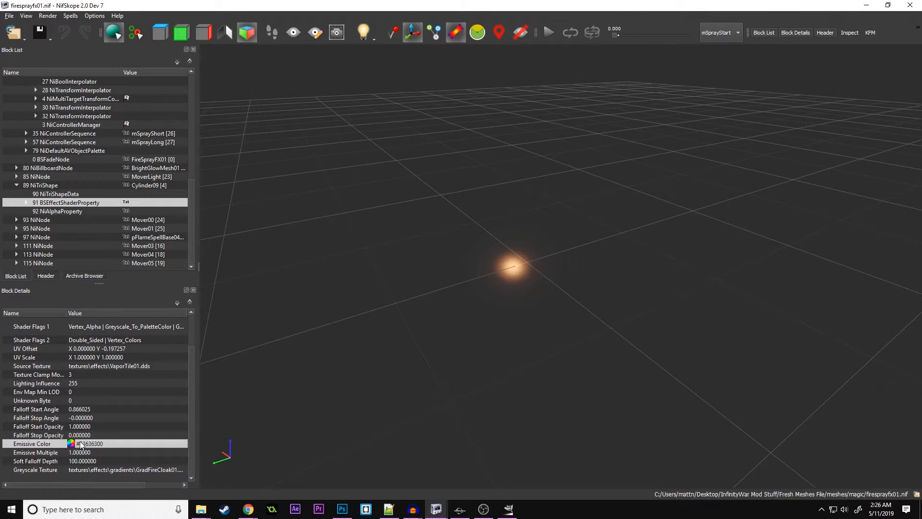
left_click(56, 193)
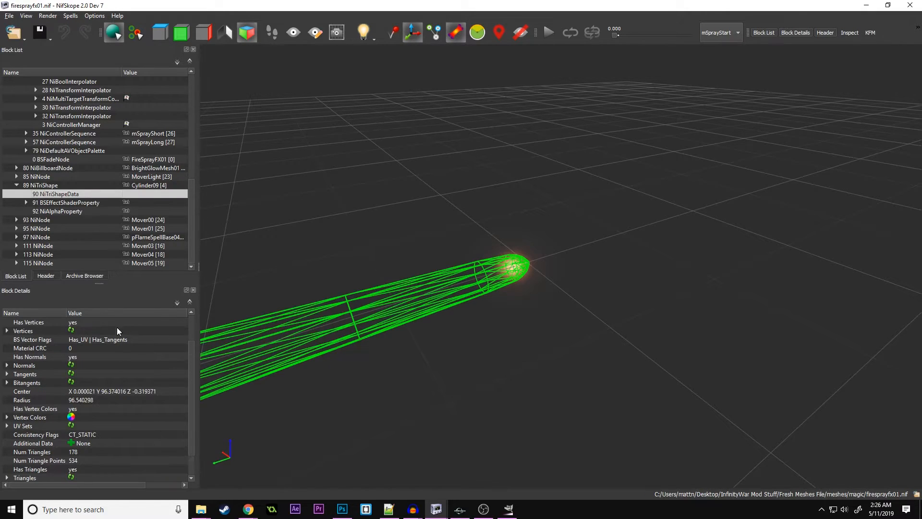
left_click(7, 391)
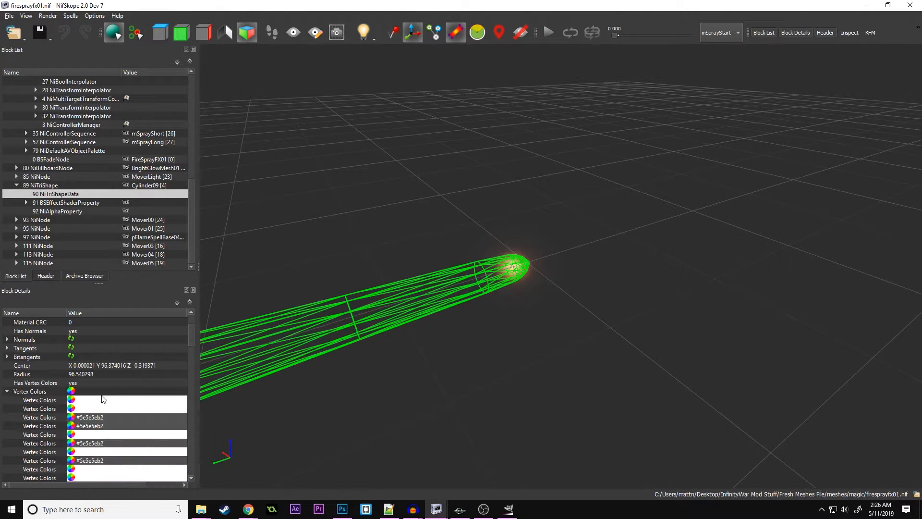
scroll("down", 3)
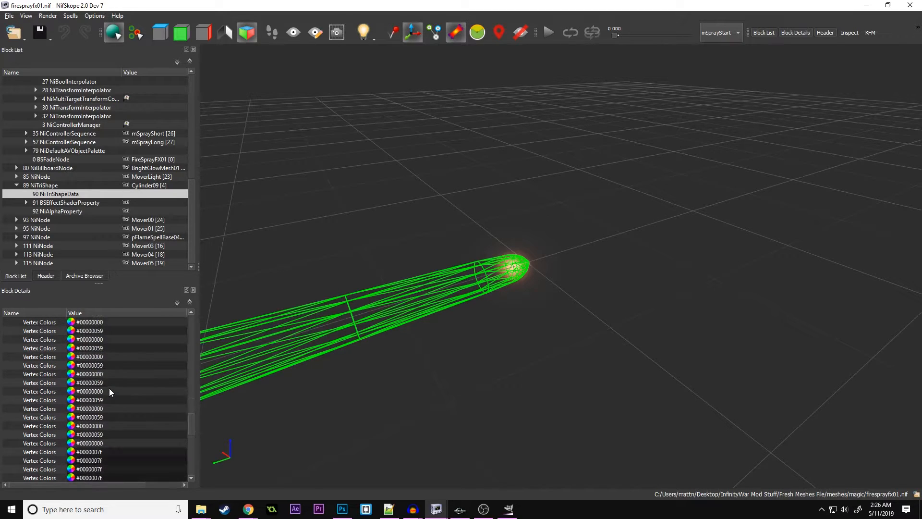
mouse_move(109, 391)
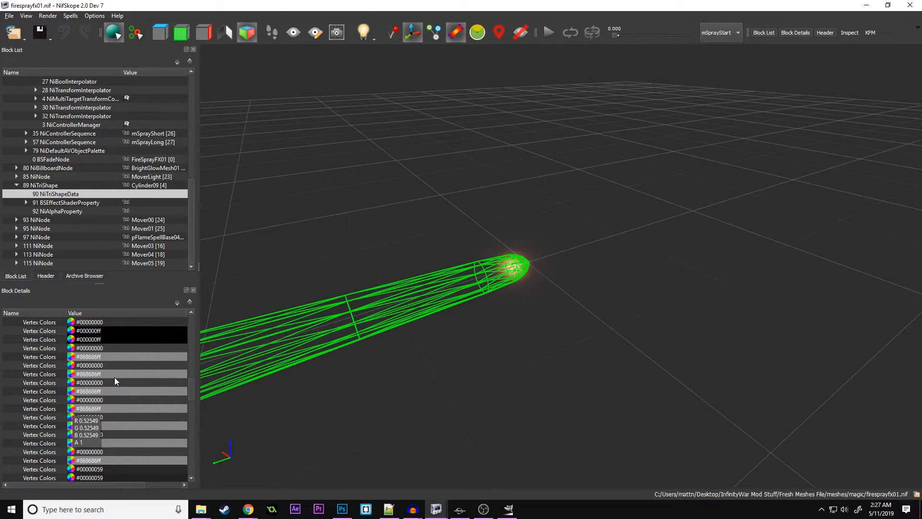
Expand the effect shader's float controller and show the nested shader property's texture paths.
left_click(27, 193)
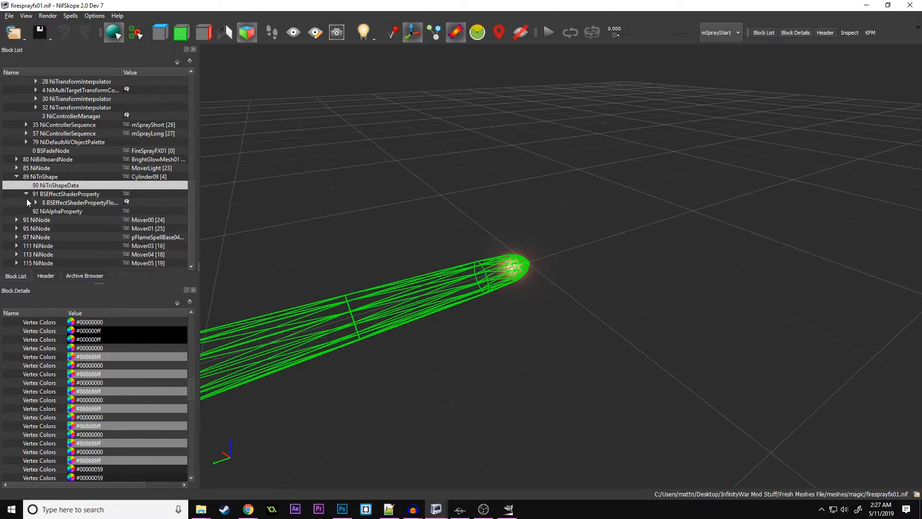
left_click(34, 203)
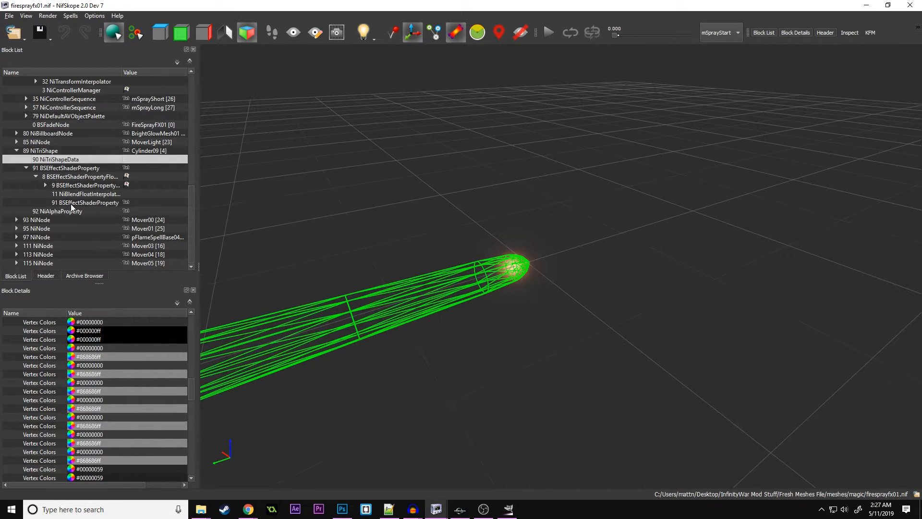
left_click(70, 167)
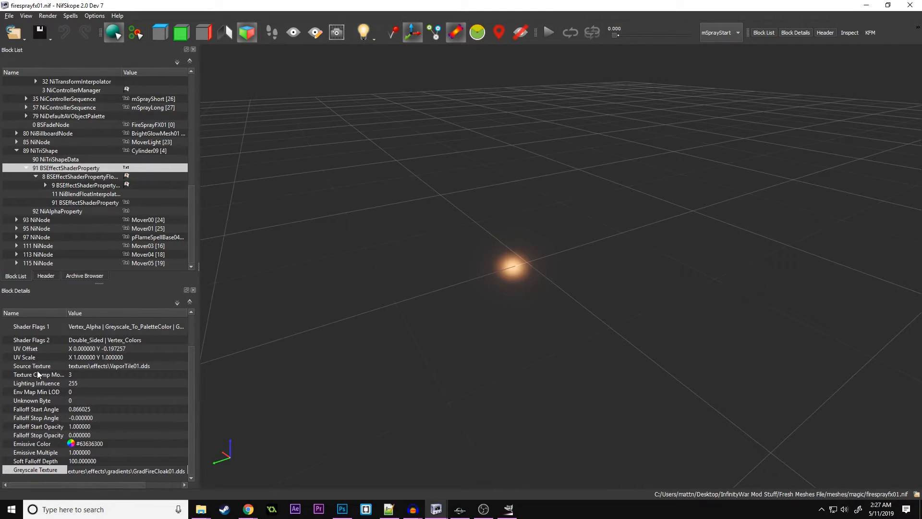
left_click(86, 203)
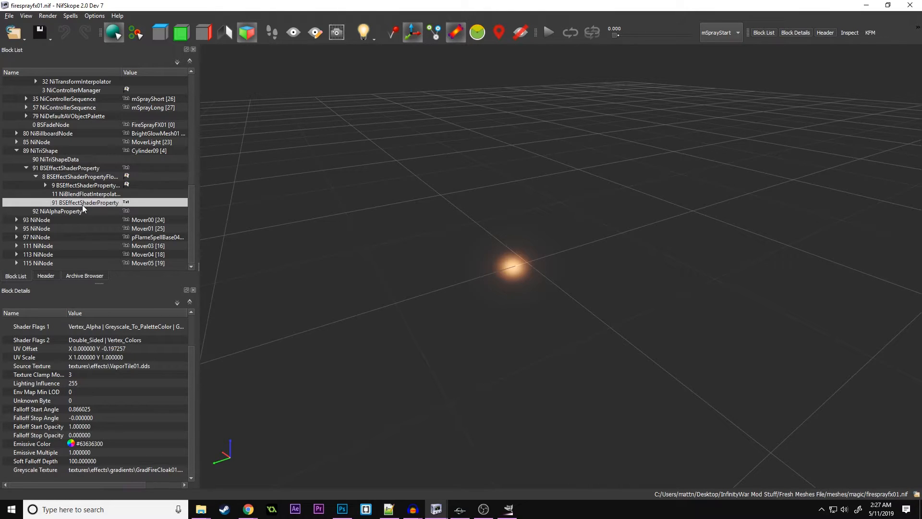
mouse_move(402, 504)
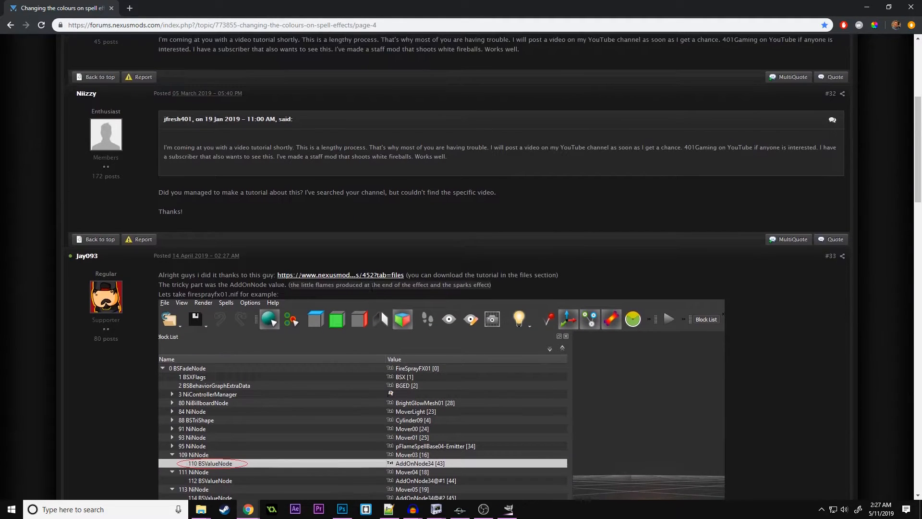
Scroll the spell-colour forum thread to the post with the NifSkope AddOnNode screenshot.
scroll("up", 3)
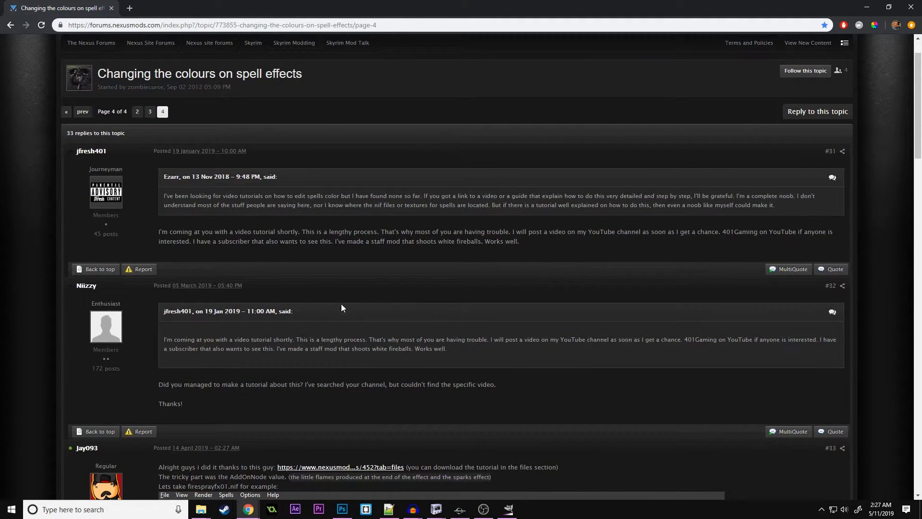
scroll("down", 3)
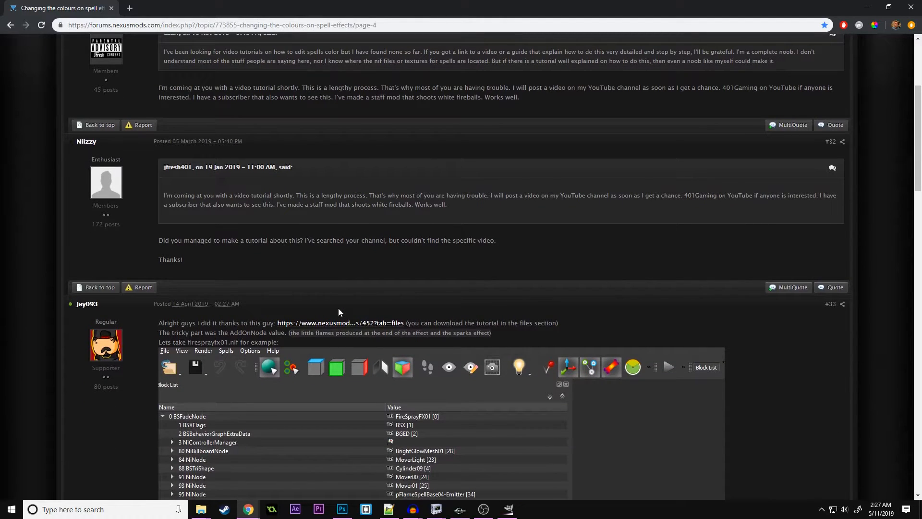
scroll("down", 3)
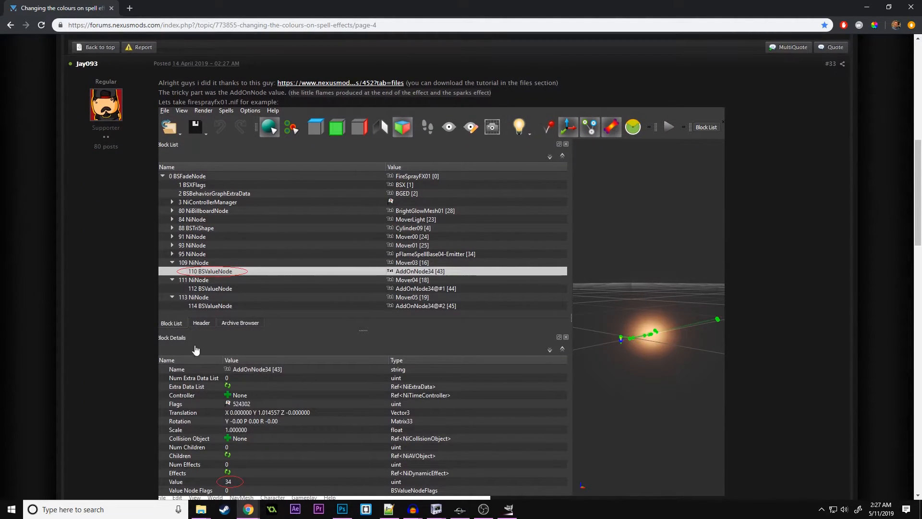
mouse_move(506, 360)
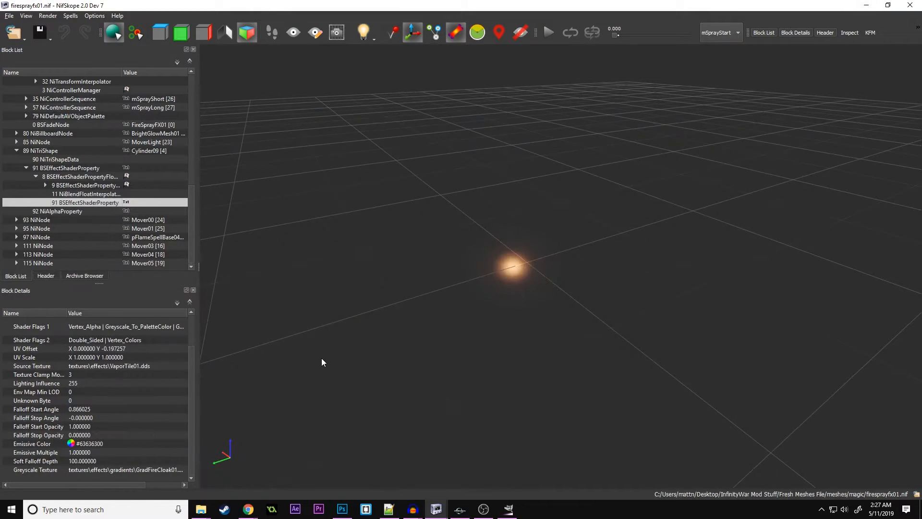
mouse_move(470, 310)
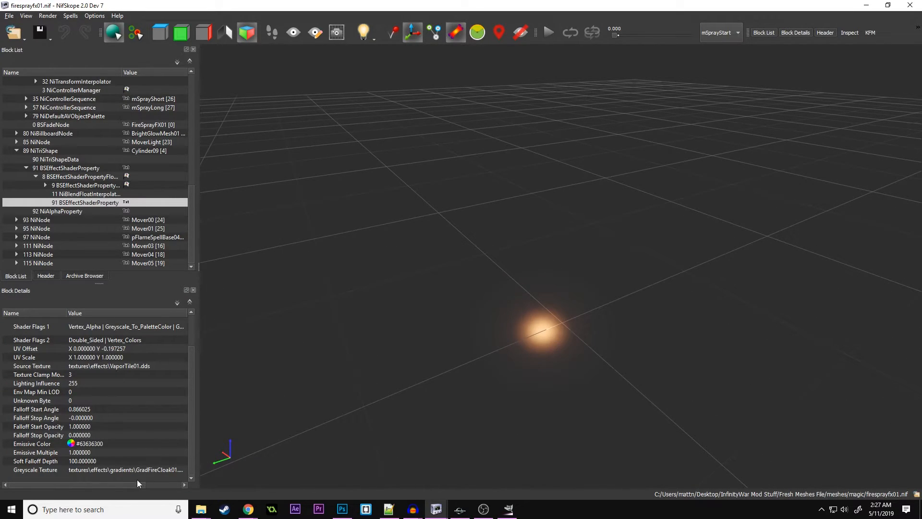
mouse_move(82, 447)
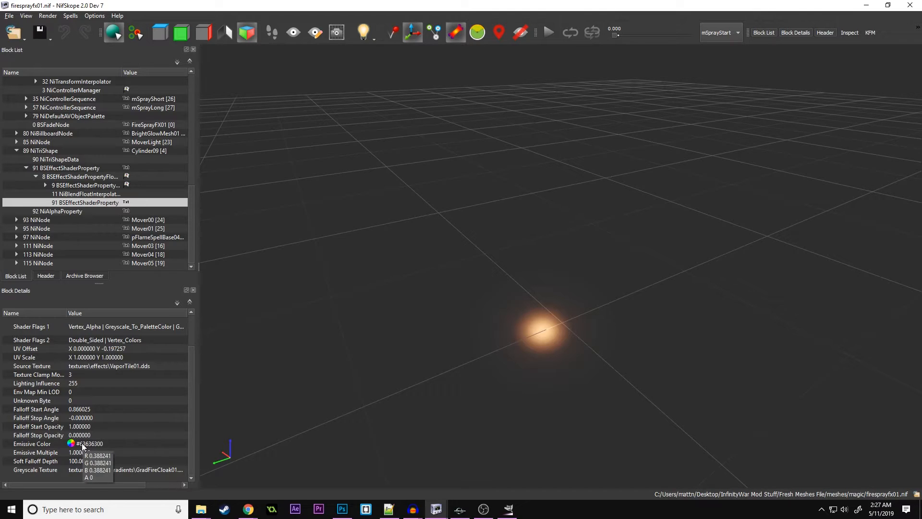
mouse_move(386, 350)
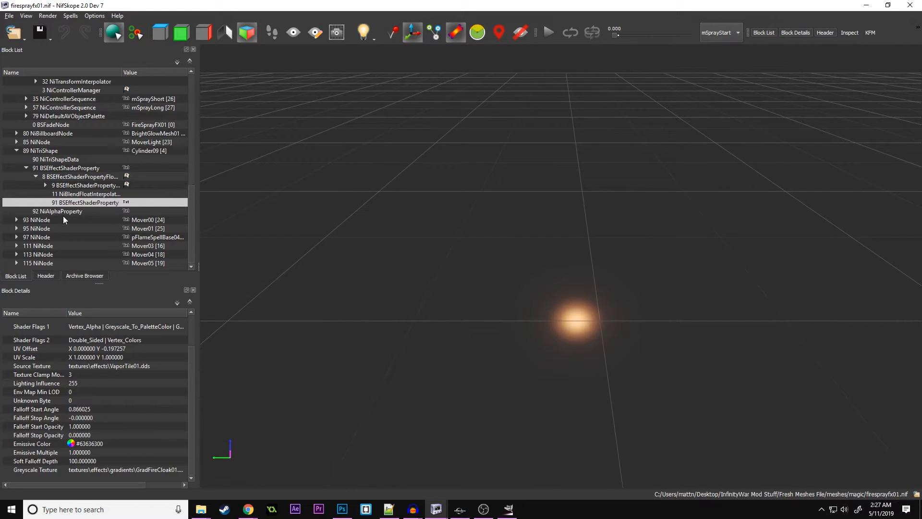
mouse_move(17, 246)
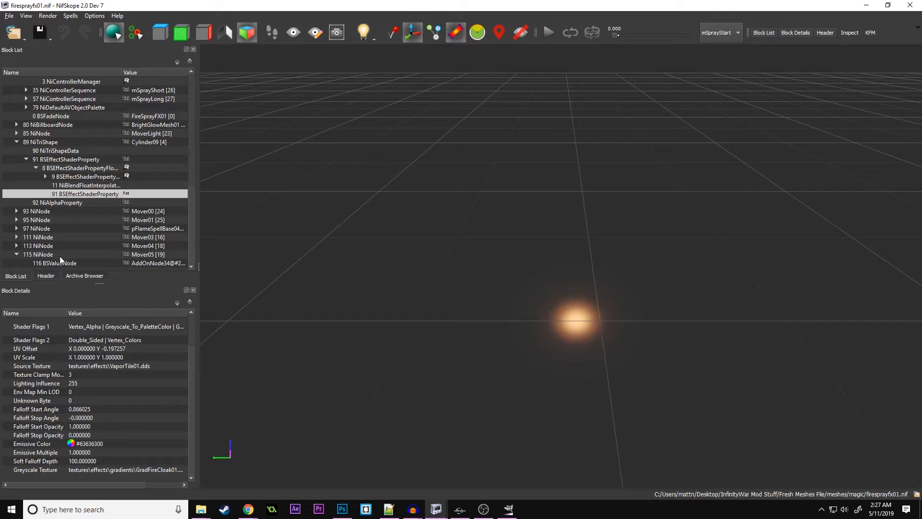
View the firesprayfx01.nif add-on node showing Value 34, then return to Creation Kit.
left_click(55, 263)
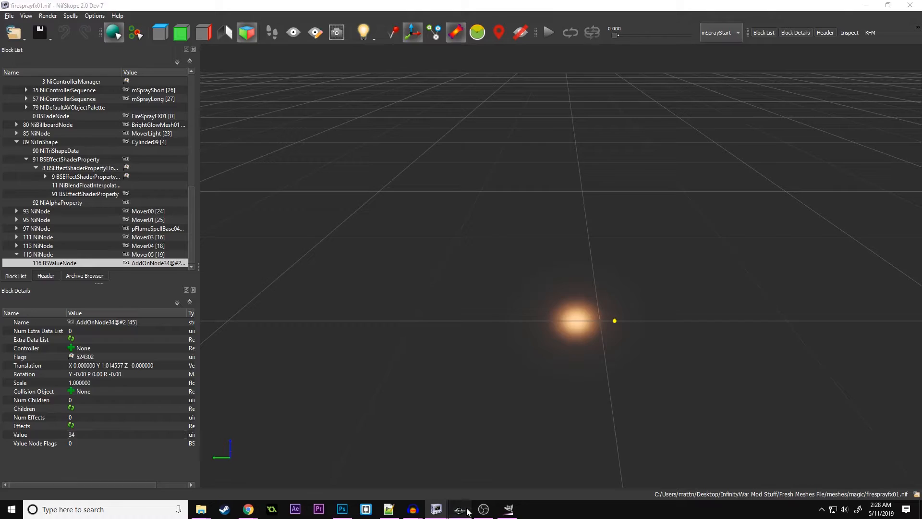
left_click(460, 509)
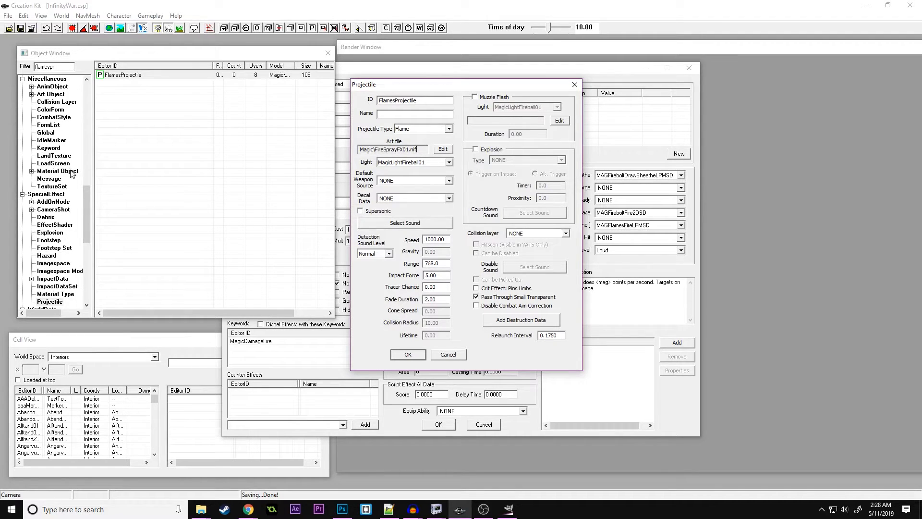
List the AddOnNode objects under SpecialEffect and locate MPSFlamesFire at index 34.
scroll("down", 3)
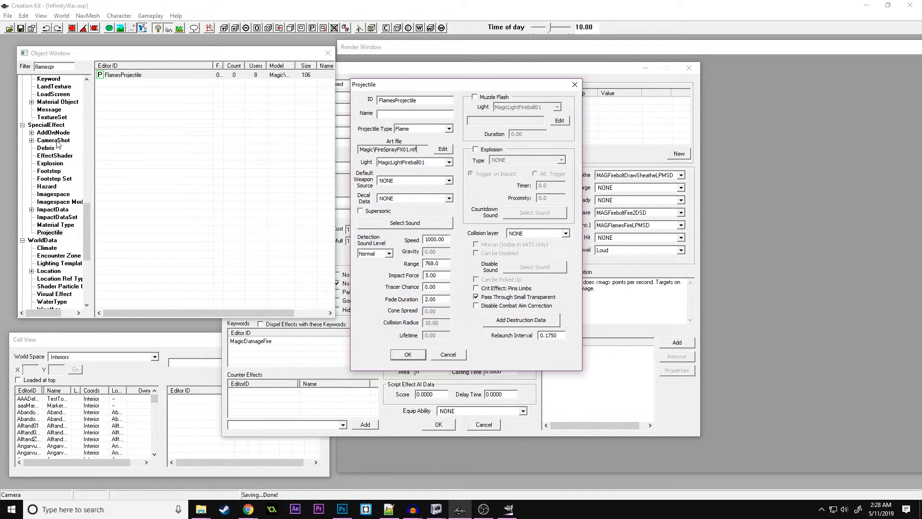
left_click(53, 133)
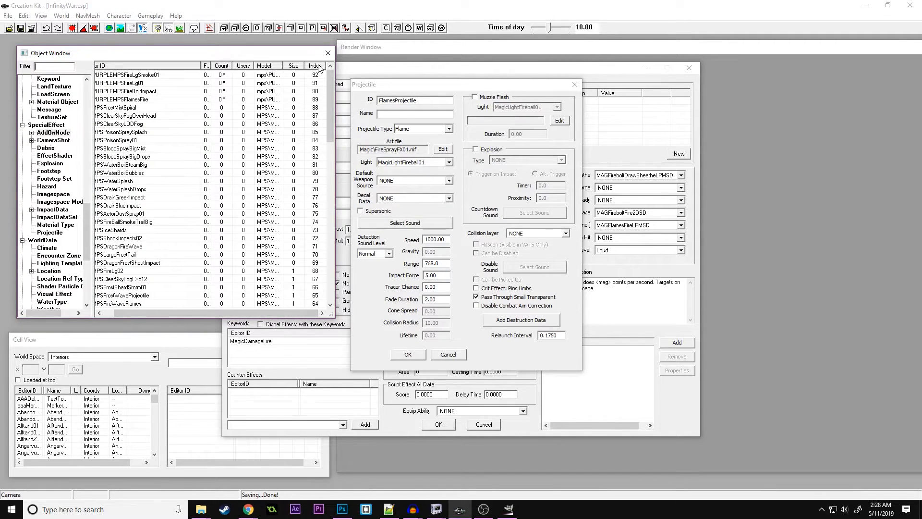
scroll("down", 3)
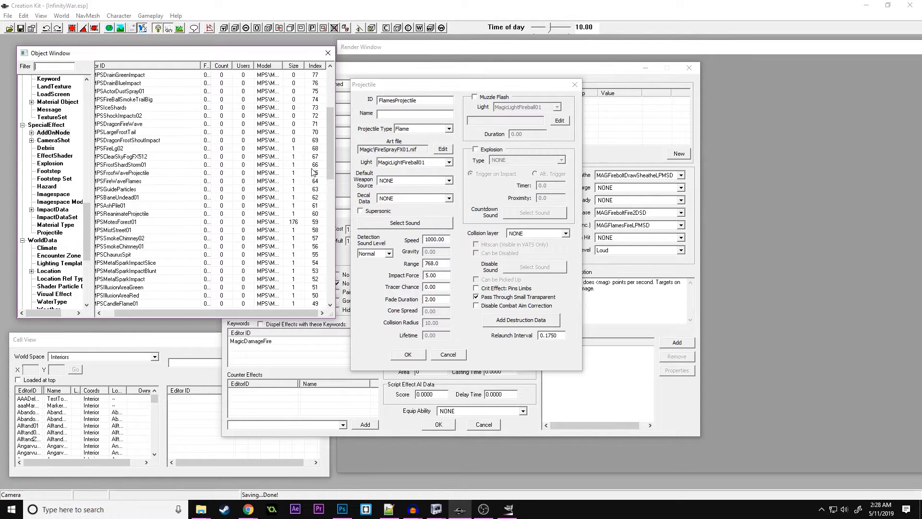
scroll("down", 3)
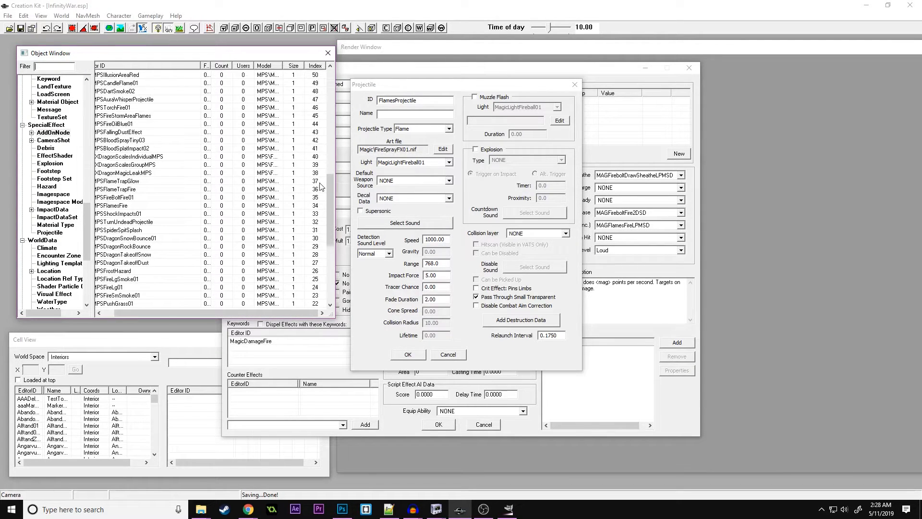
left_click(147, 205)
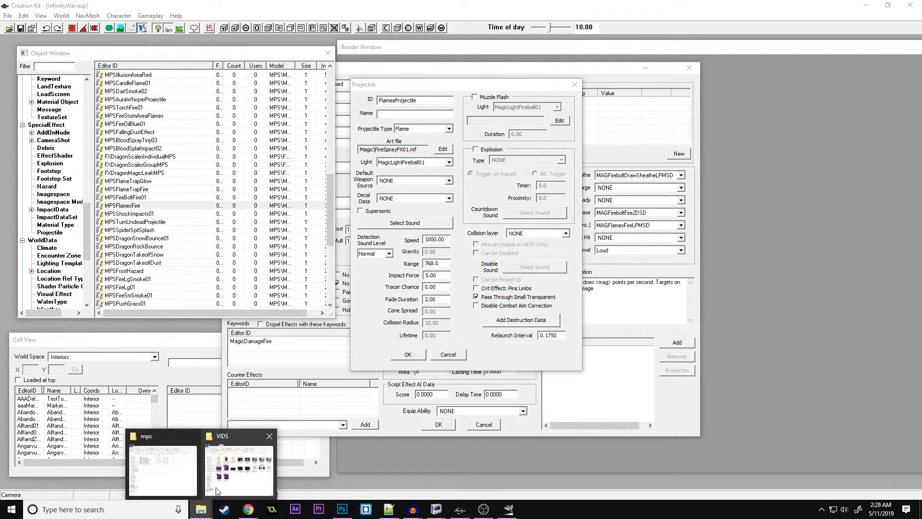
Browse to Fresh Meshes File > meshes > mps and pick mpsflamesfire.nif.
left_click(164, 465)
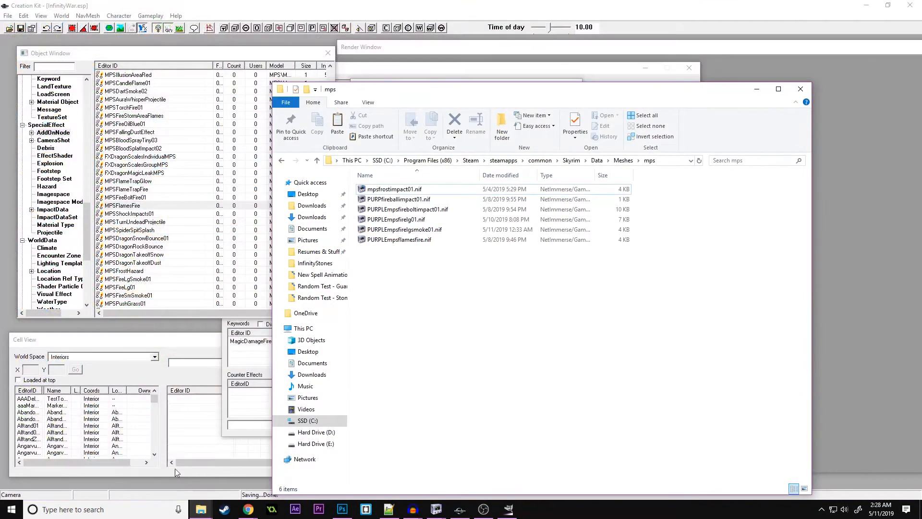
mouse_move(534, 282)
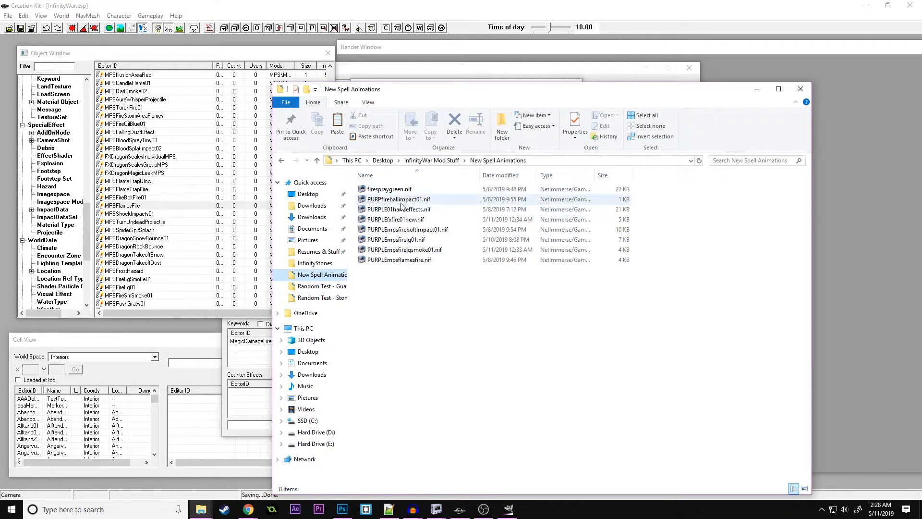
left_click(431, 160)
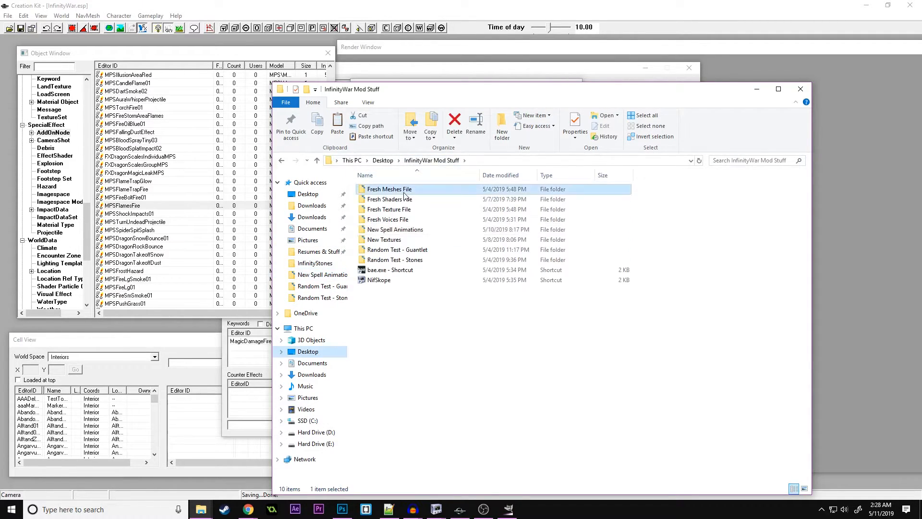
double_click(389, 189)
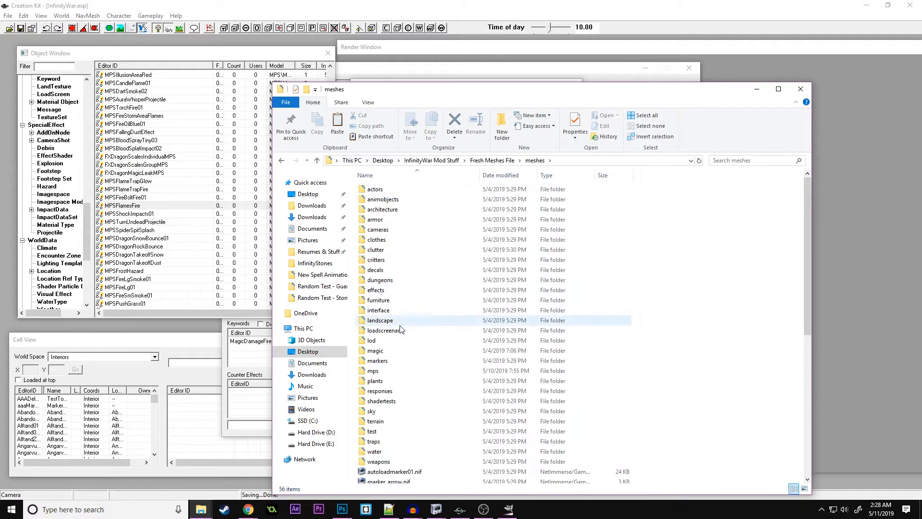
double_click(373, 371)
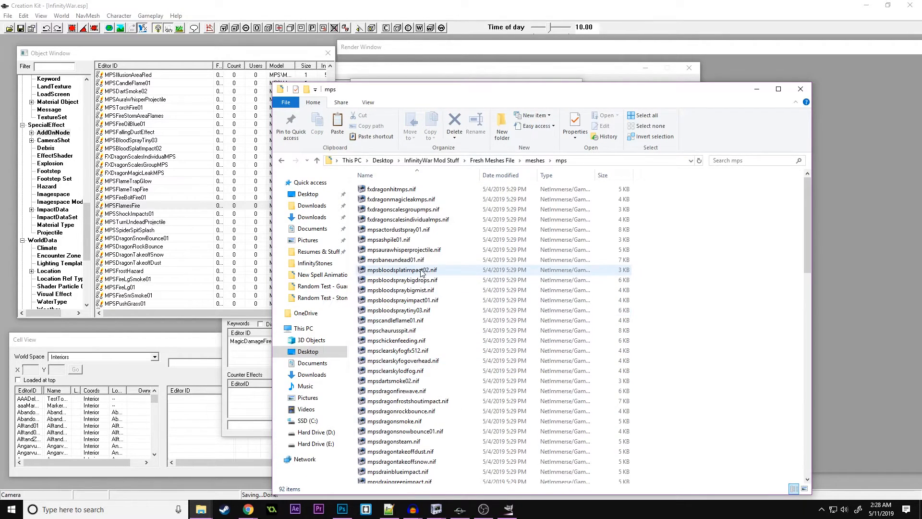
left_click(396, 320)
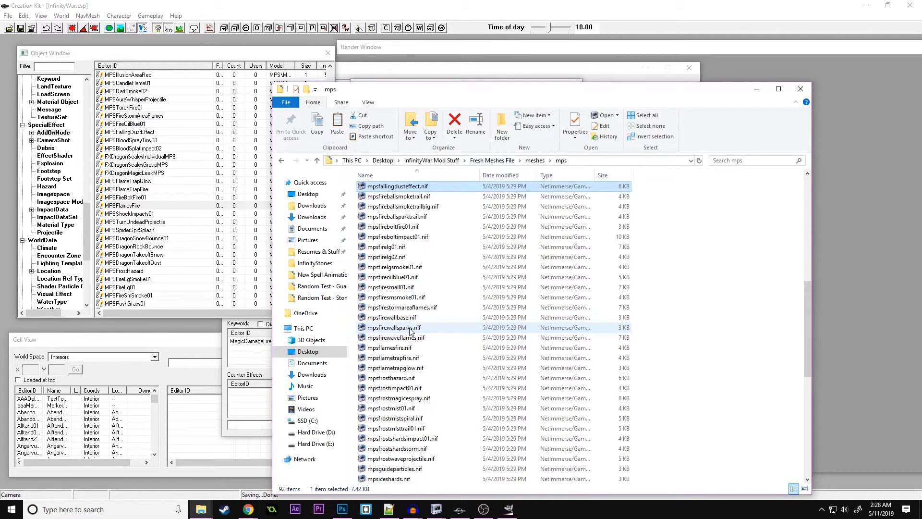
scroll("down", 3)
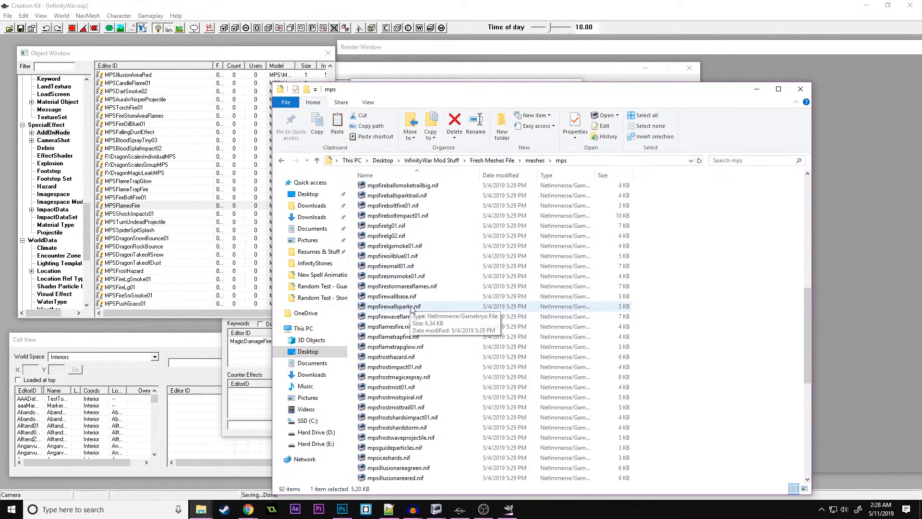
left_click(388, 325)
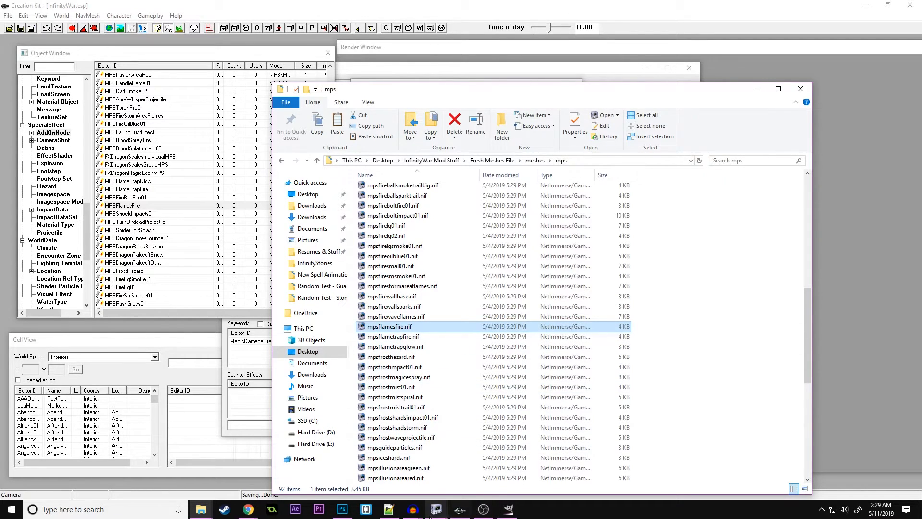
Load mpsflamesfire.nif in NifSkope and show its BSEffectShaderProperty with FXfireAnim and GradFlame textures.
double_click(389, 327)
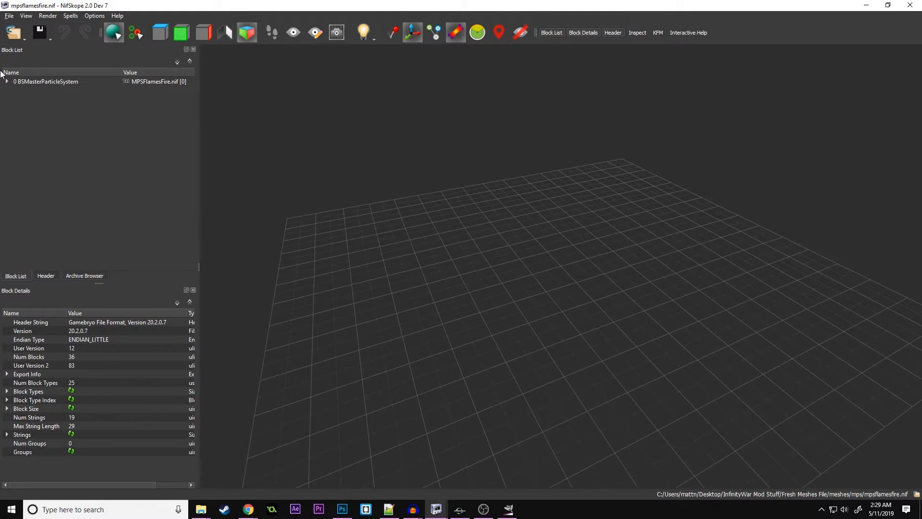
left_click(7, 80)
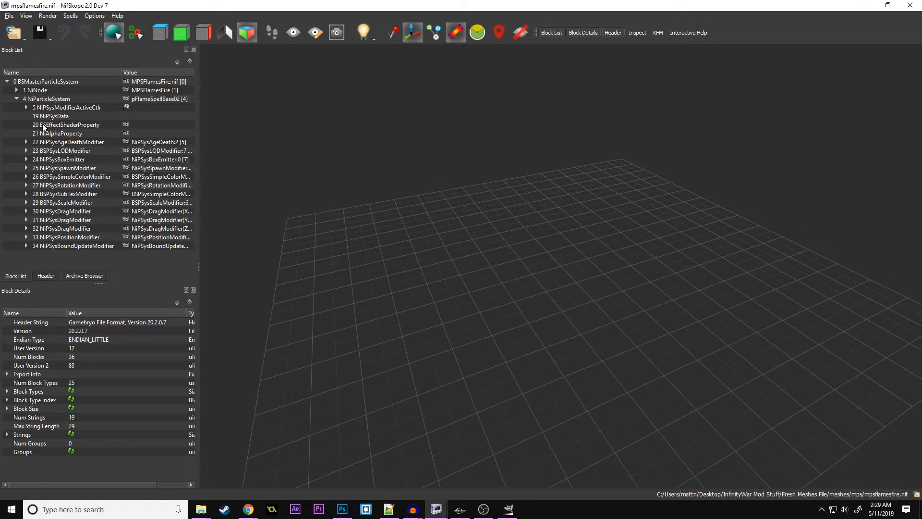
mouse_move(53, 130)
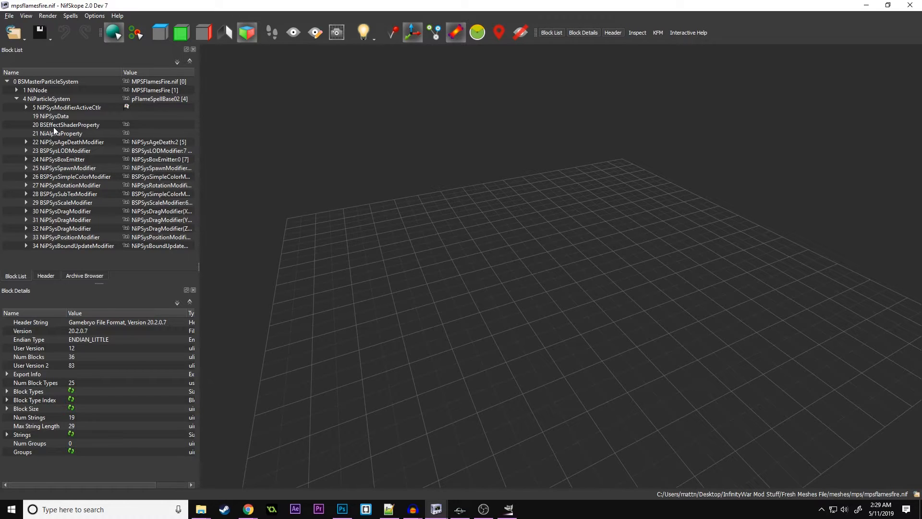
left_click(66, 125)
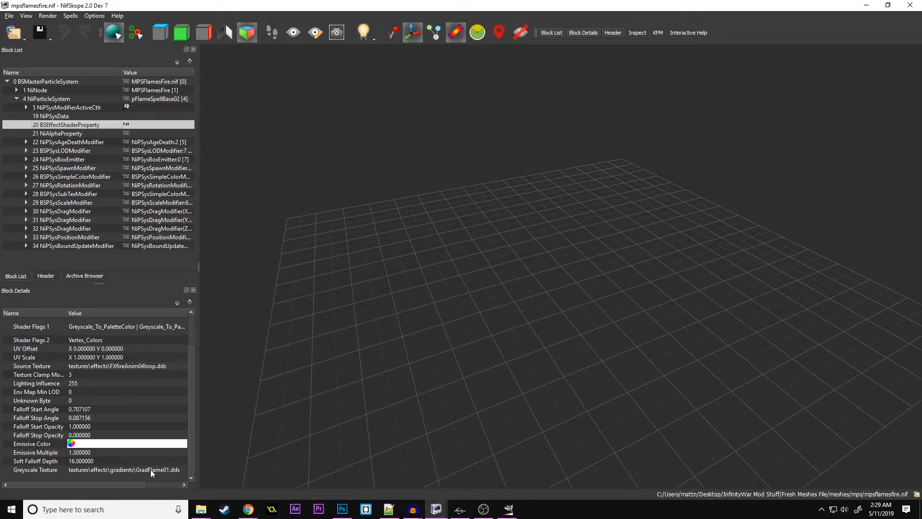
mouse_move(166, 474)
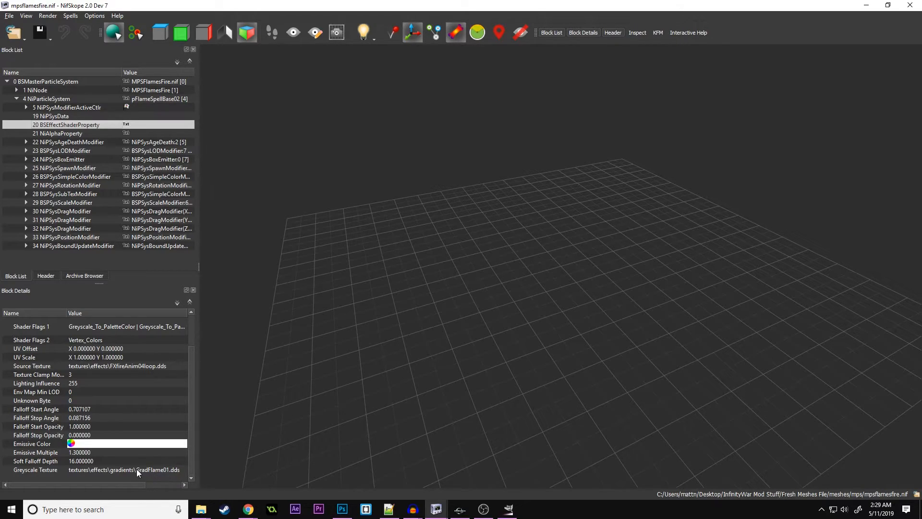
mouse_move(117, 441)
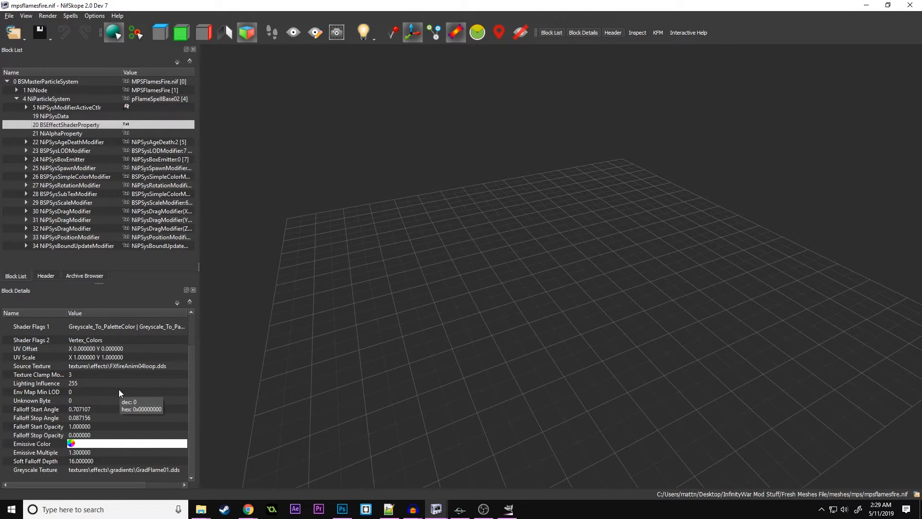
mouse_move(72, 383)
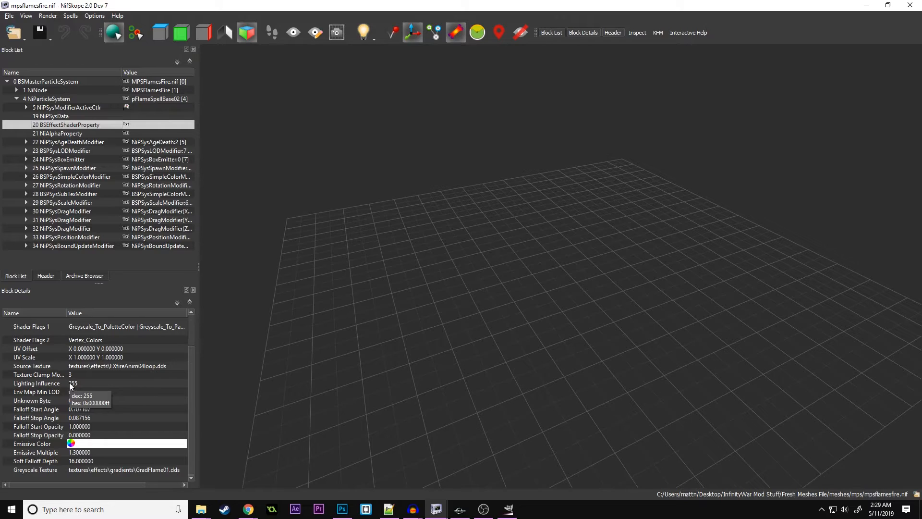
mouse_move(80, 386)
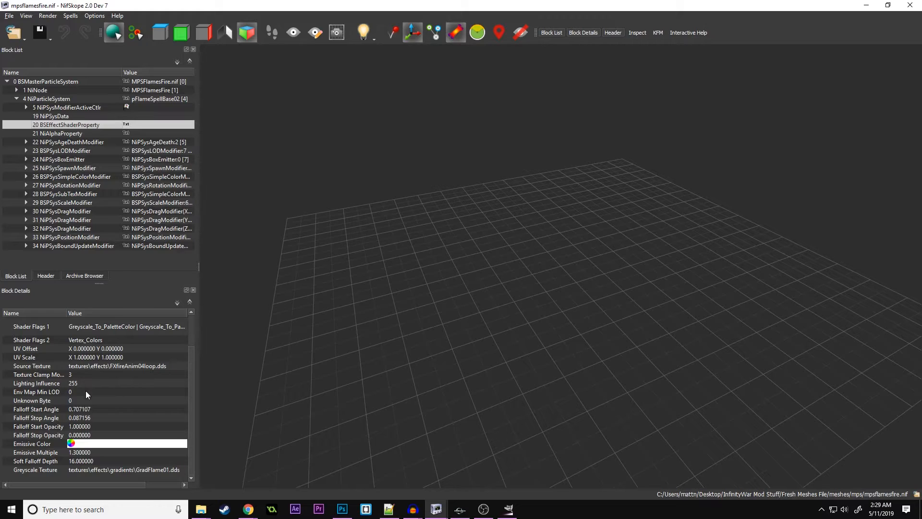
mouse_move(83, 383)
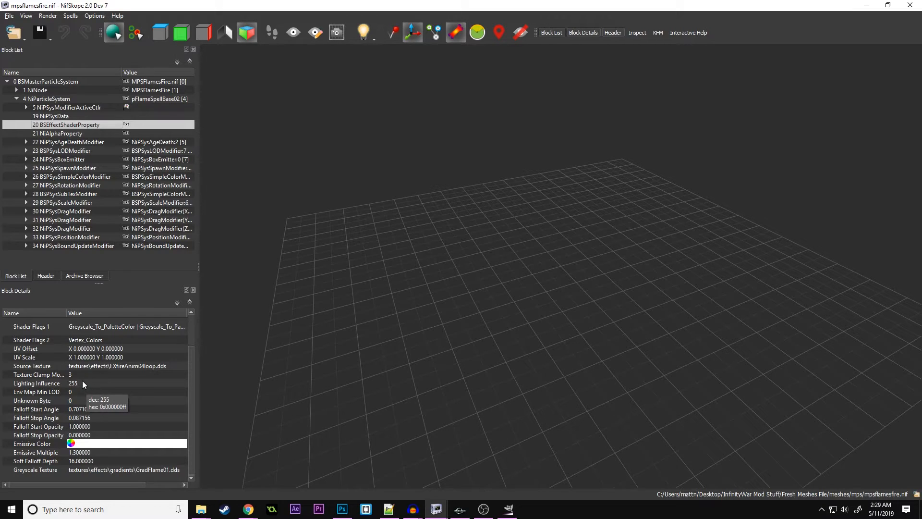
mouse_move(75, 387)
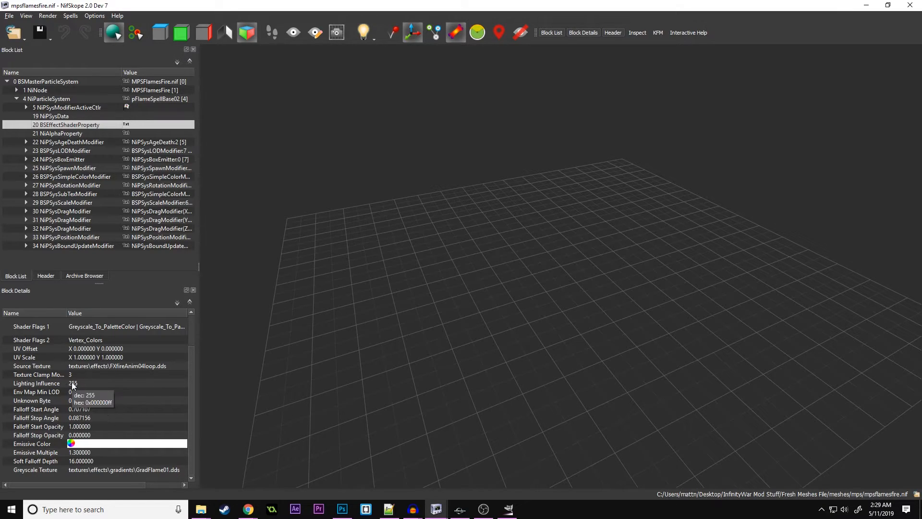
mouse_move(105, 230)
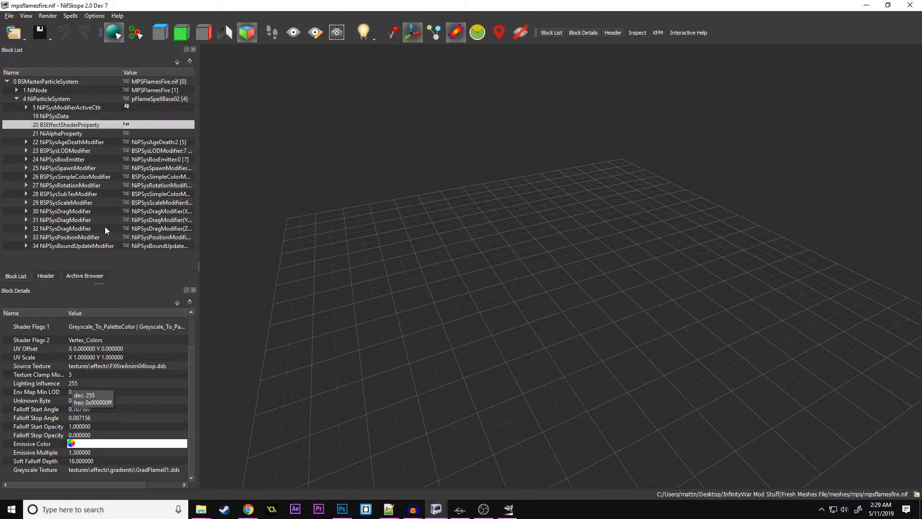
Inspect the alpha property, age-death modifier and Drag05 node blocks of the flames mesh.
left_click(57, 134)
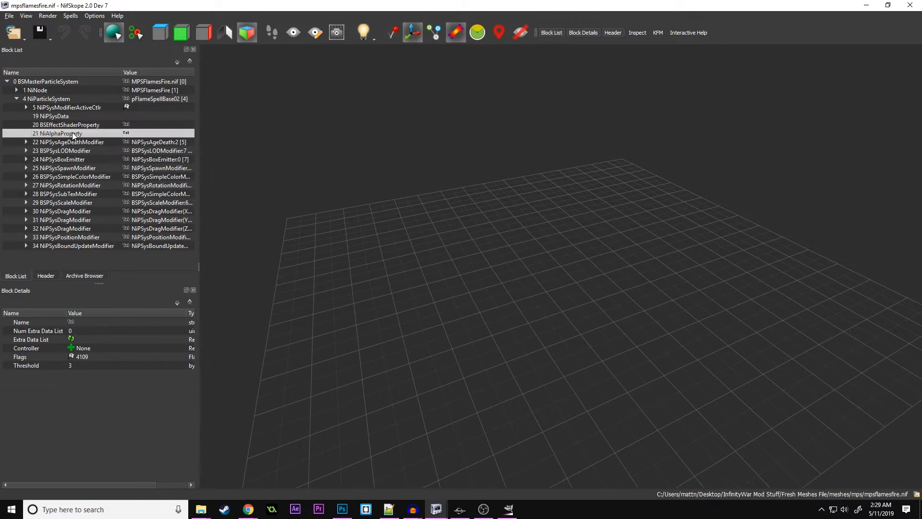
left_click(67, 142)
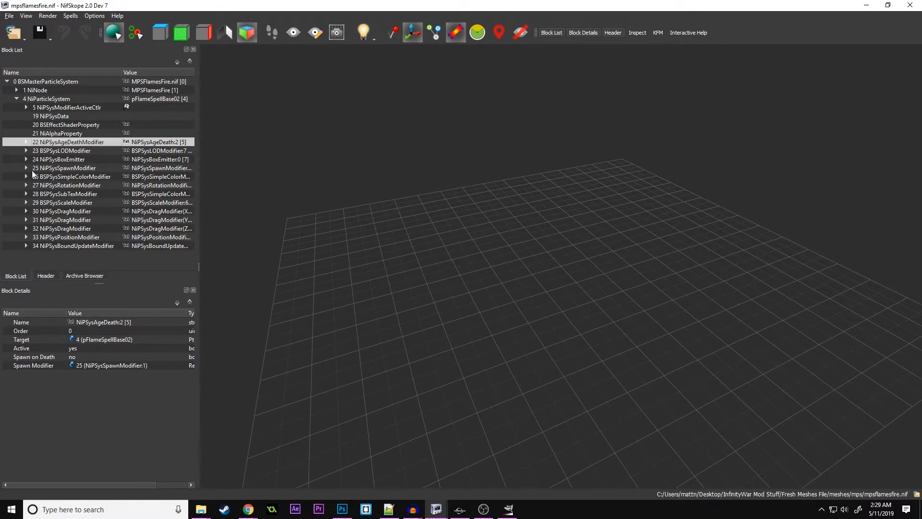
left_click(67, 124)
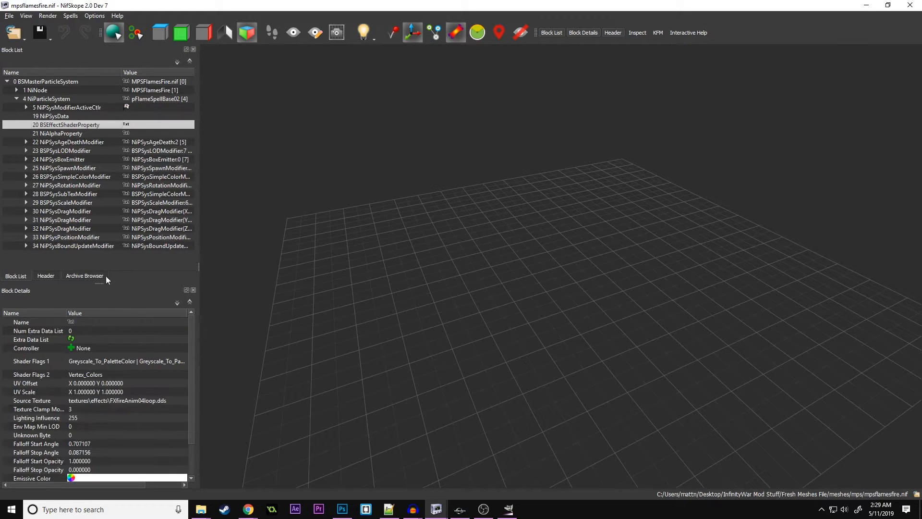
scroll("down", 3)
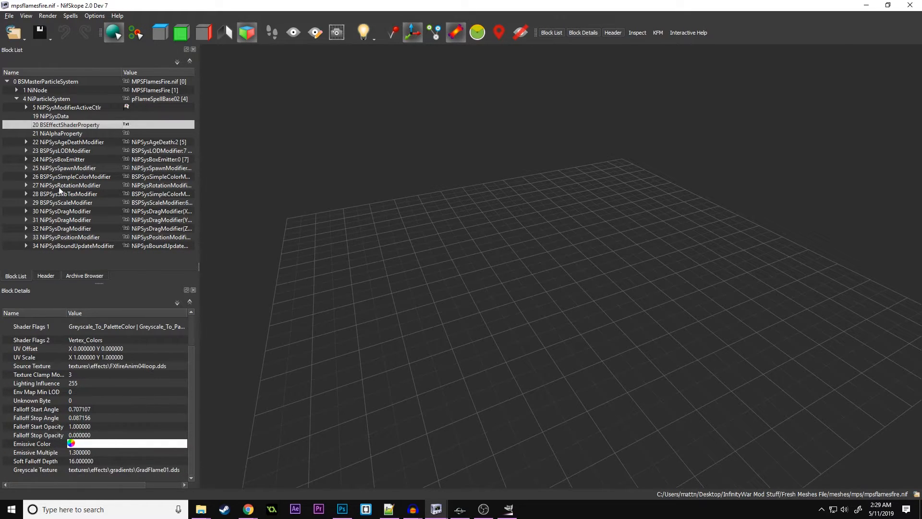
left_click(26, 142)
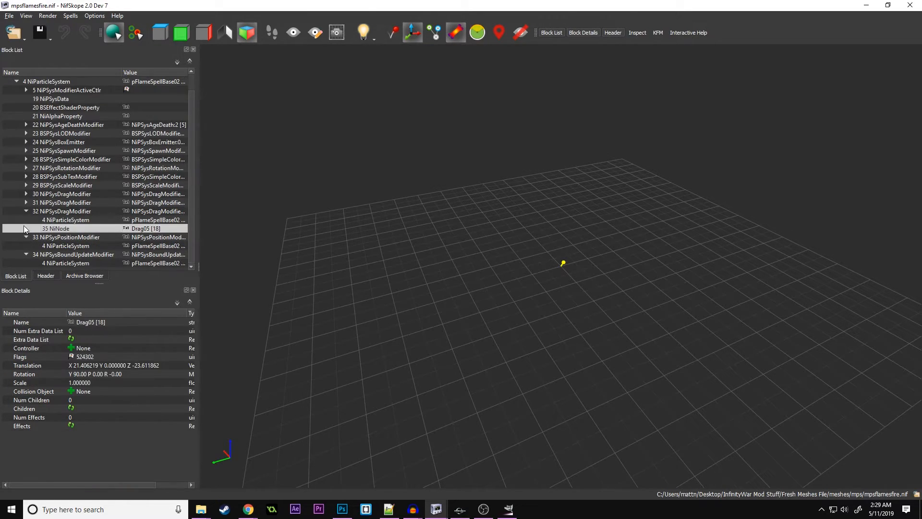
left_click(25, 185)
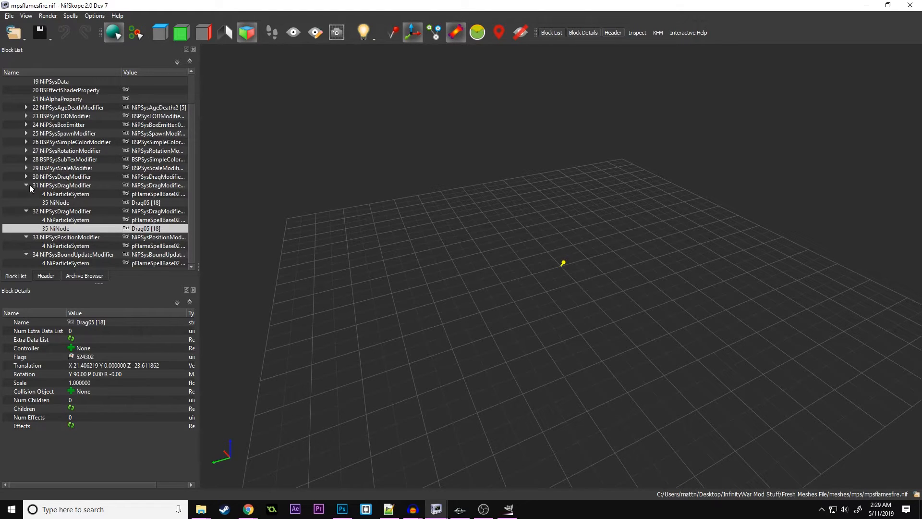
scroll("up", 3)
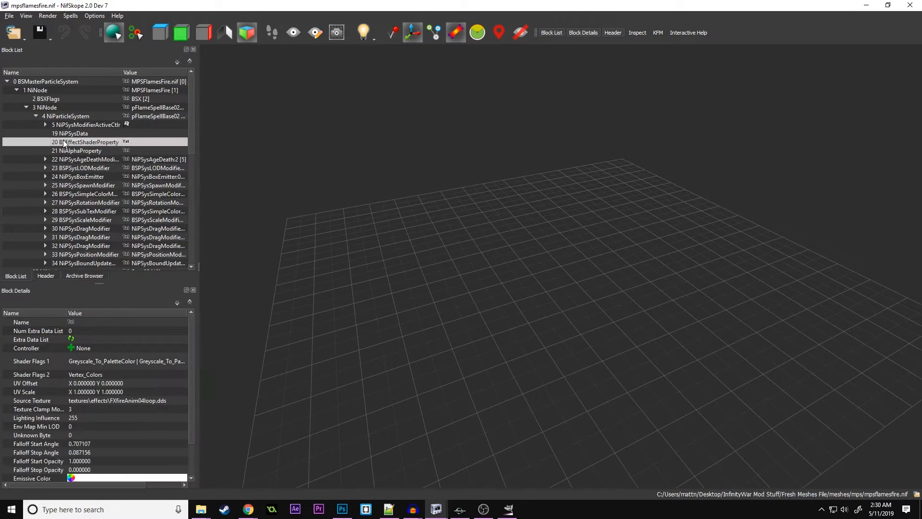
scroll("down", 3)
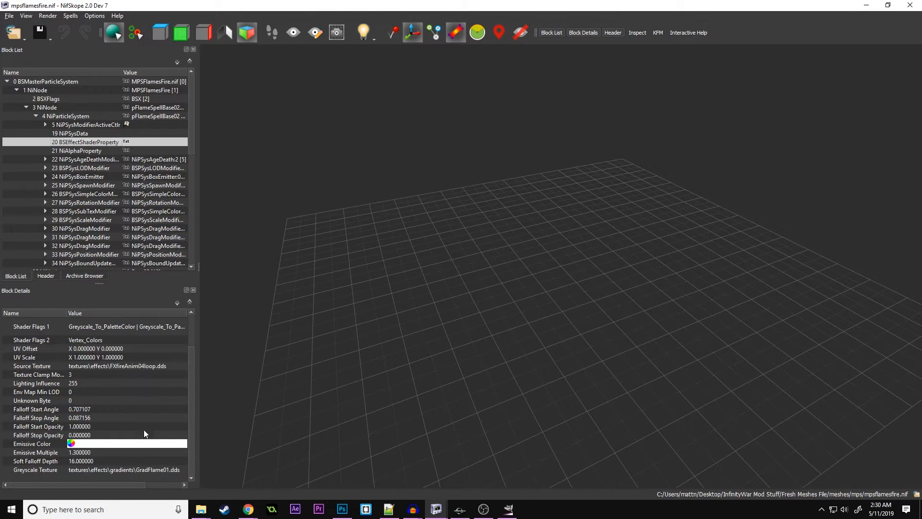
scroll("up", 3)
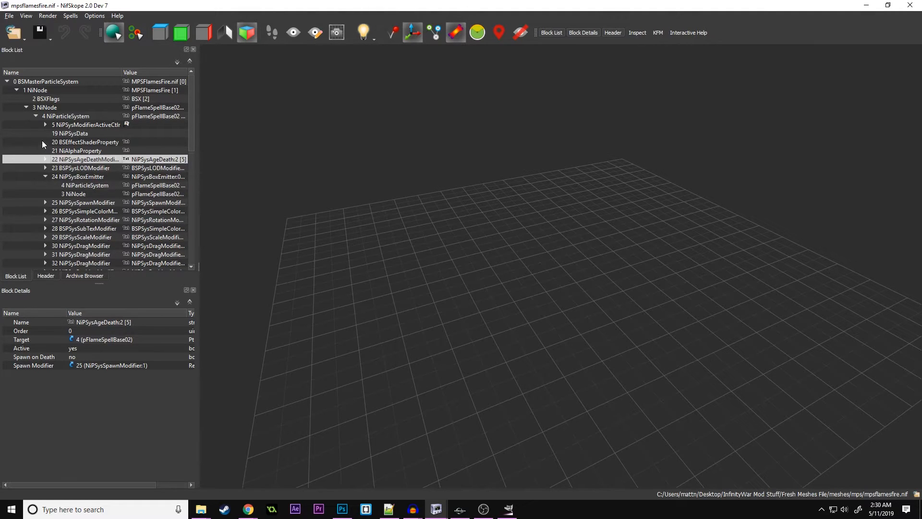
left_click(45, 125)
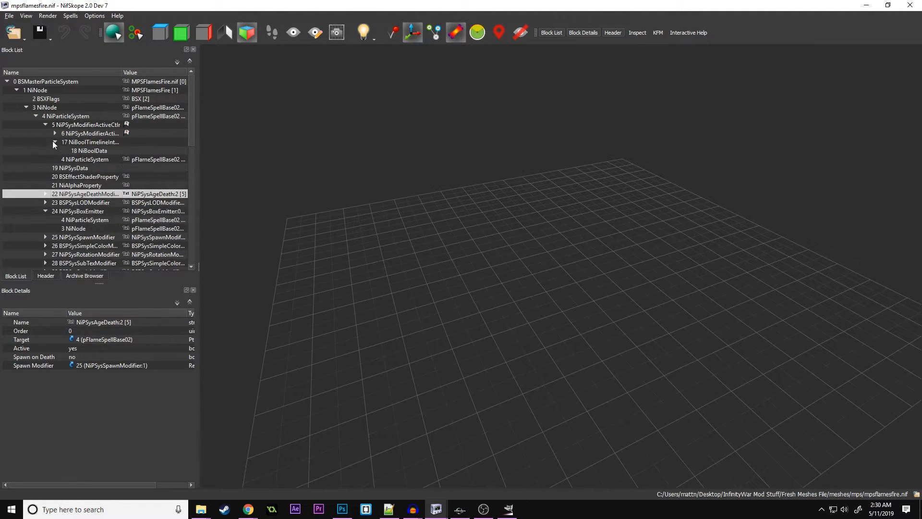
left_click(55, 133)
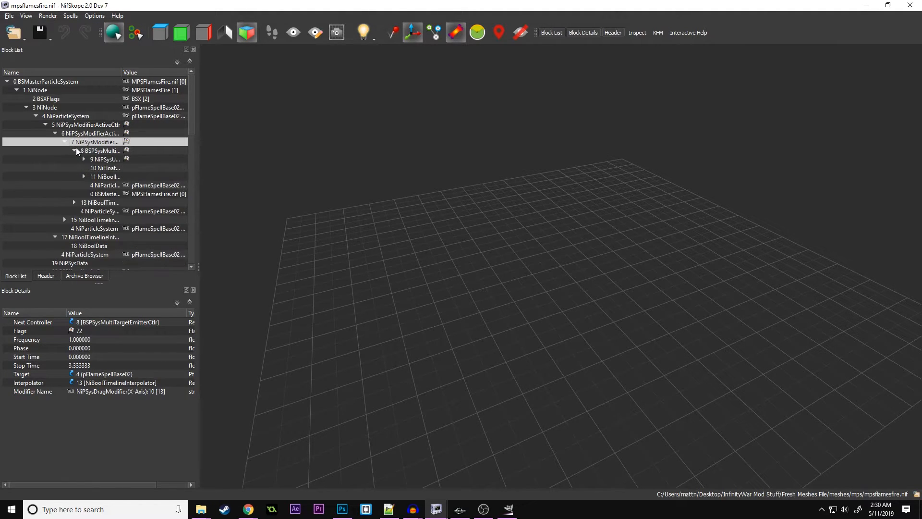
left_click(55, 133)
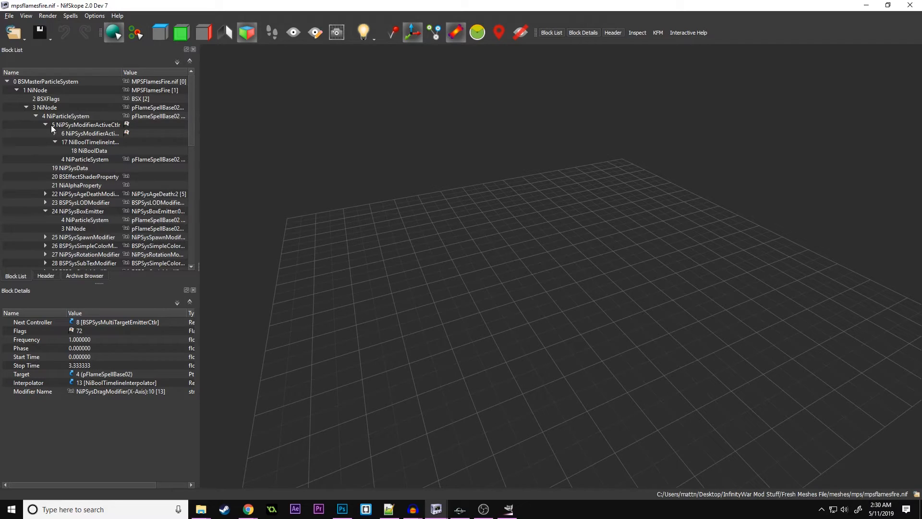
left_click(26, 106)
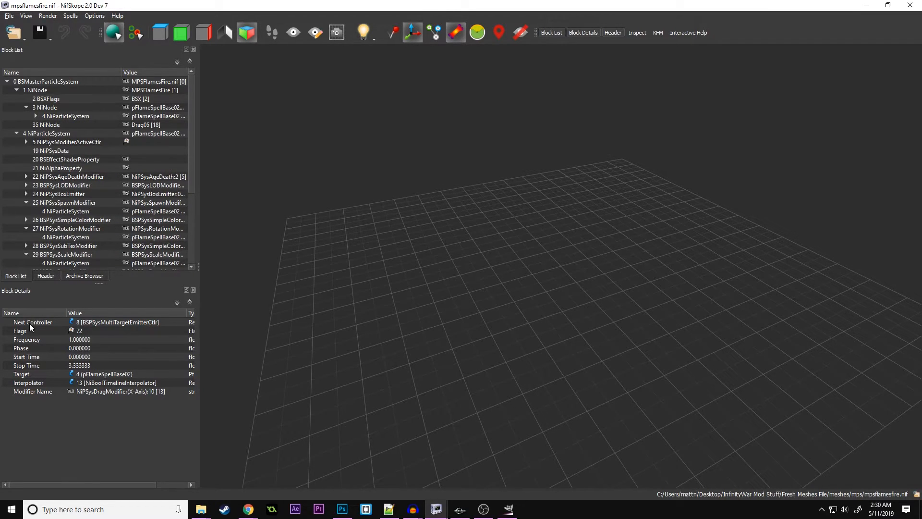
mouse_move(33, 322)
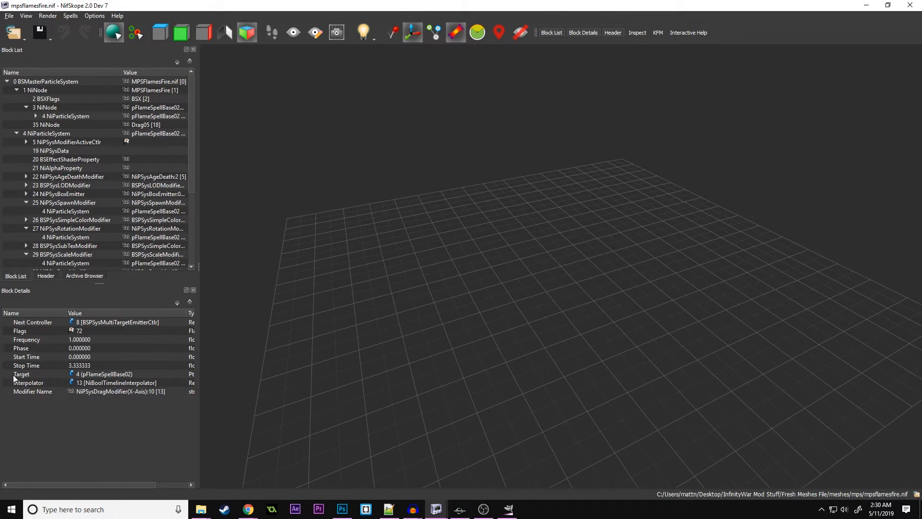
left_click(20, 348)
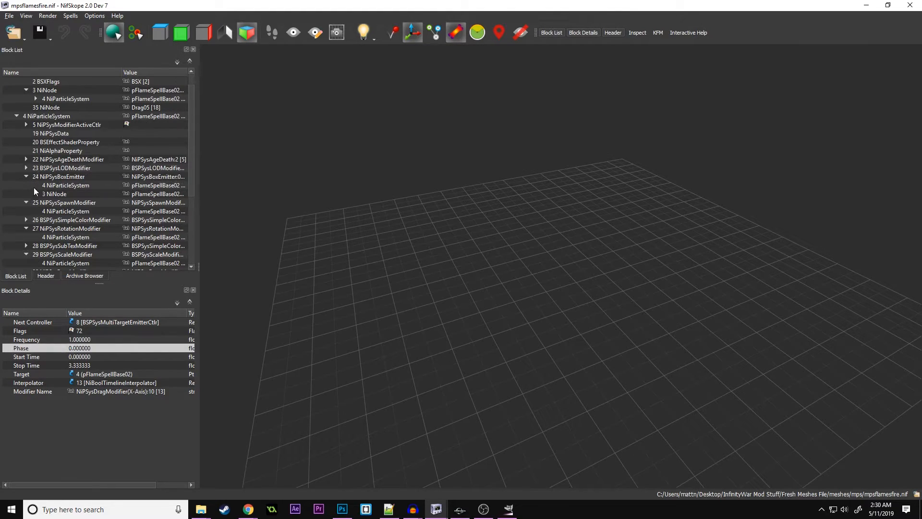
left_click(26, 176)
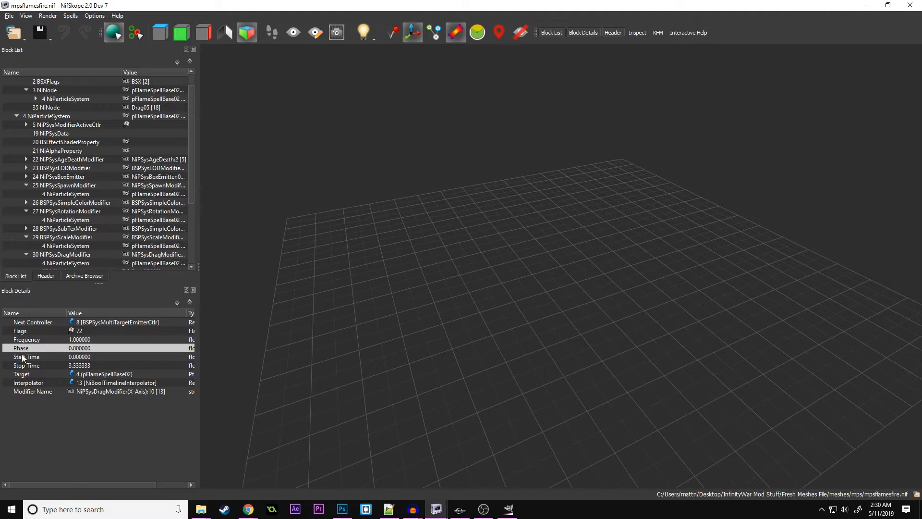
mouse_move(75, 435)
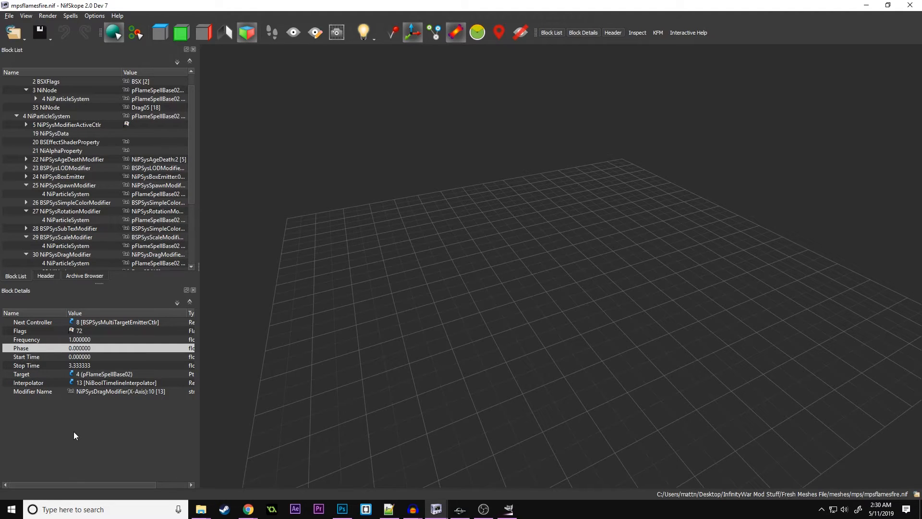
scroll("down", 3)
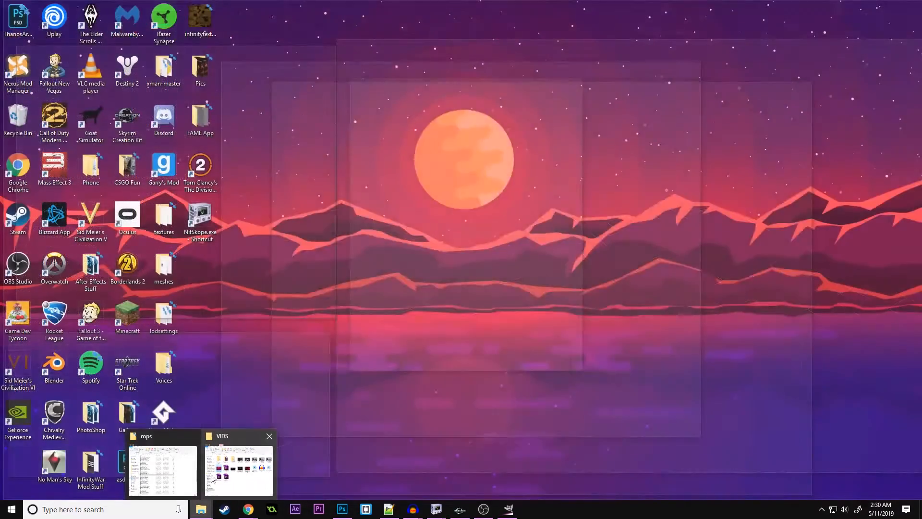
Load mpsfiresmsmoke01.nif and browse its shader, controller chain, modifier list and particle data blocks.
left_click(163, 465)
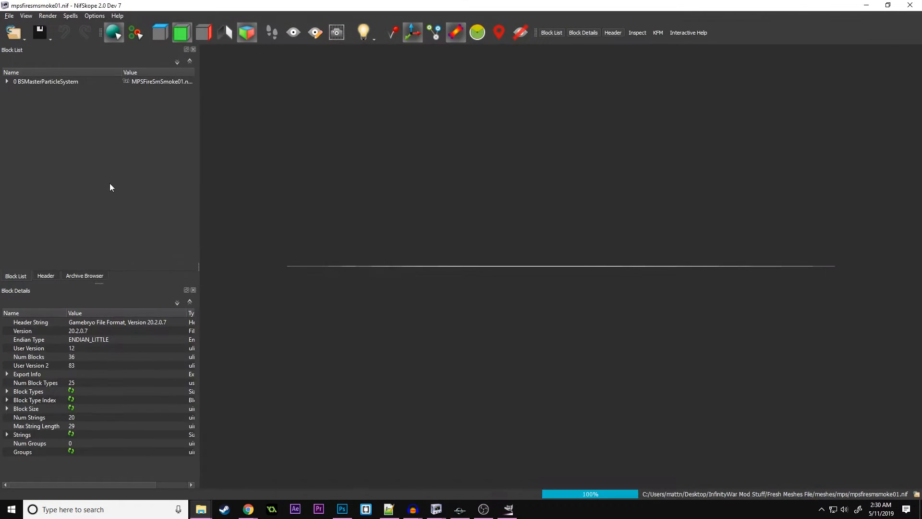
left_click(7, 80)
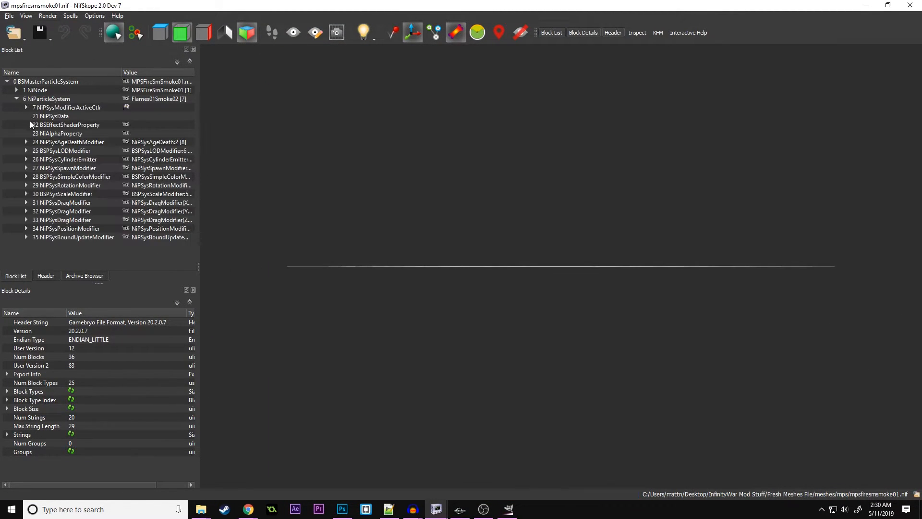
left_click(66, 125)
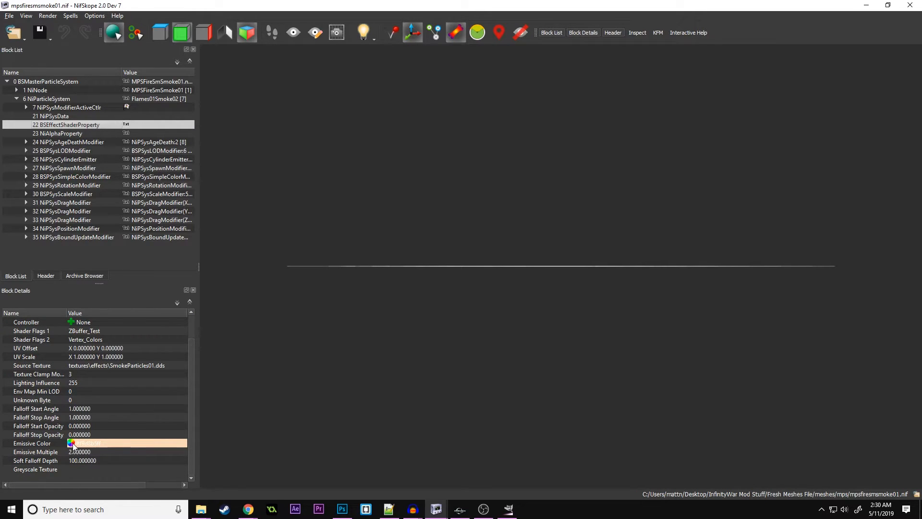
mouse_move(70, 448)
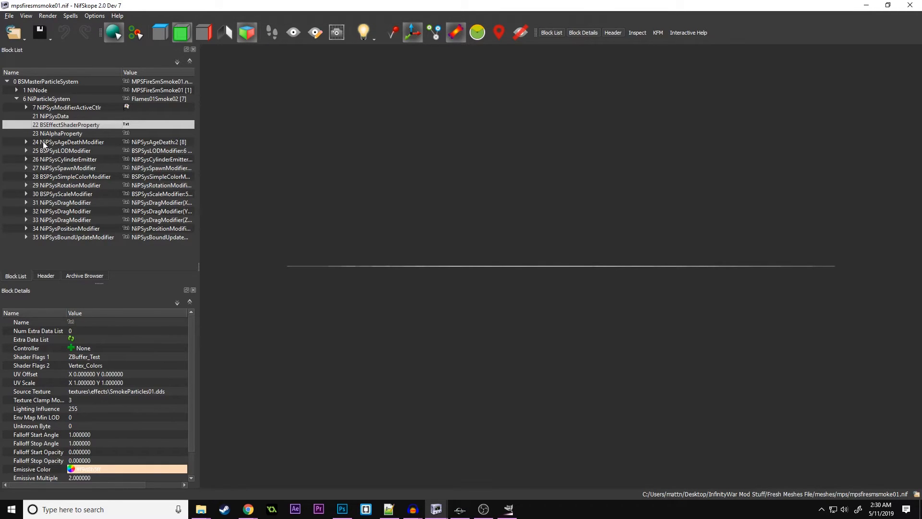
left_click(26, 108)
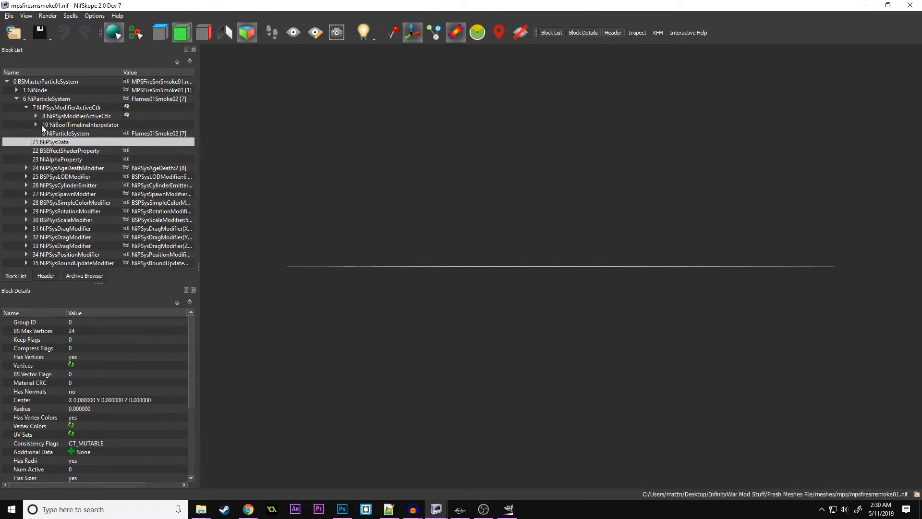
left_click(36, 116)
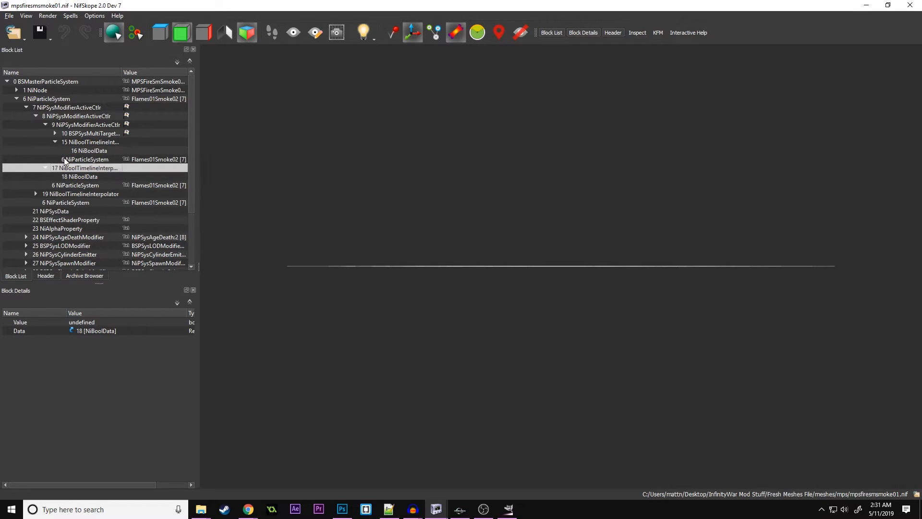
left_click(55, 132)
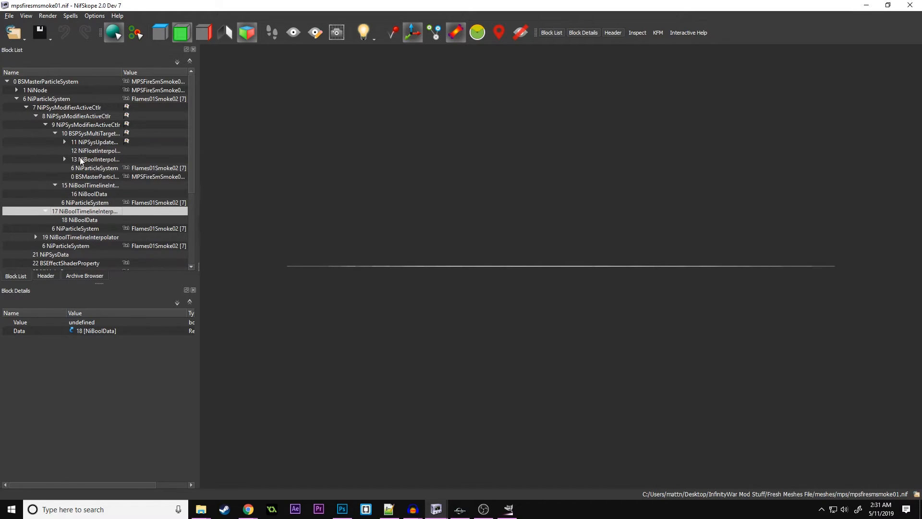
left_click(93, 167)
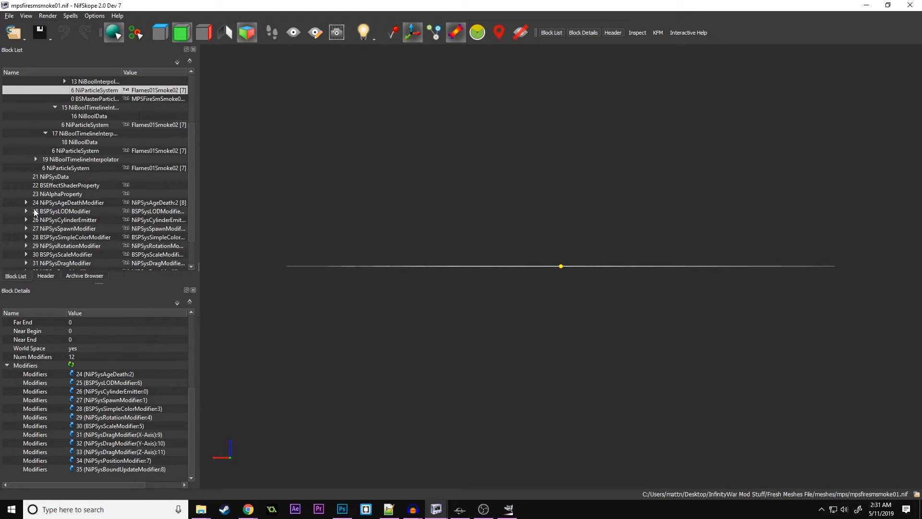
left_click(56, 177)
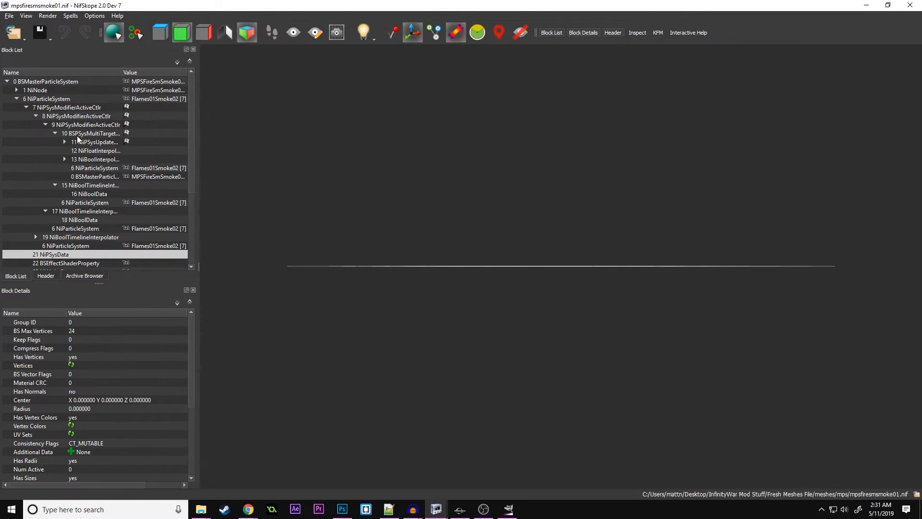
Review the smoke particle system's shader, alpha and age-death blocks unchanged, then return to Creation Kit.
left_click(18, 90)
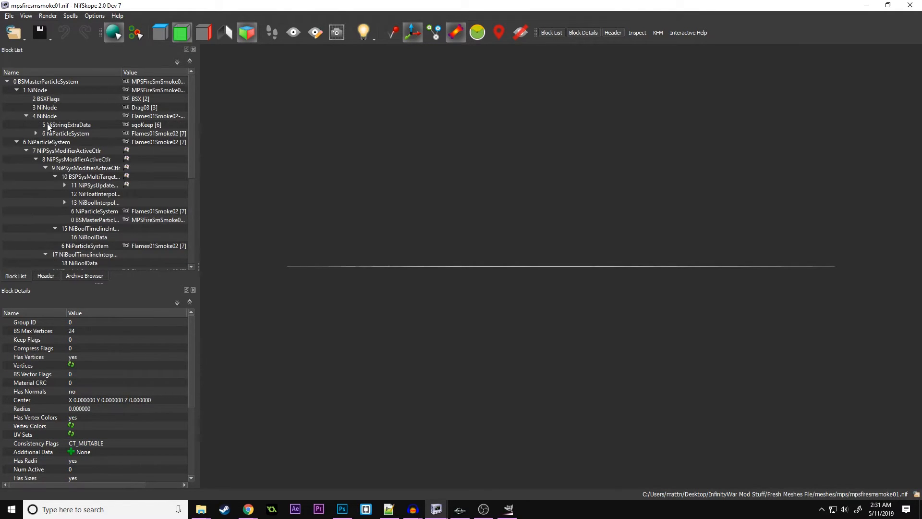
left_click(66, 132)
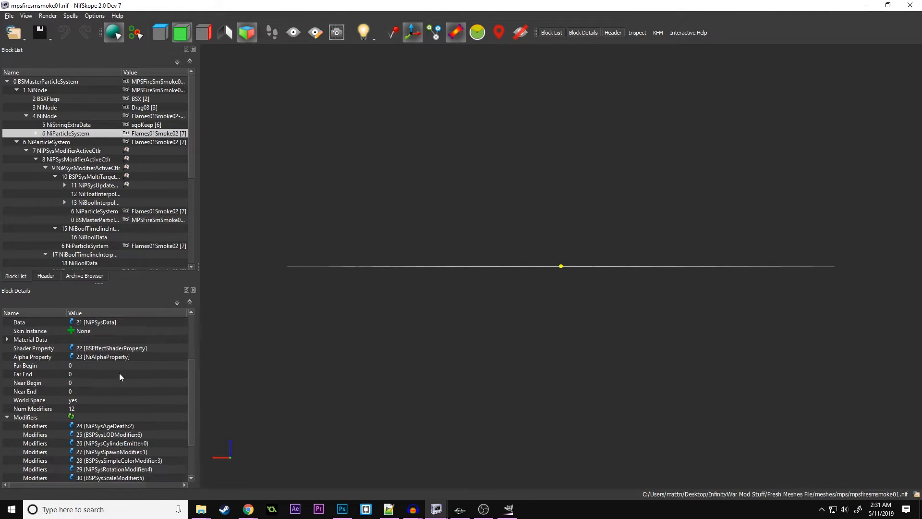
left_click(45, 132)
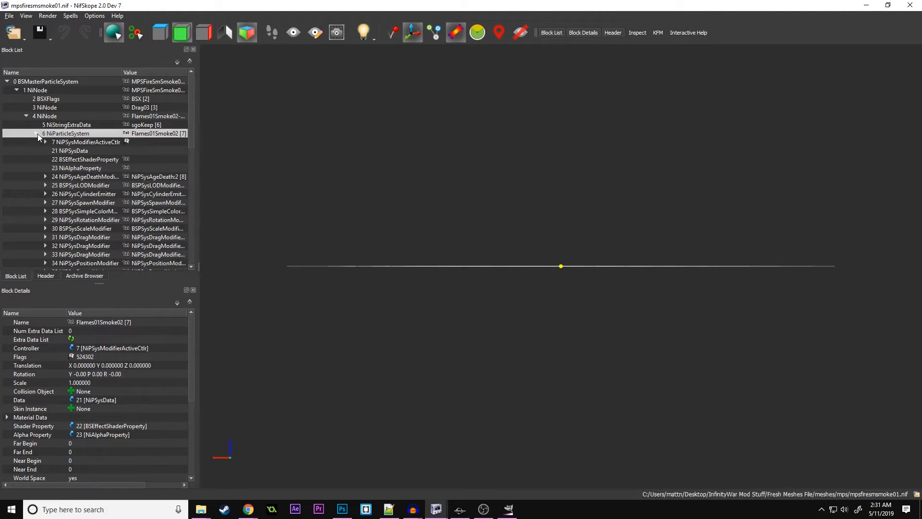
left_click(87, 158)
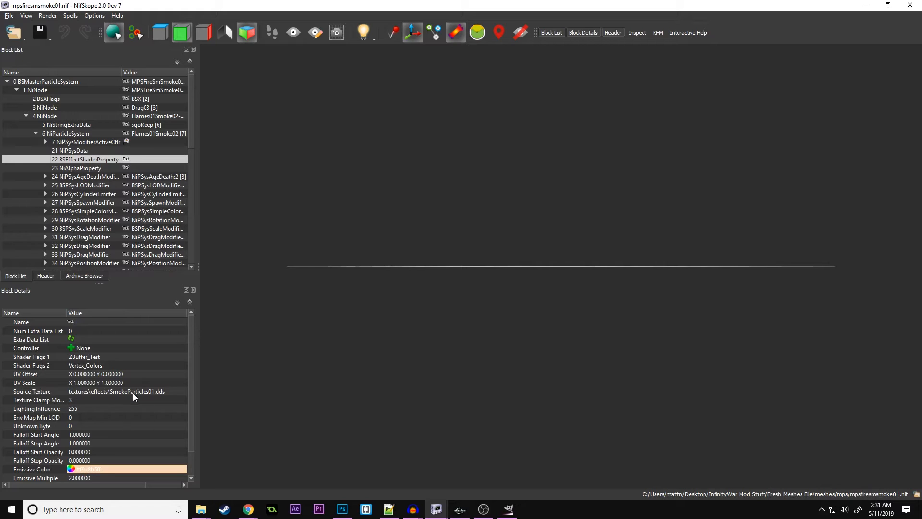
scroll("down", 3)
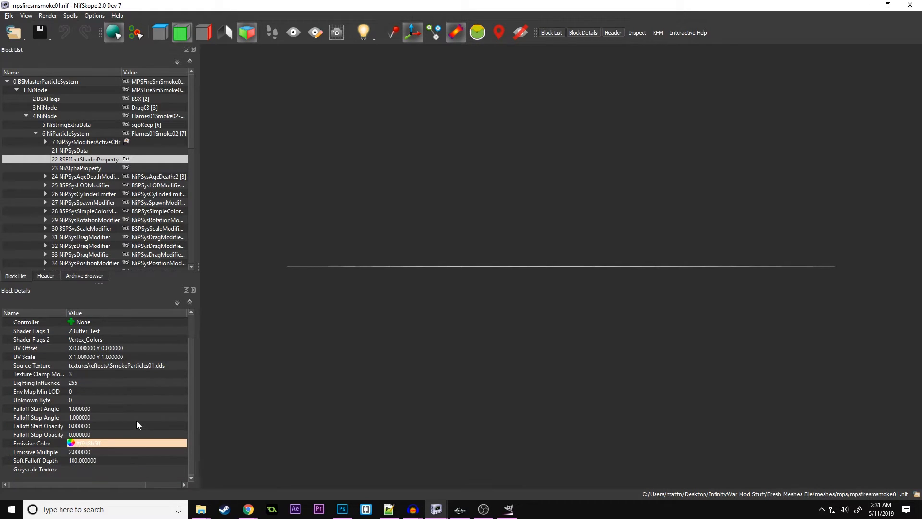
mouse_move(100, 424)
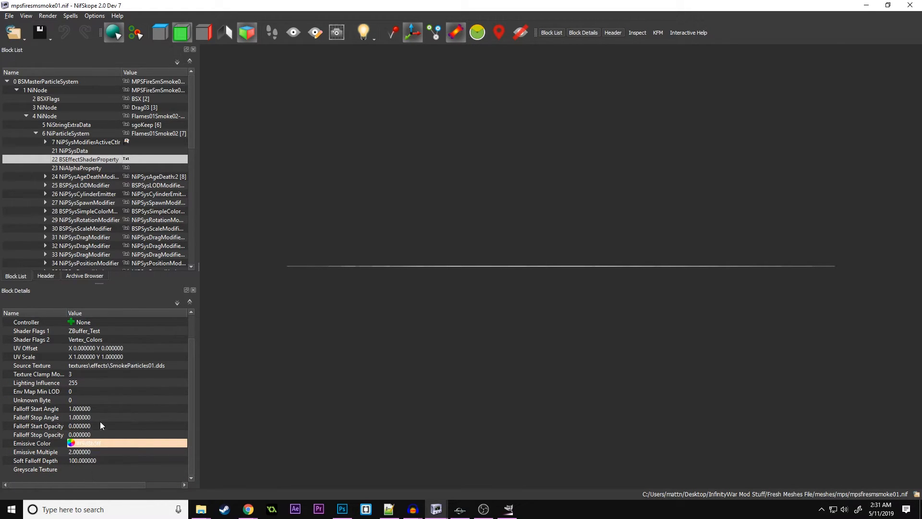
left_click(82, 167)
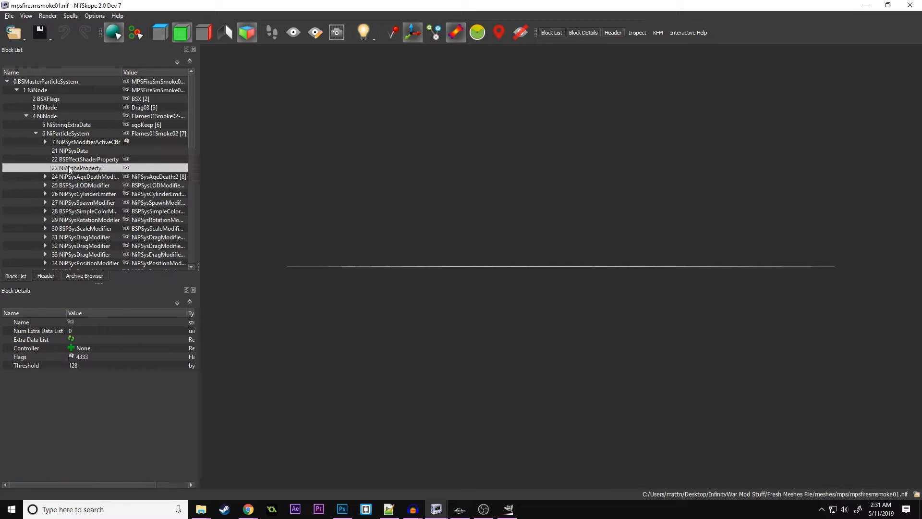
left_click(85, 177)
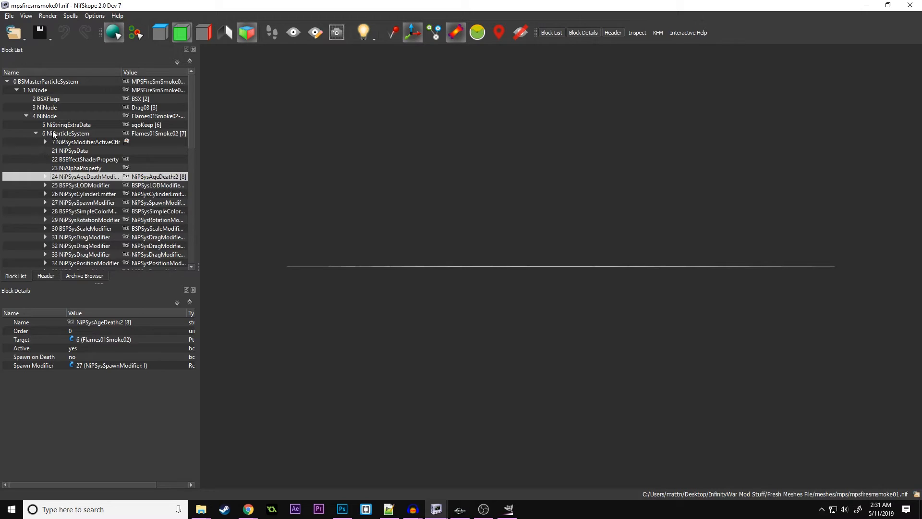
left_click(66, 133)
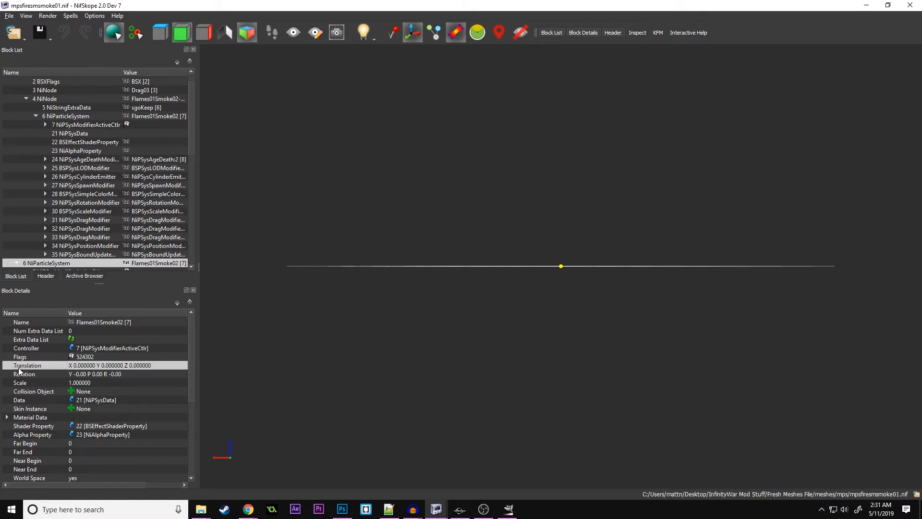
scroll("down", 3)
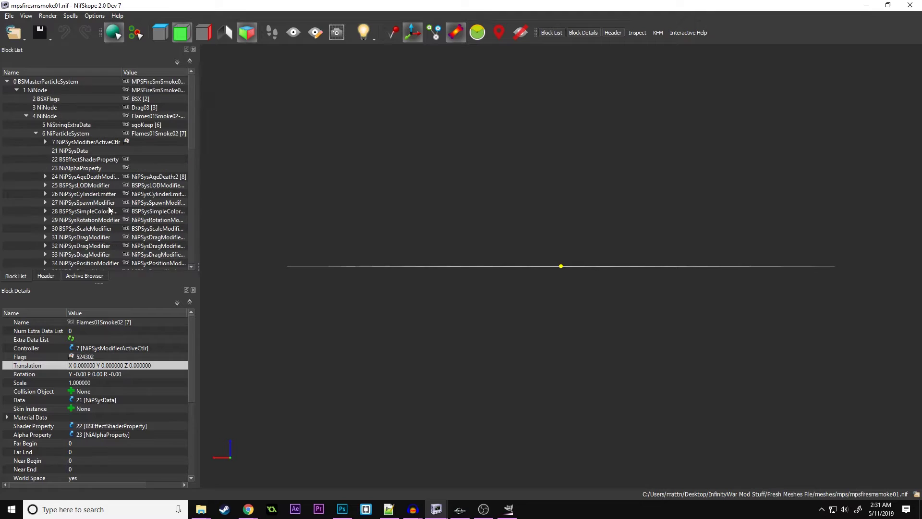
mouse_move(84, 162)
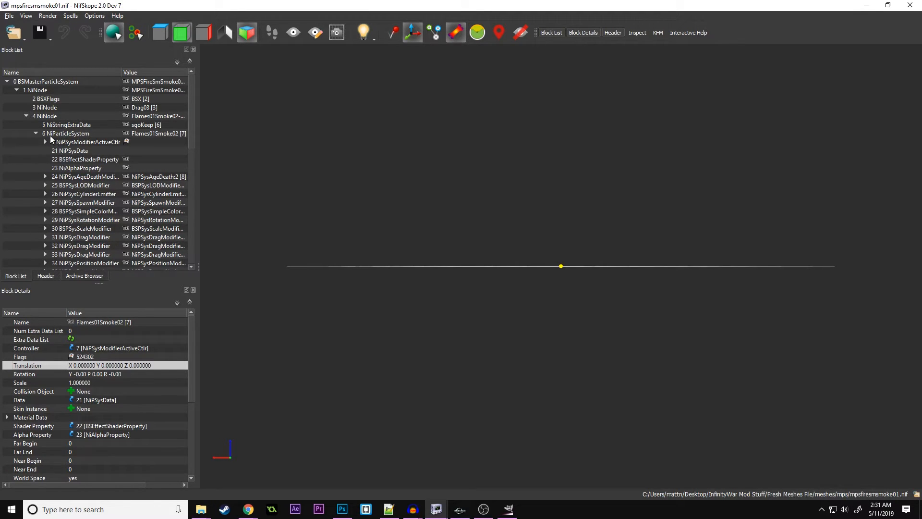
left_click(36, 142)
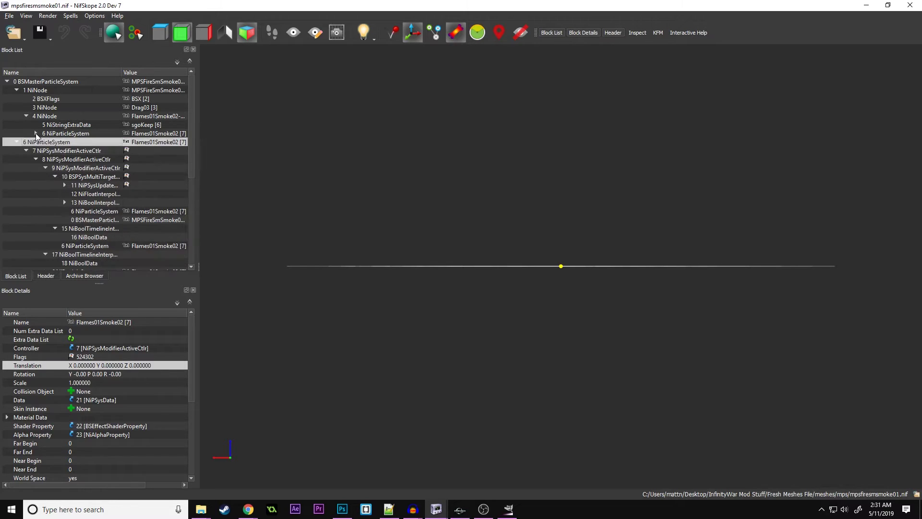
scroll("down", 3)
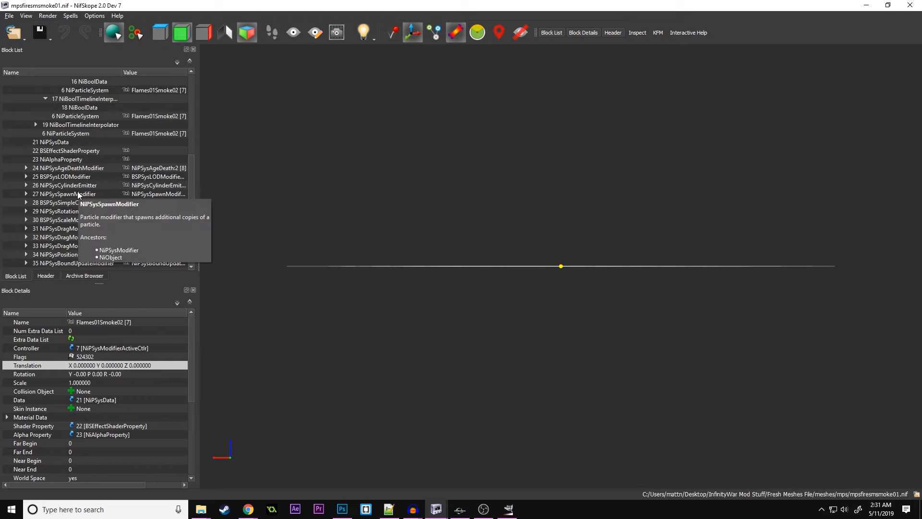
scroll("up", 3)
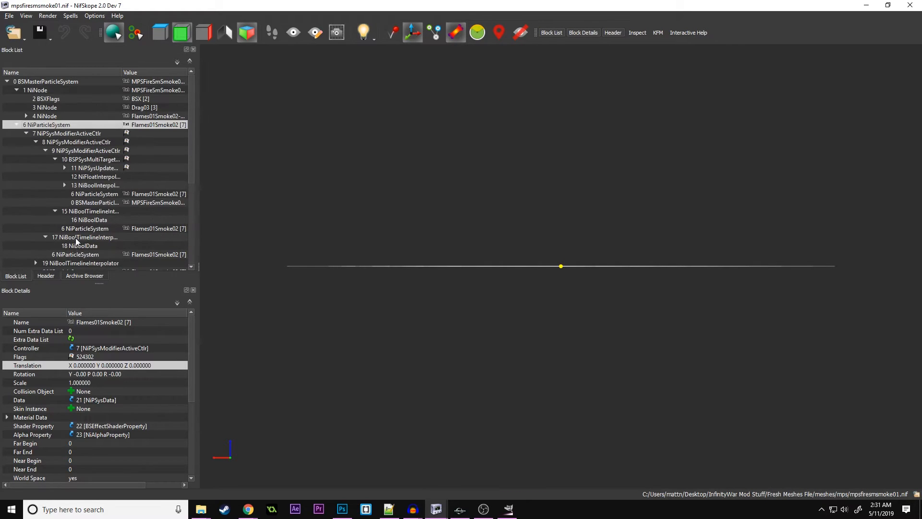
mouse_move(327, 445)
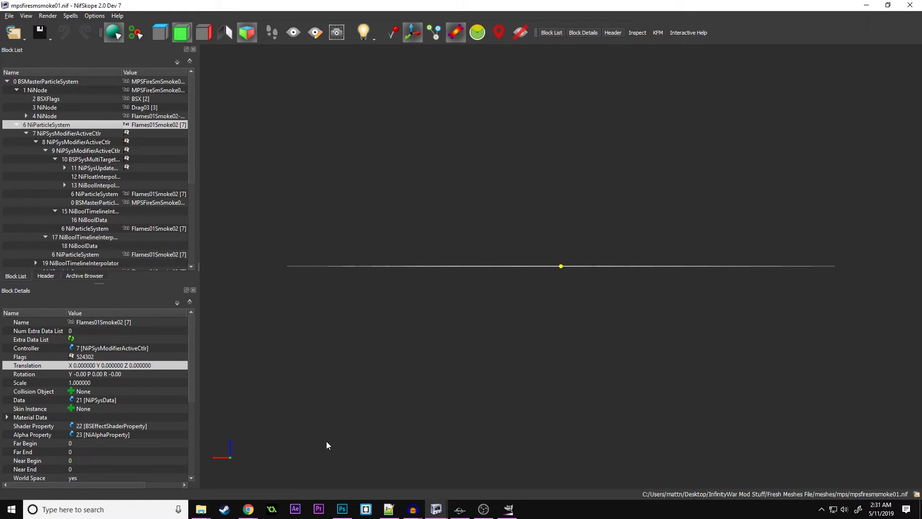
left_click(460, 509)
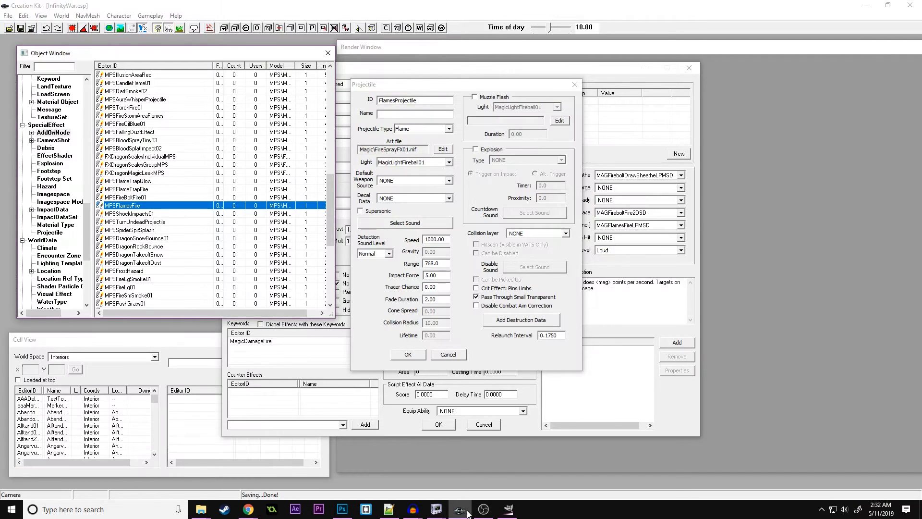
List the impact data objects, close the FlamesProjectile window and check the effect's impact data set.
left_click(52, 210)
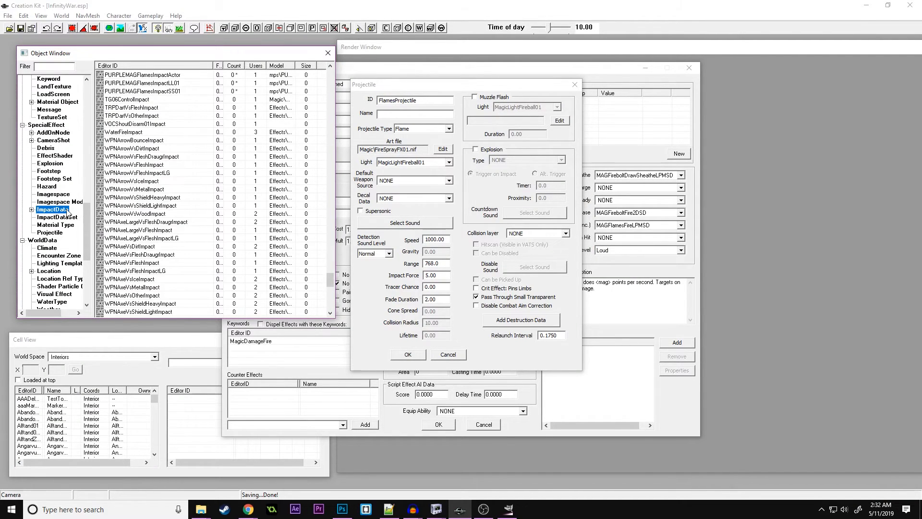
mouse_move(574, 85)
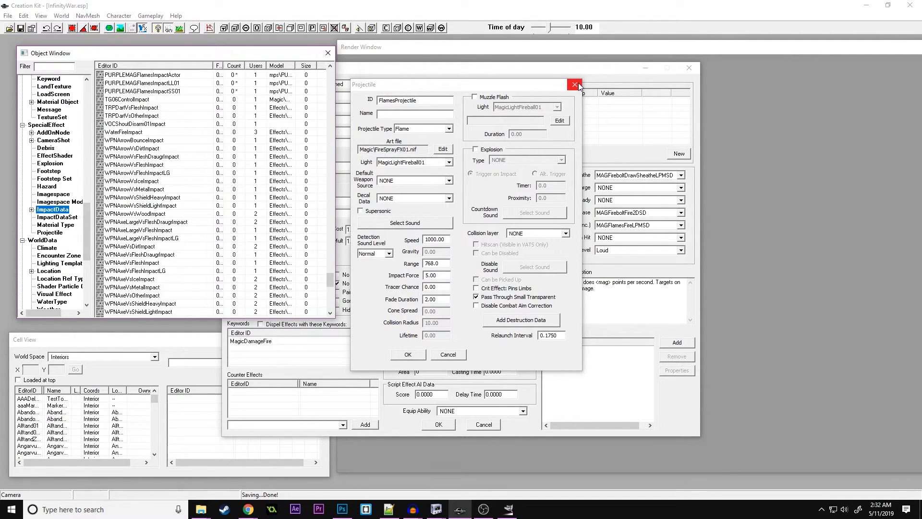
left_click(574, 85)
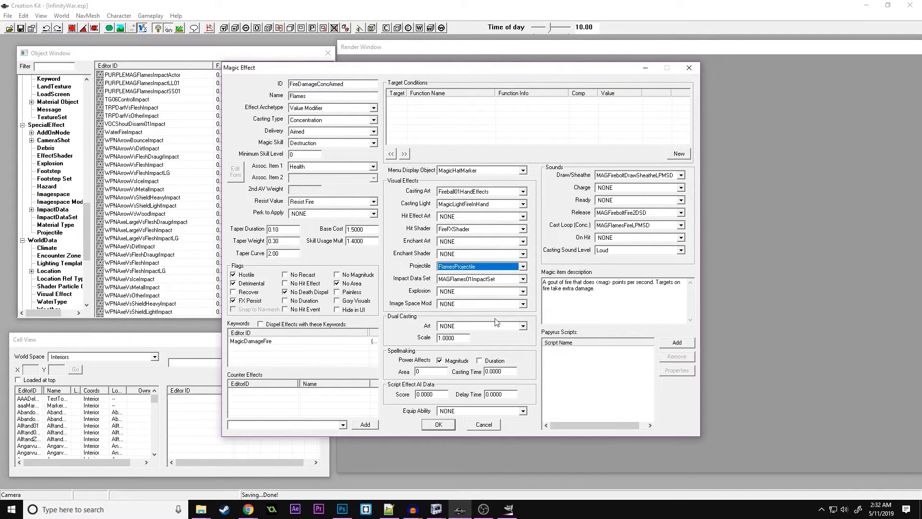
left_click(476, 278)
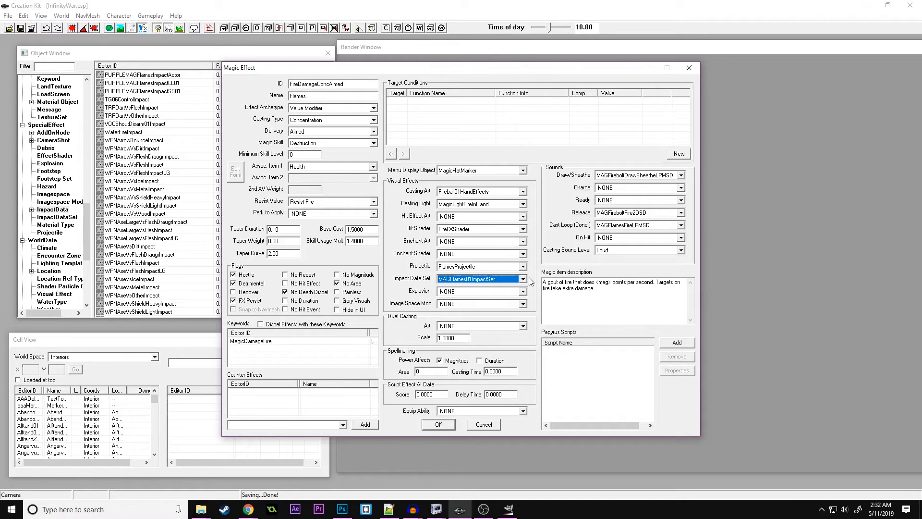
mouse_move(419, 315)
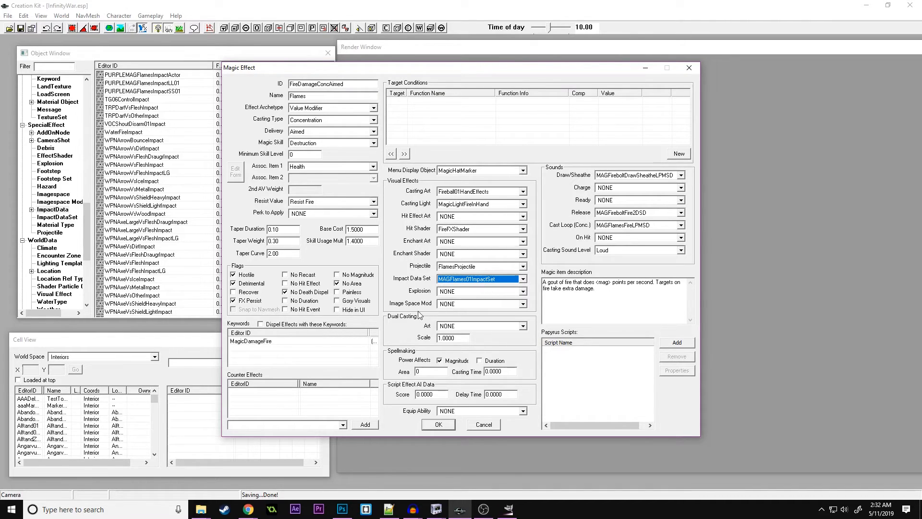
mouse_move(413, 311)
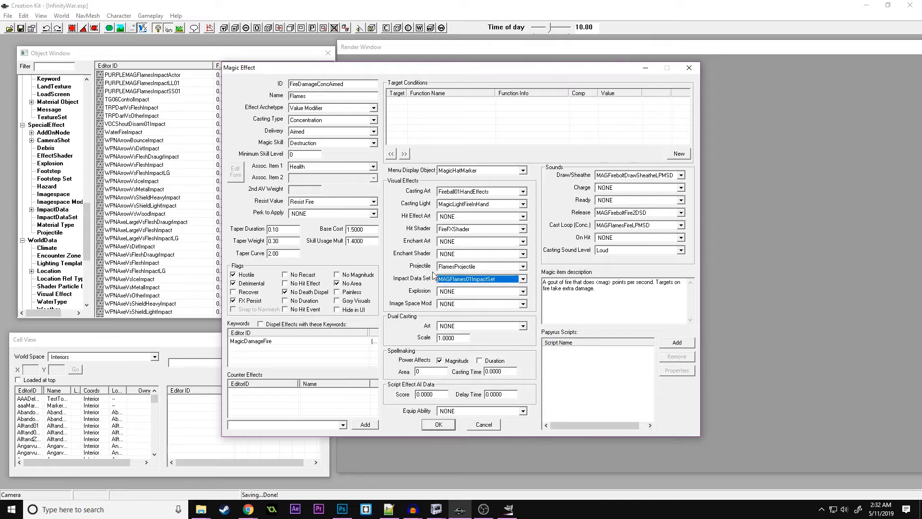
Check the magic effect's projectile, hit shader list and menu display object without changes.
left_click(479, 266)
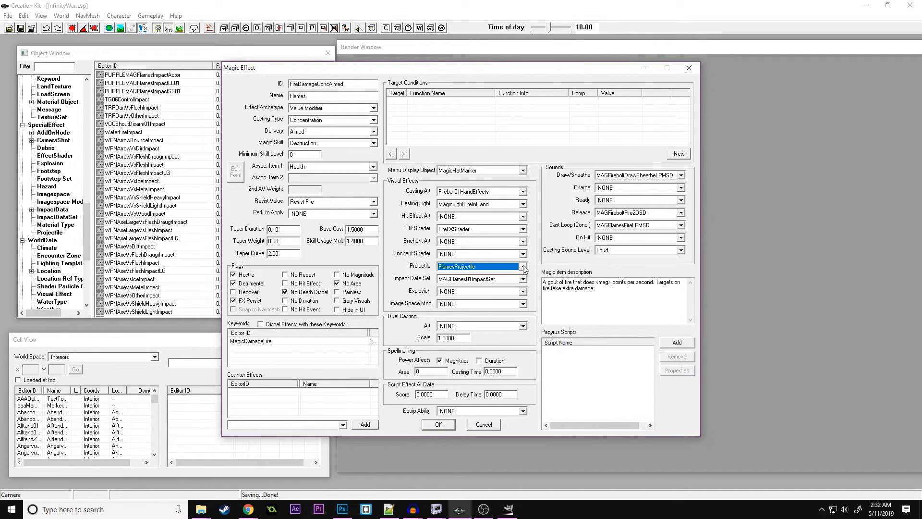
mouse_move(523, 231)
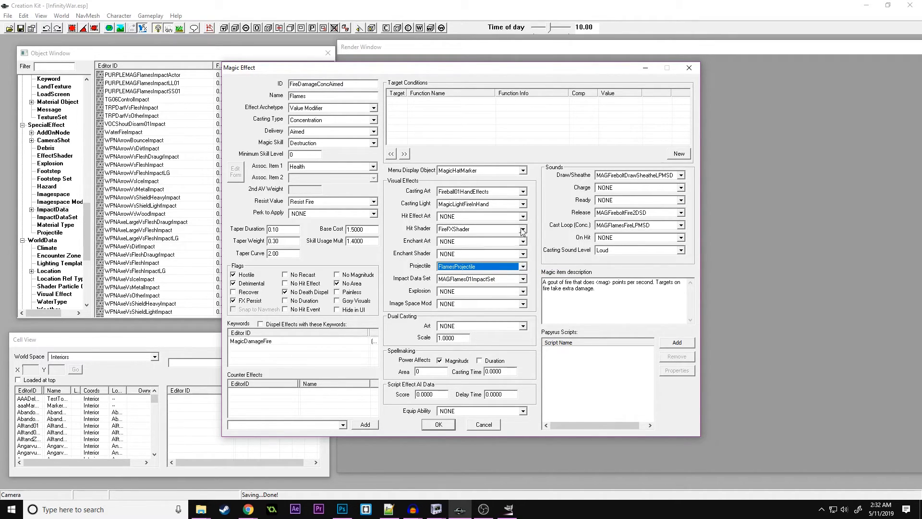
left_click(521, 228)
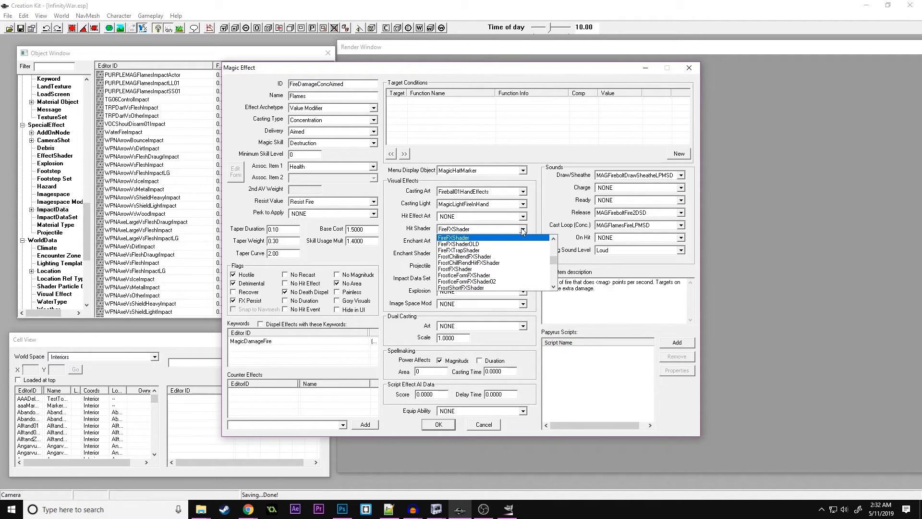
left_click(476, 238)
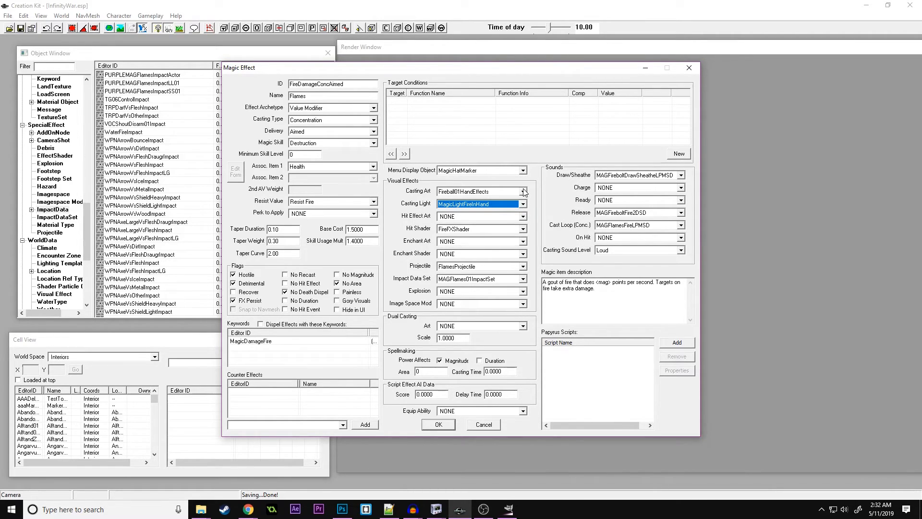
left_click(520, 191)
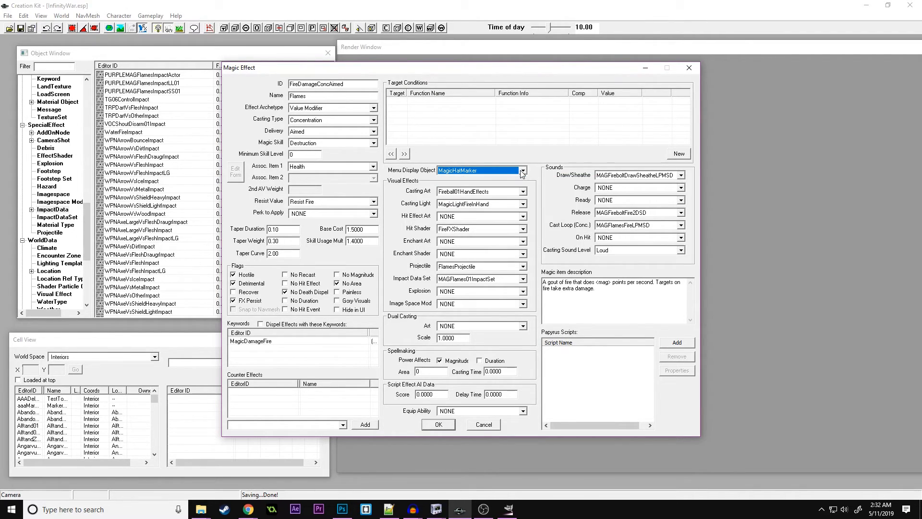
mouse_move(526, 172)
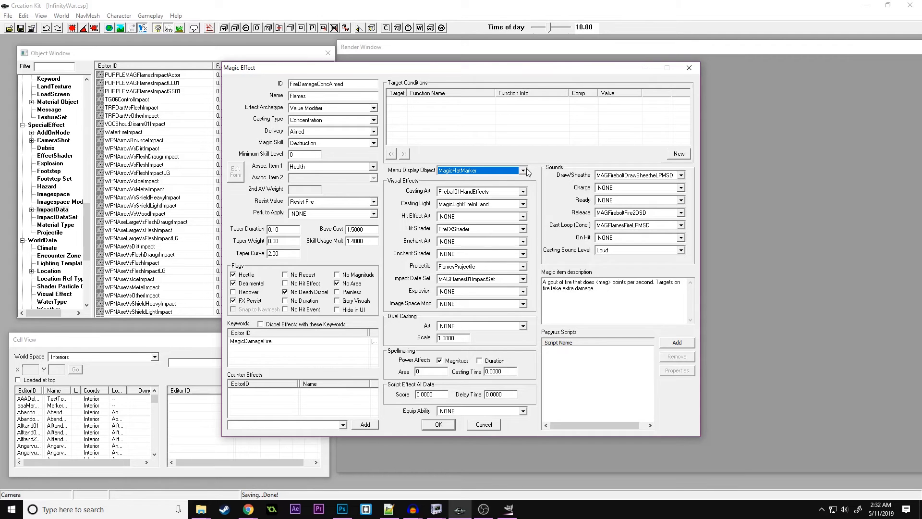
mouse_move(485, 135)
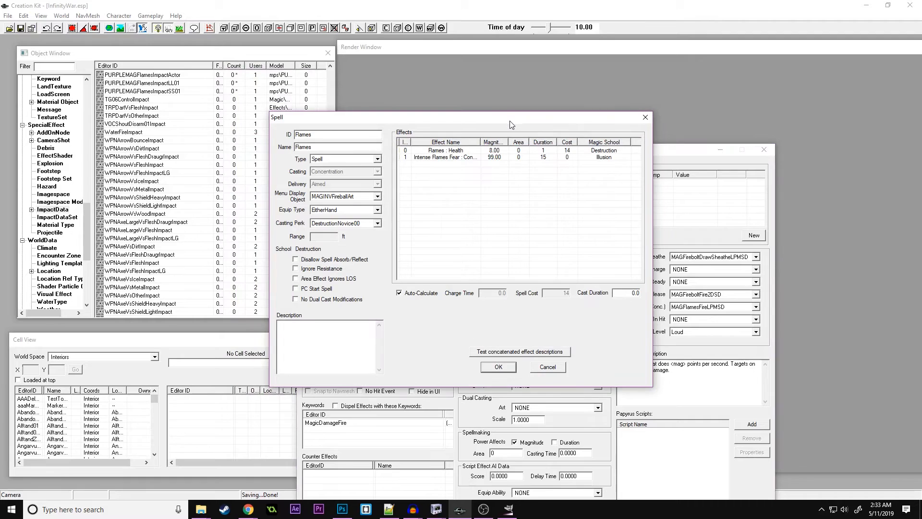
mouse_move(504, 185)
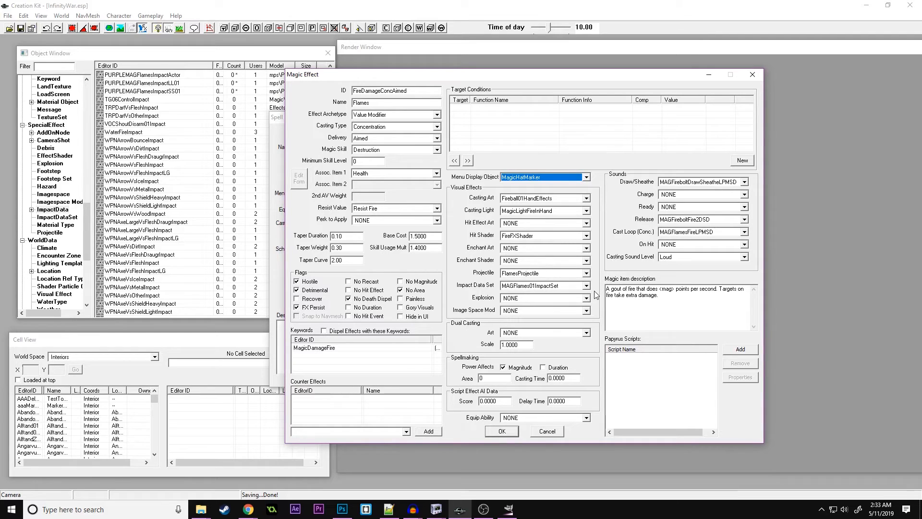
mouse_move(592, 295)
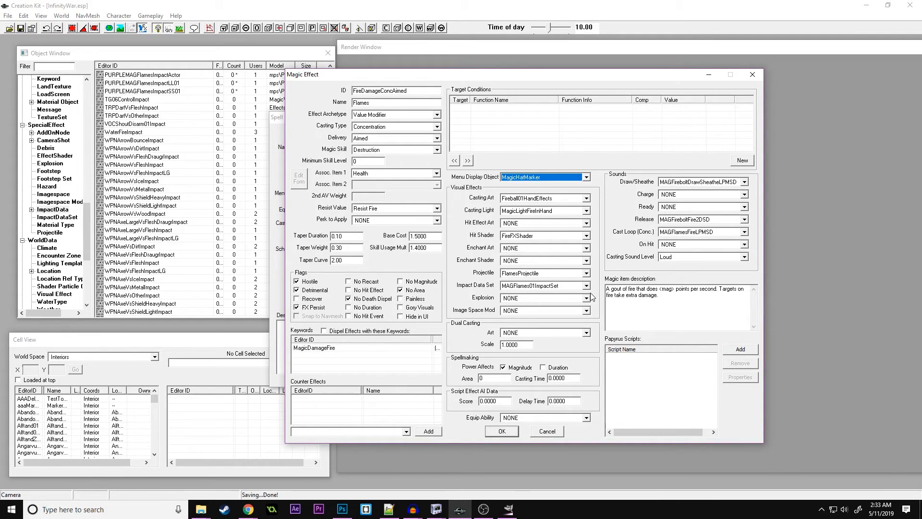
mouse_move(536, 237)
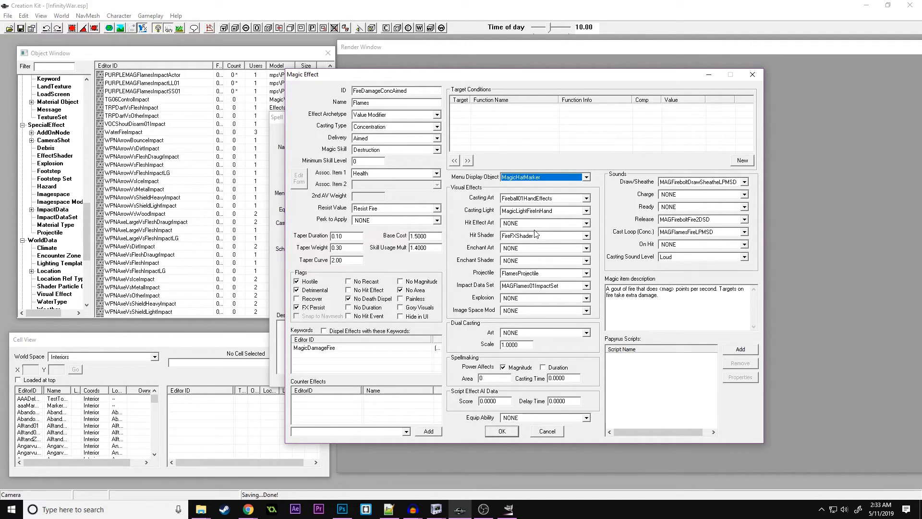
mouse_move(517, 234)
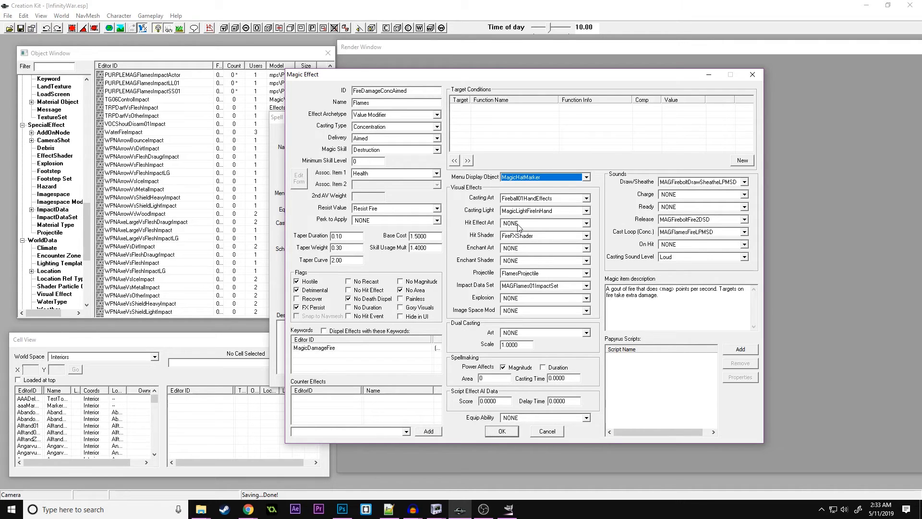
mouse_move(507, 280)
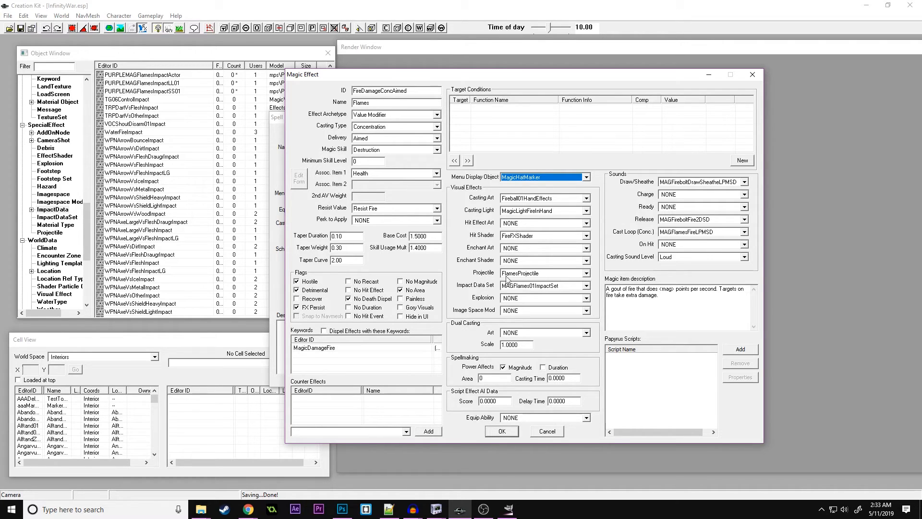
mouse_move(460, 437)
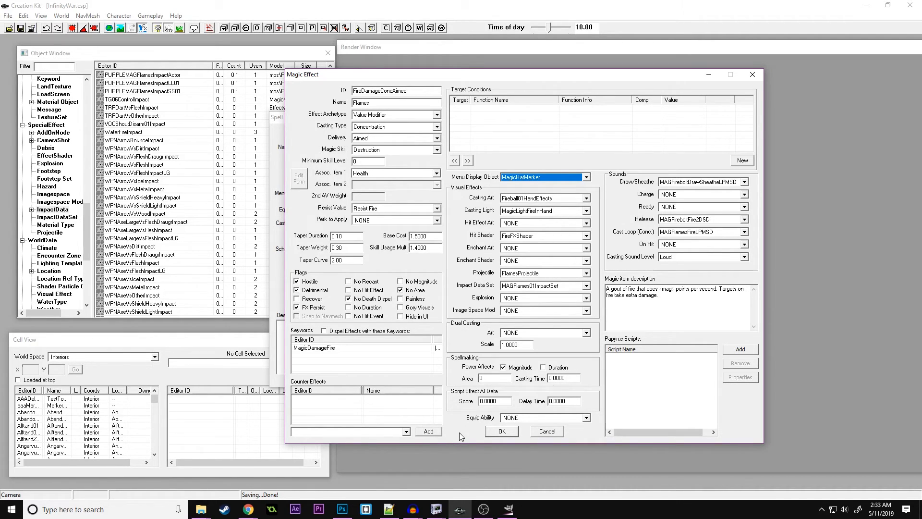
mouse_move(490, 436)
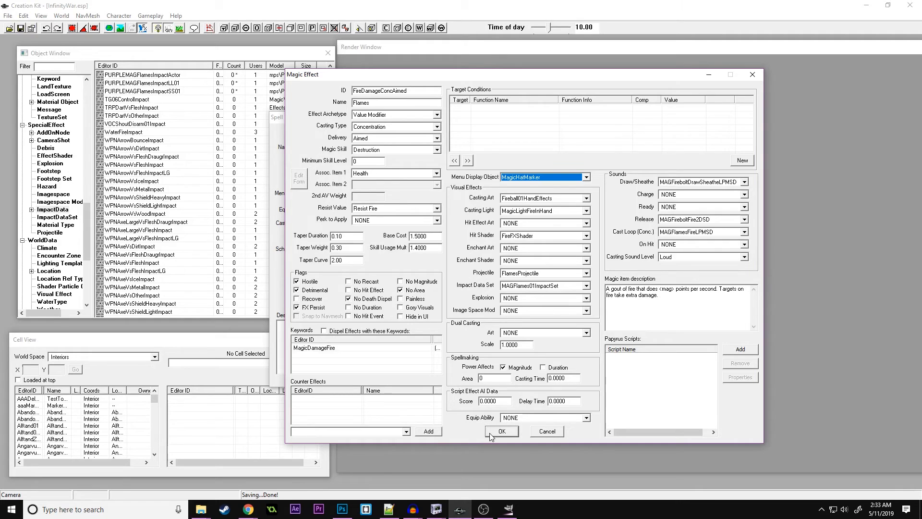
Confirm the Flames magic effect with OK, returning to the Flames spell record.
left_click(501, 431)
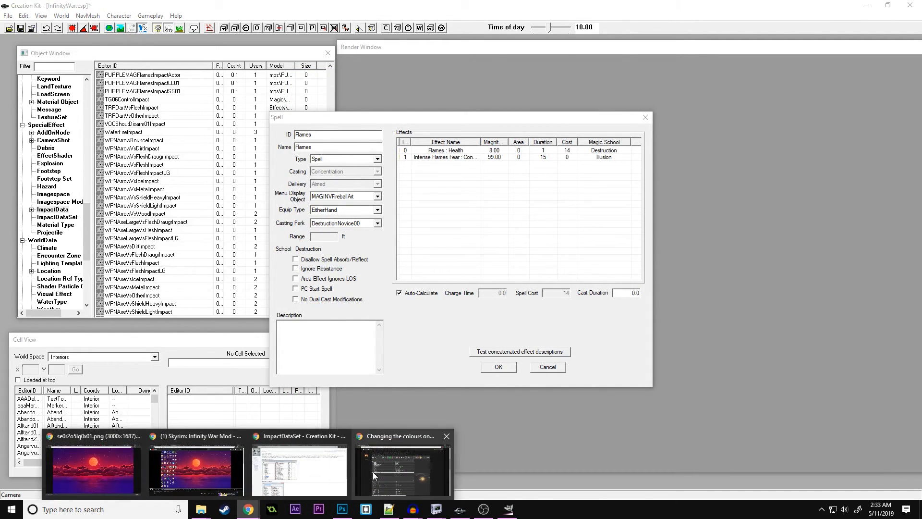
Revisit the spell-colour forum thread, then launch Skyrim from the Start search.
left_click(402, 468)
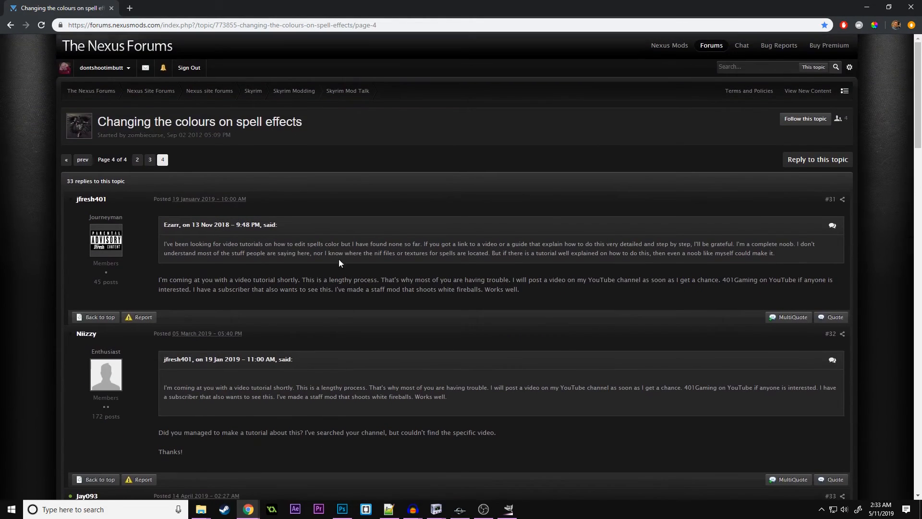
mouse_move(274, 146)
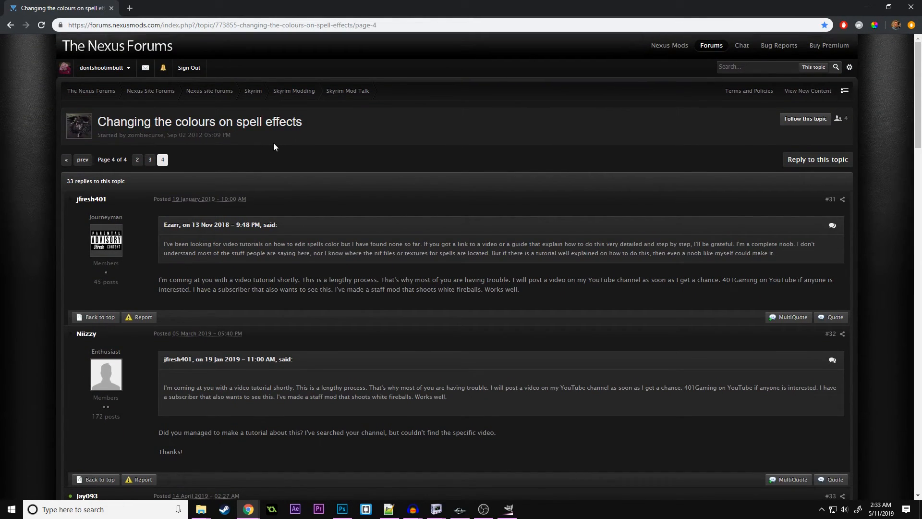
scroll("down", 3)
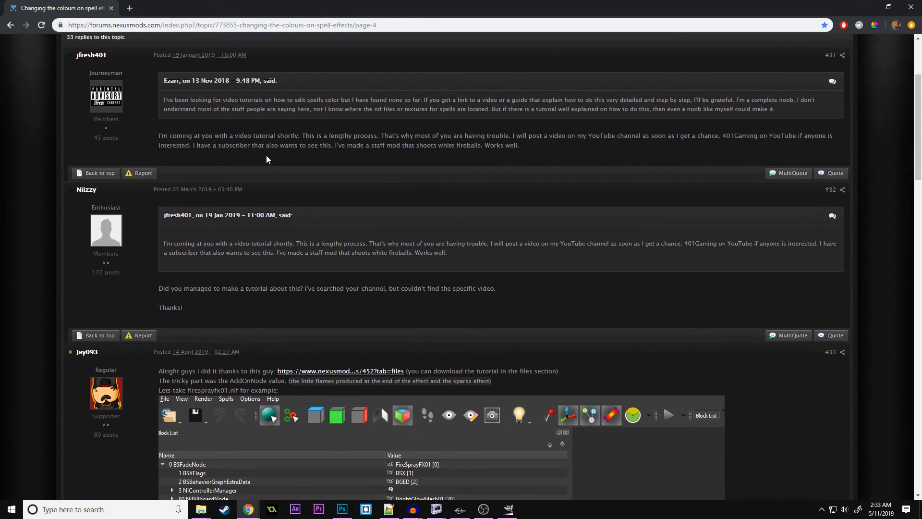
mouse_move(288, 163)
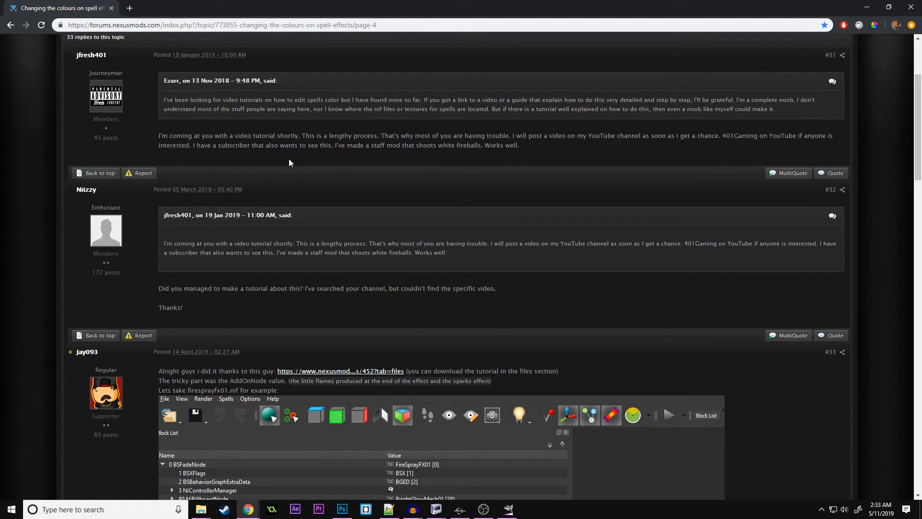
mouse_move(306, 162)
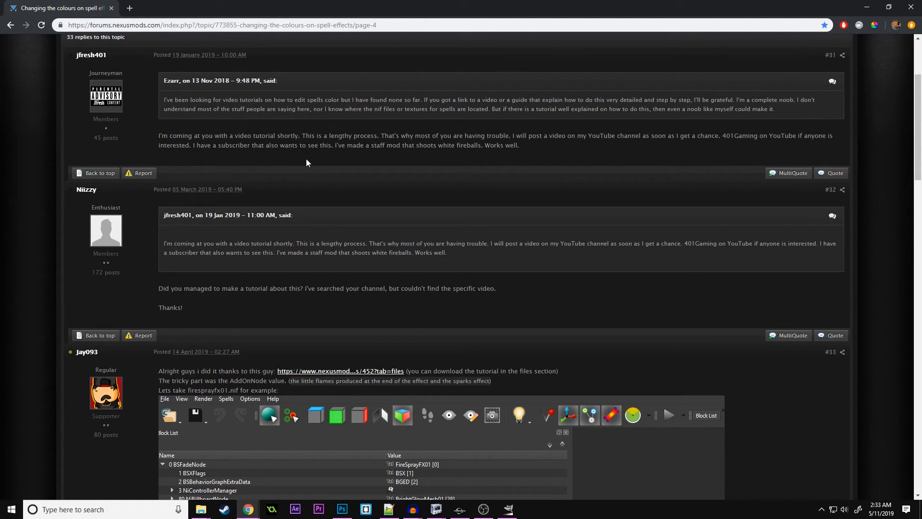
mouse_move(483, 509)
type("sk")
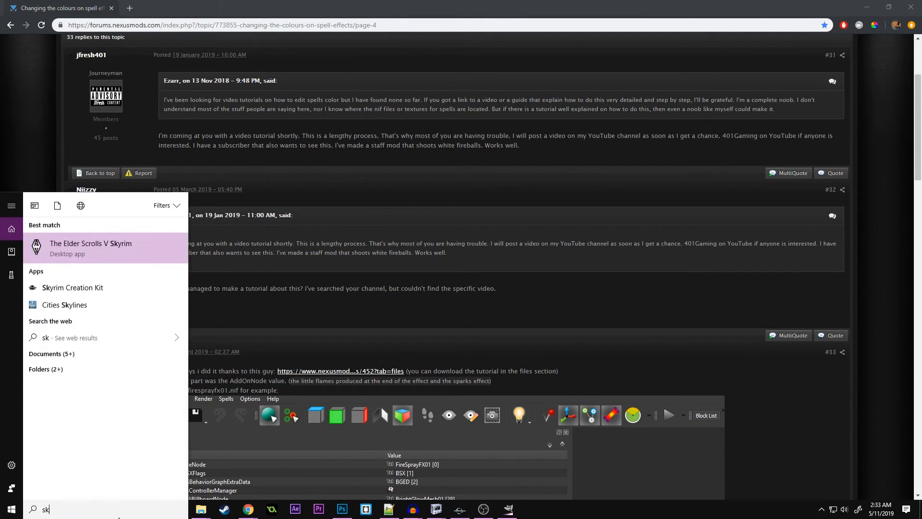
left_click(90, 247)
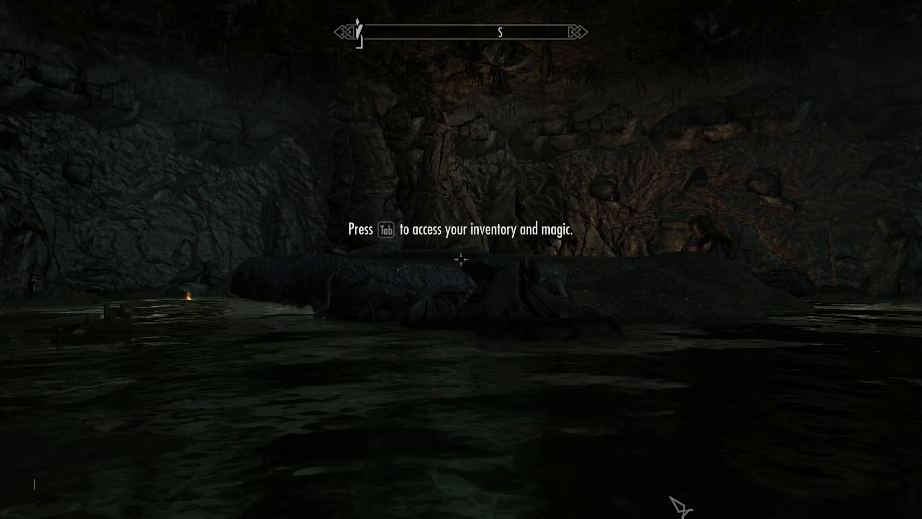
Run the console command 'help power' to list power entries.
type("help")
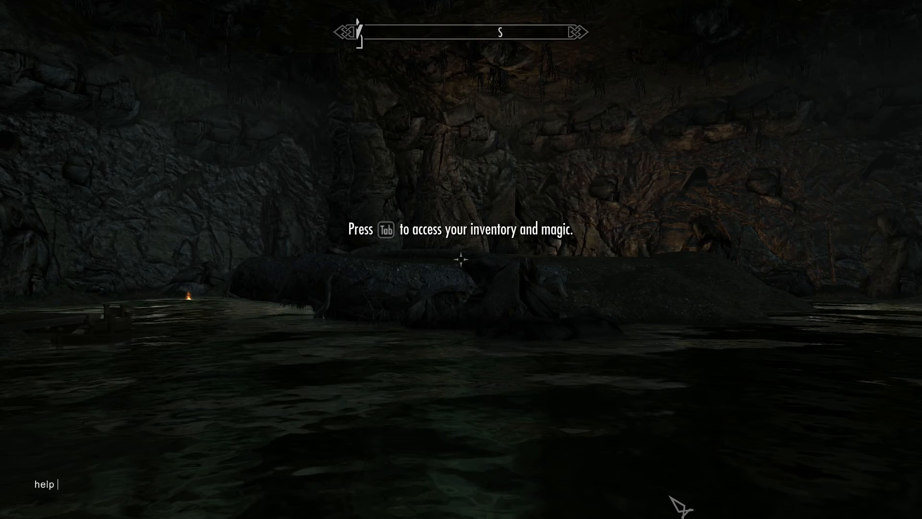
type("power")
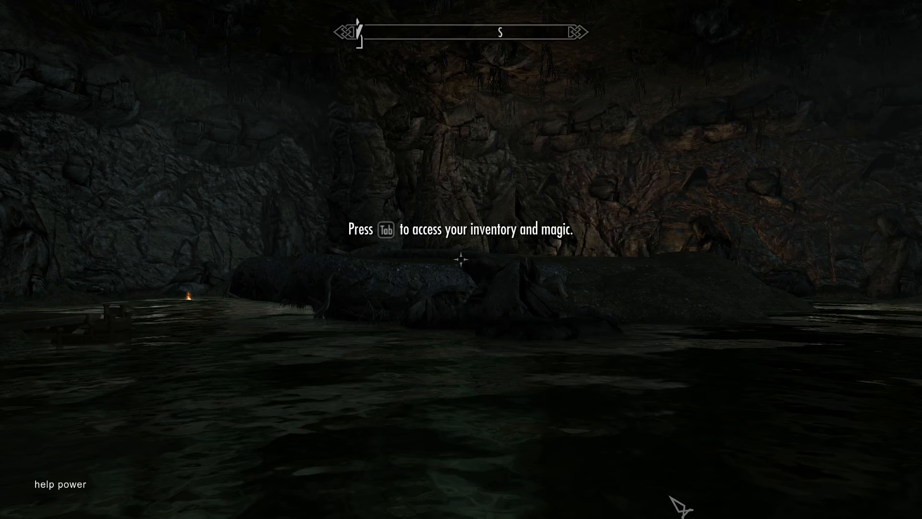
key("Return")
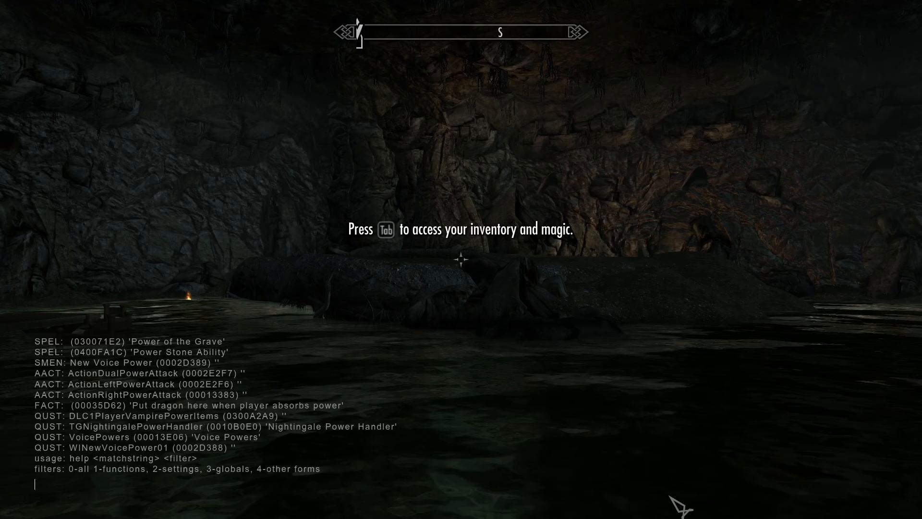
Add spell 0400FA1C (Power Stone Ability) to the player and bring up the character menu.
type("player.ad")
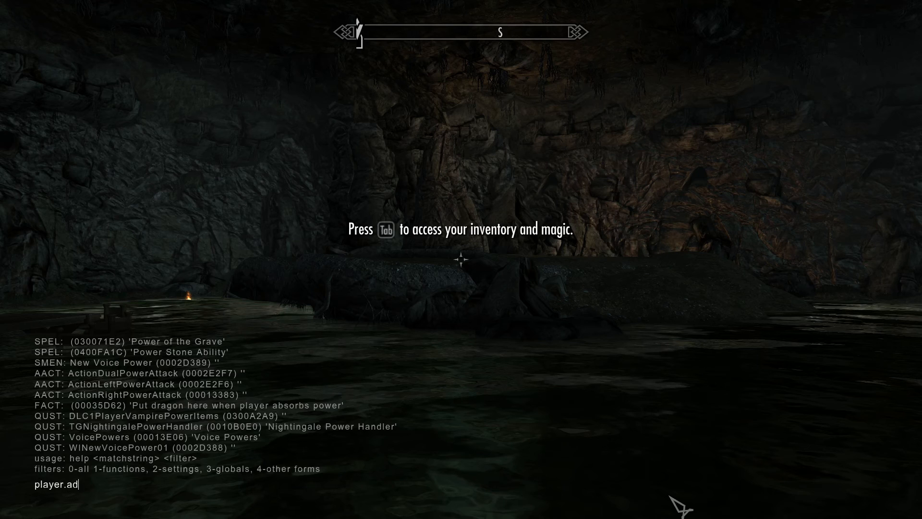
type("dspell 0")
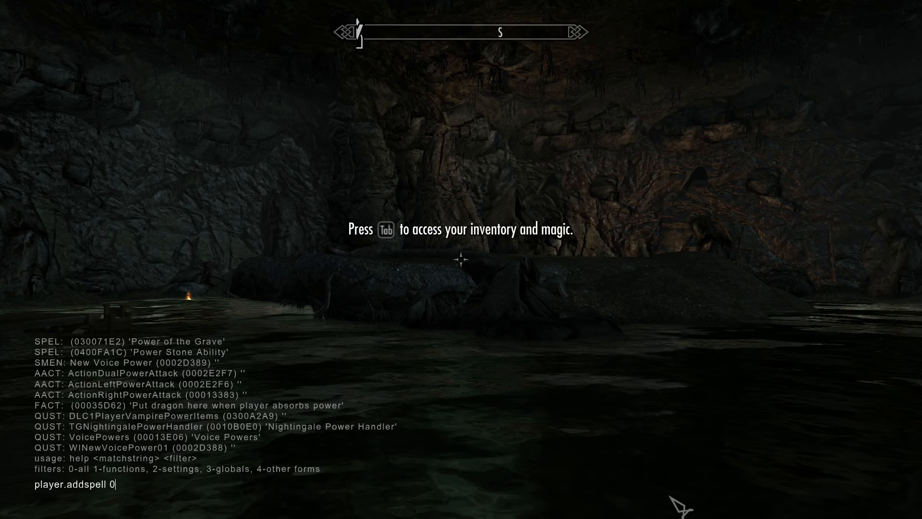
type("400FA1C")
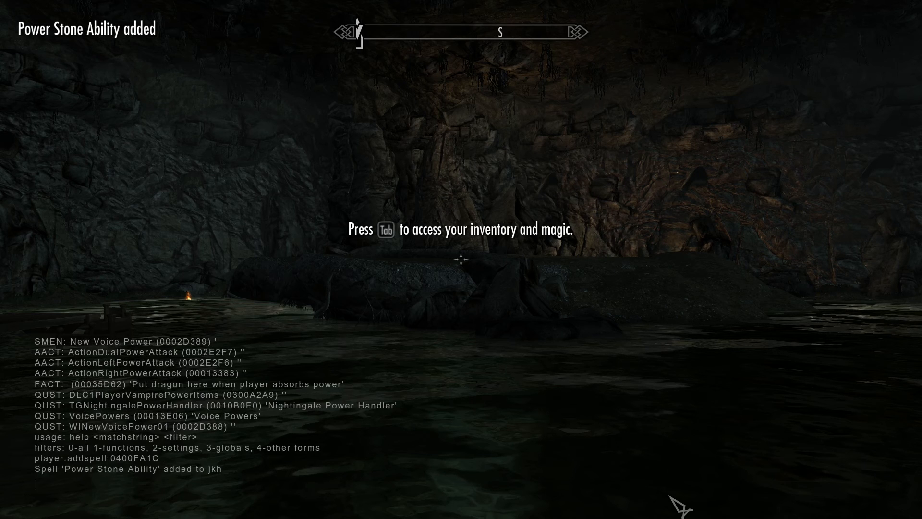
key("tab")
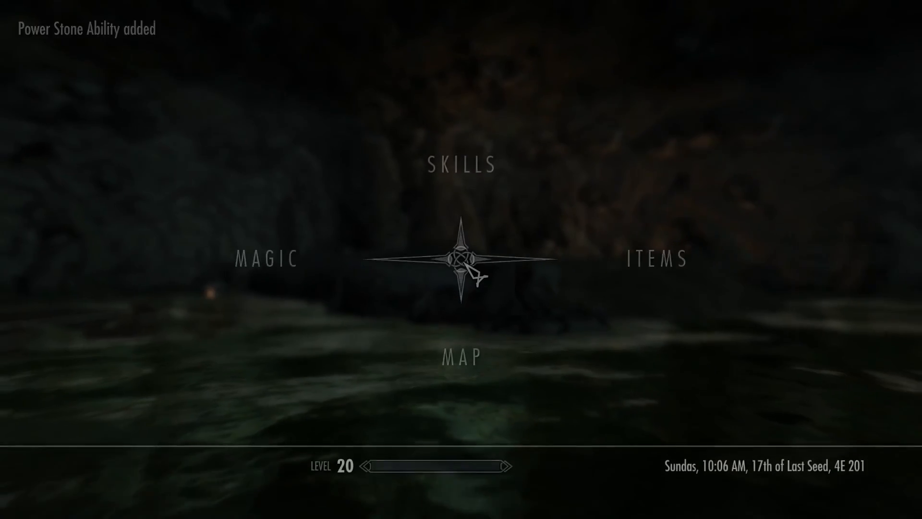
Select the Power Stone Ability under Destruction, showing its purple spell preview.
left_click(268, 256)
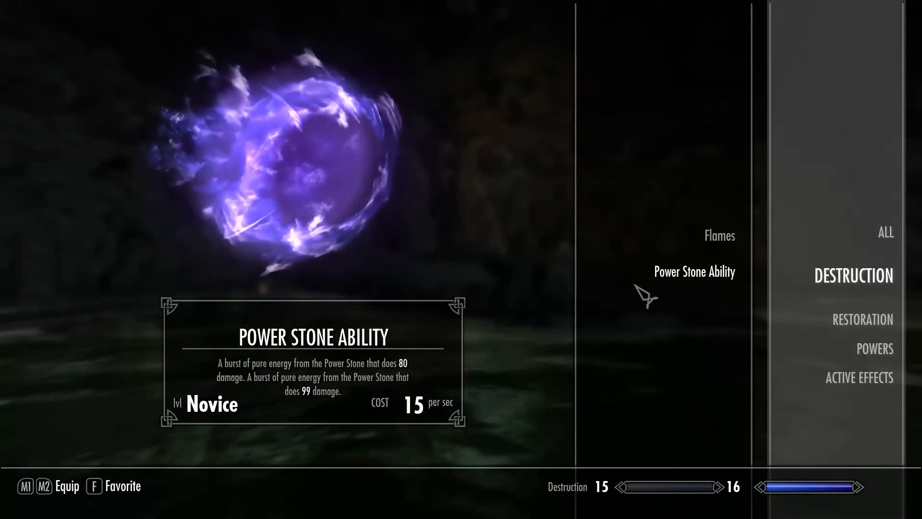
mouse_move(321, 230)
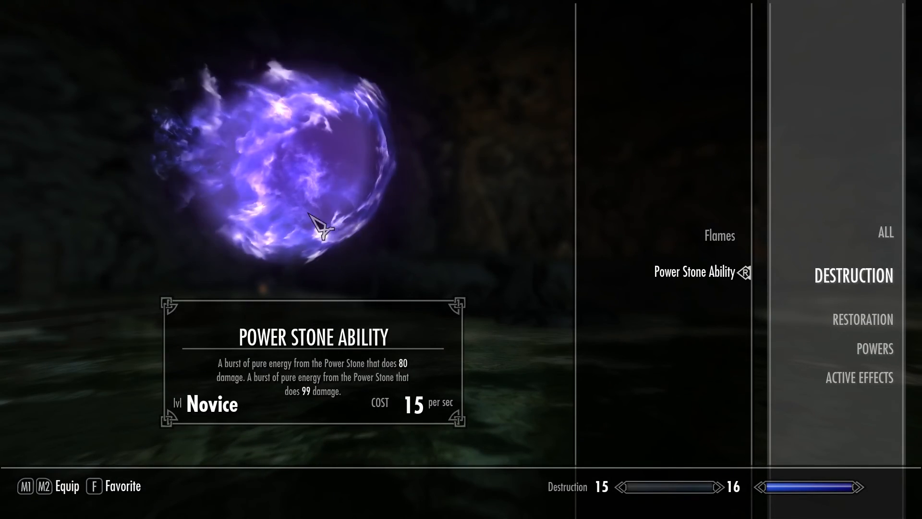
mouse_move(261, 177)
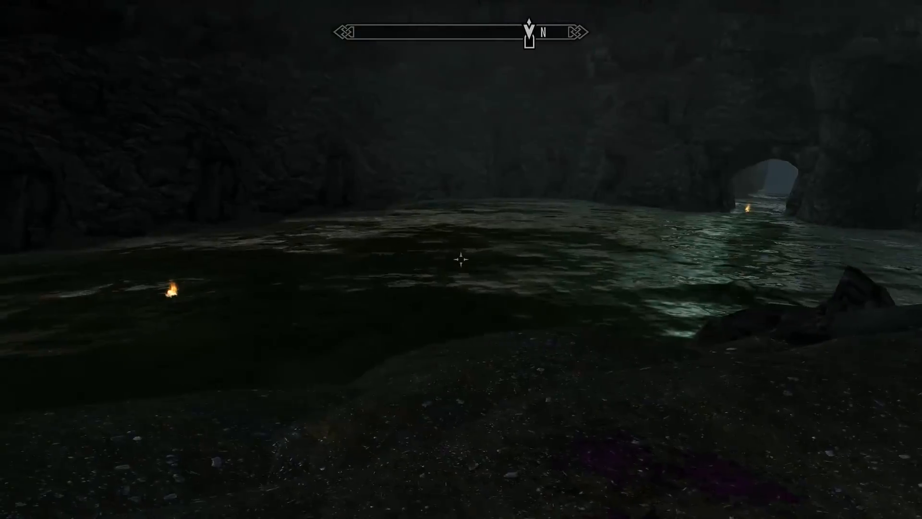
mouse_move(461, 258)
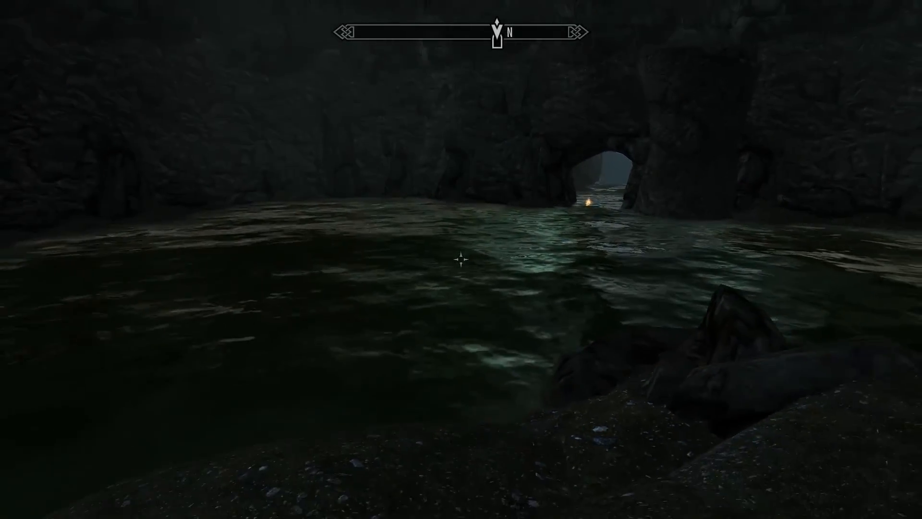
mouse_move(461, 259)
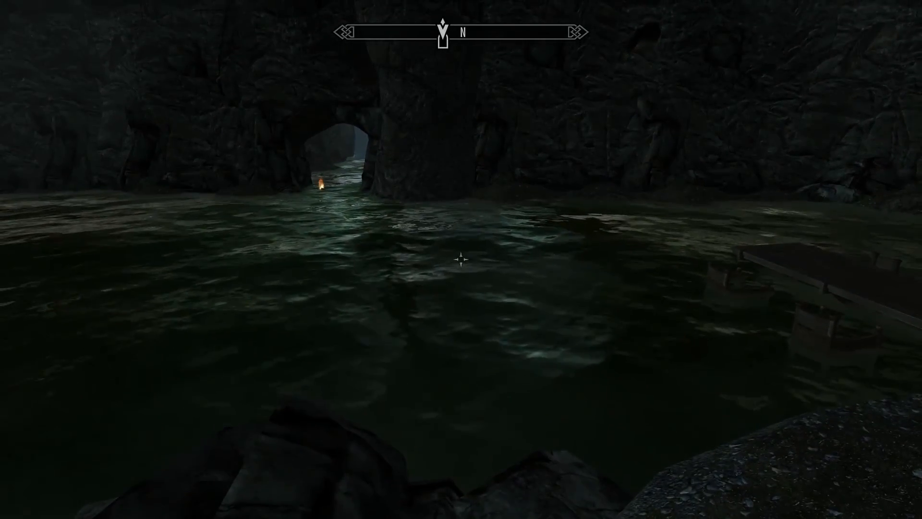